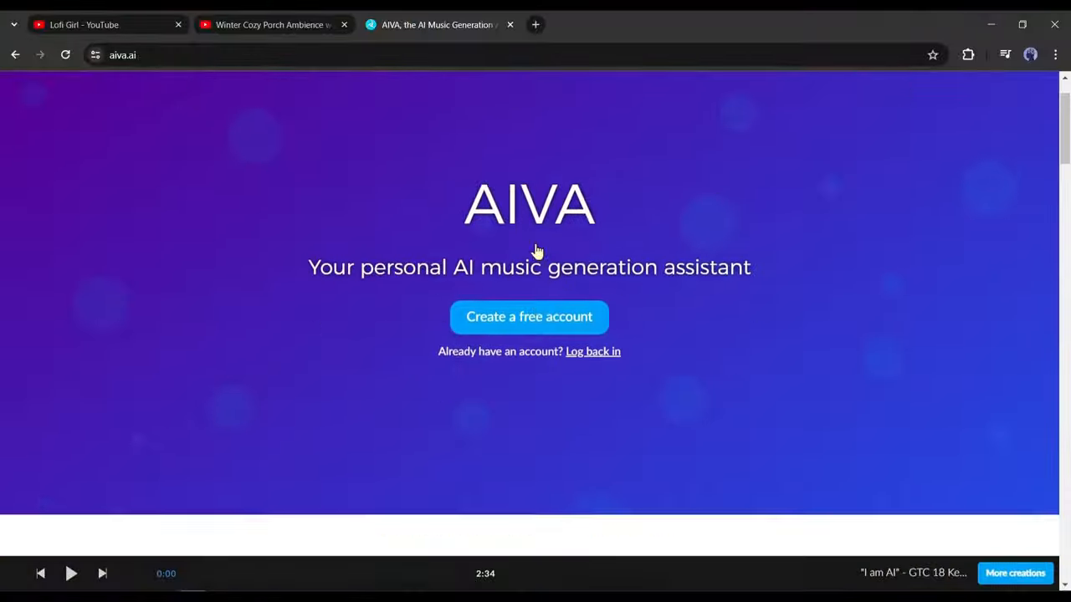
# Step: Scroll the aiva.ai homepage and head to the account login page via 'Create a free account'
pyautogui.scroll(-3)
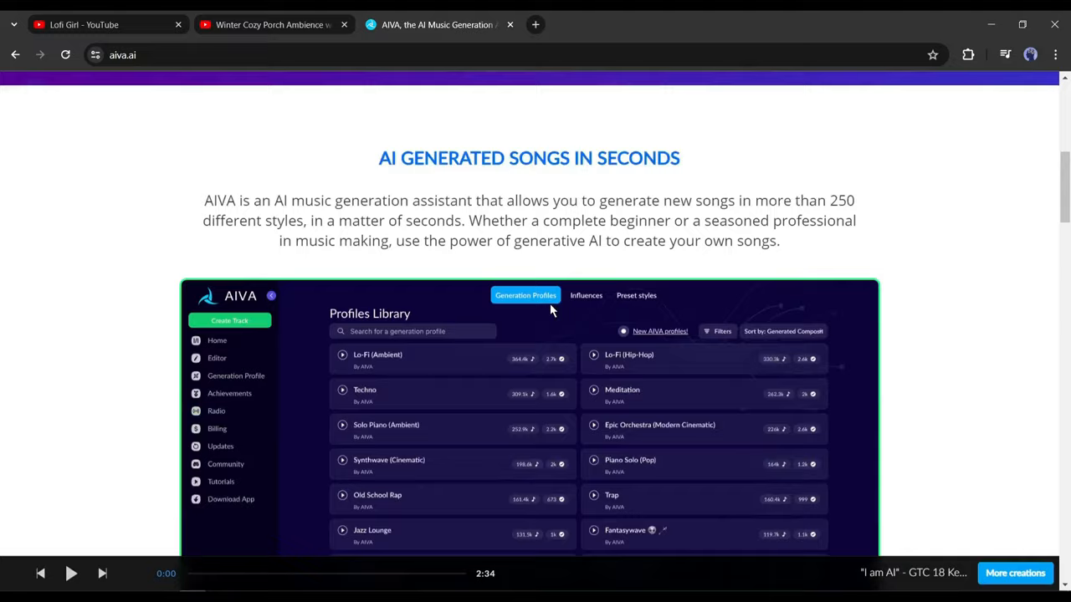
pyautogui.scroll(-3)
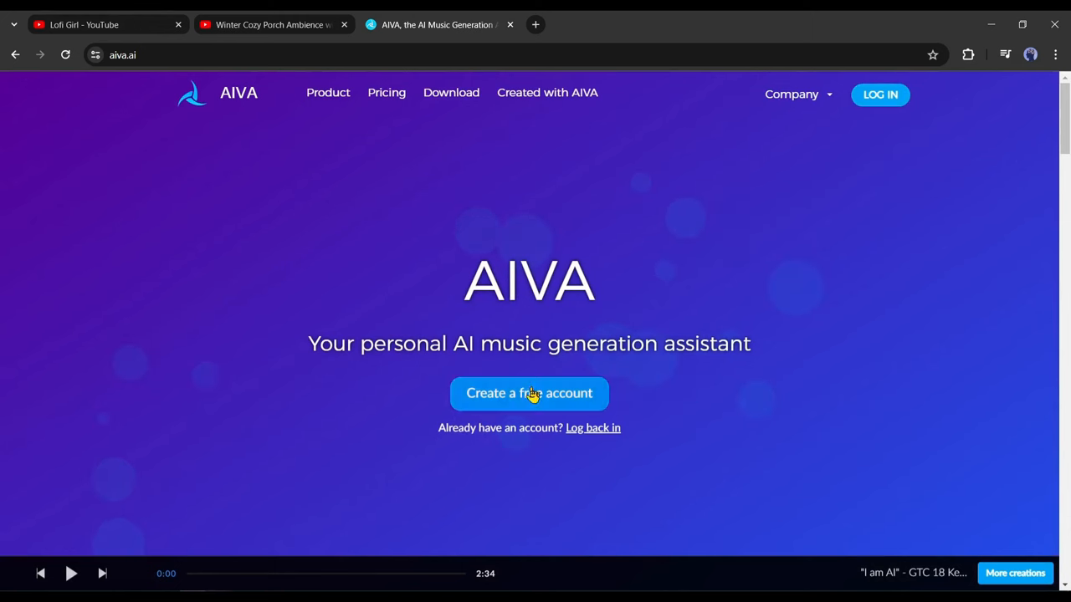
pyautogui.click(529, 394)
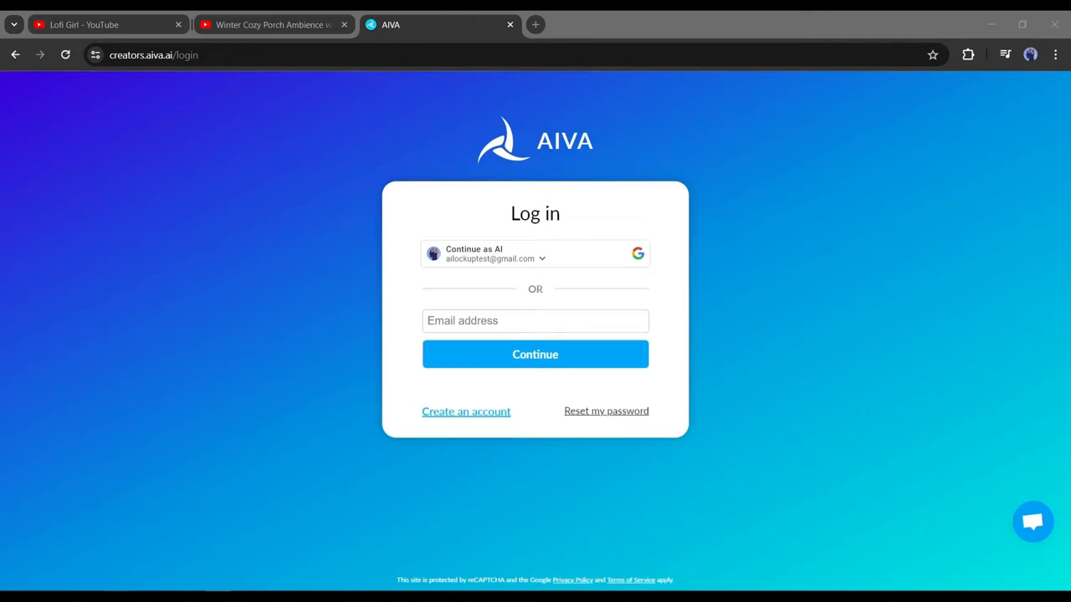
pyautogui.moveTo(502, 438)
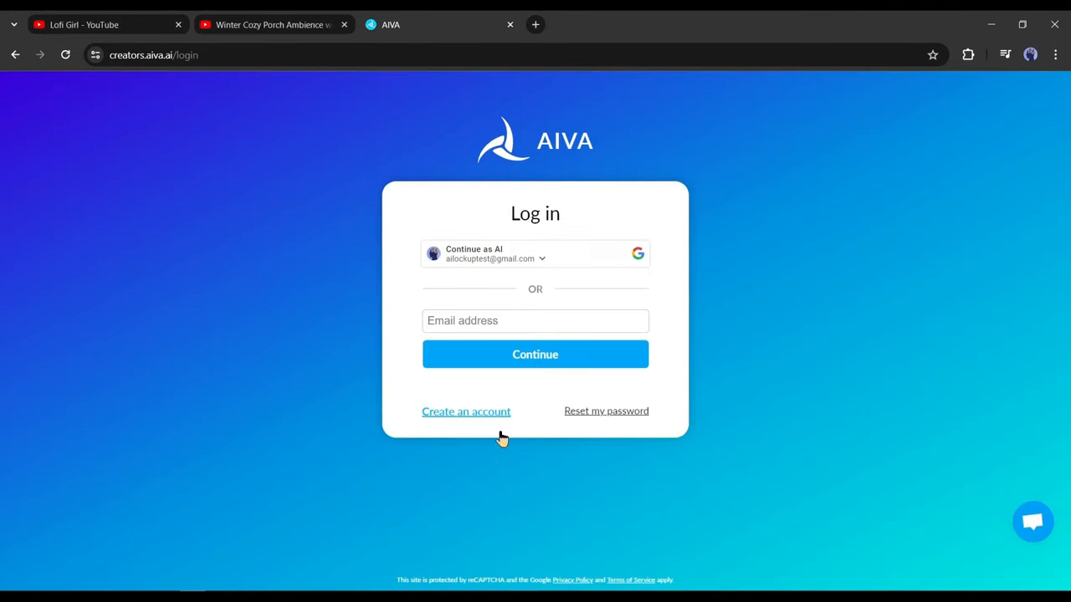
# Step: Sign in with the saved Google account and list the Create Track options
pyautogui.click(536, 254)
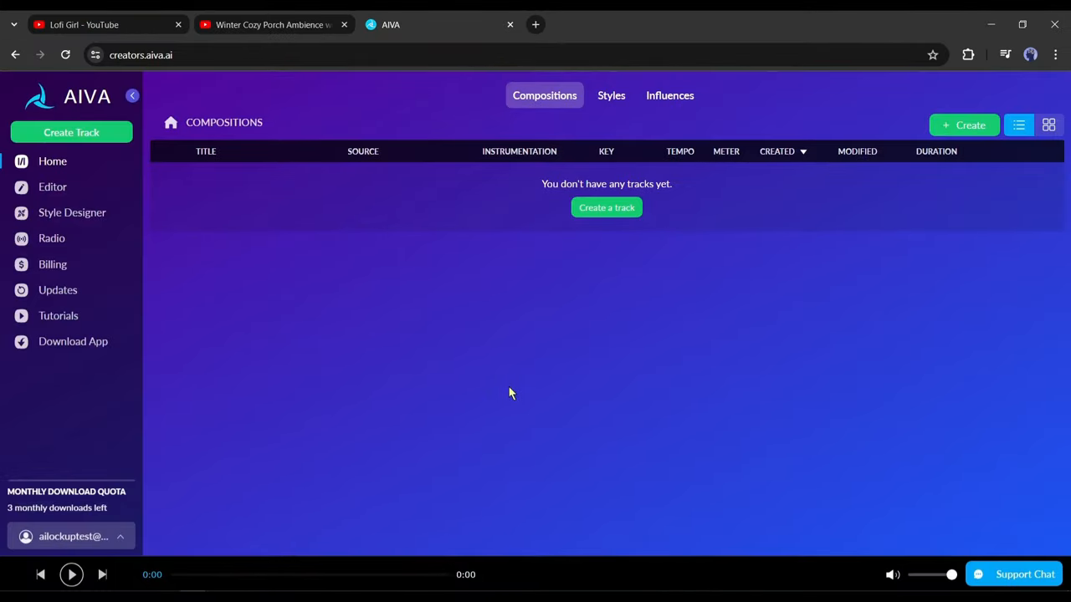
pyautogui.moveTo(511, 395)
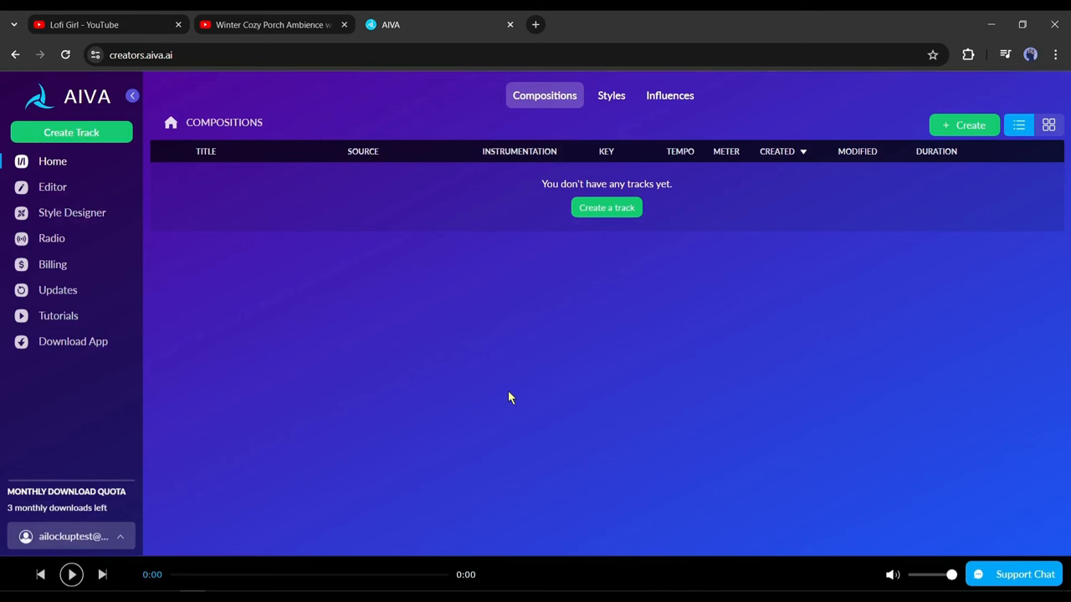
pyautogui.moveTo(552, 286)
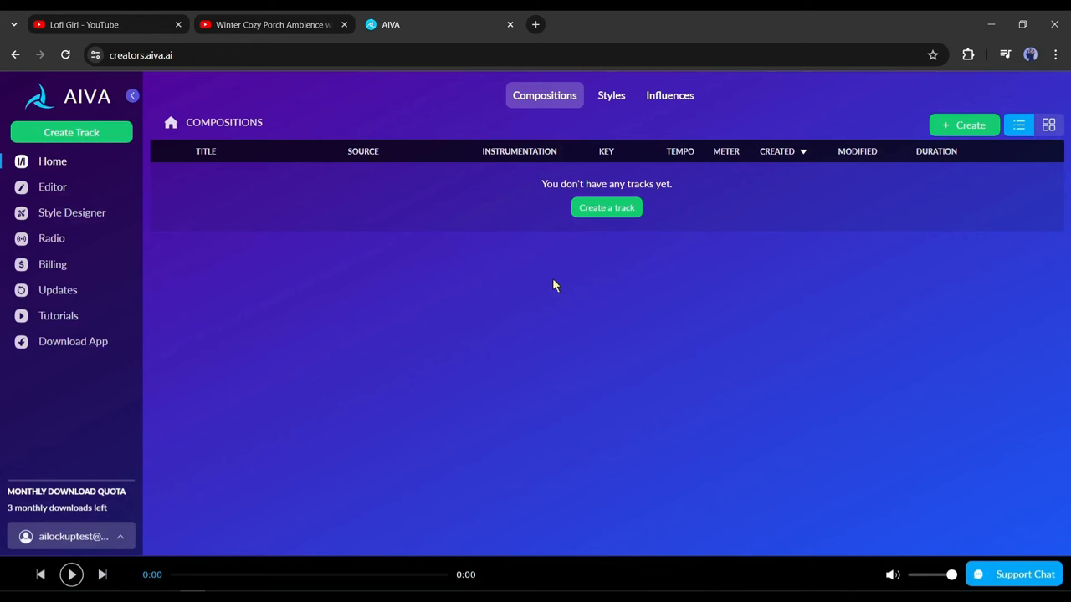
pyautogui.moveTo(410, 385)
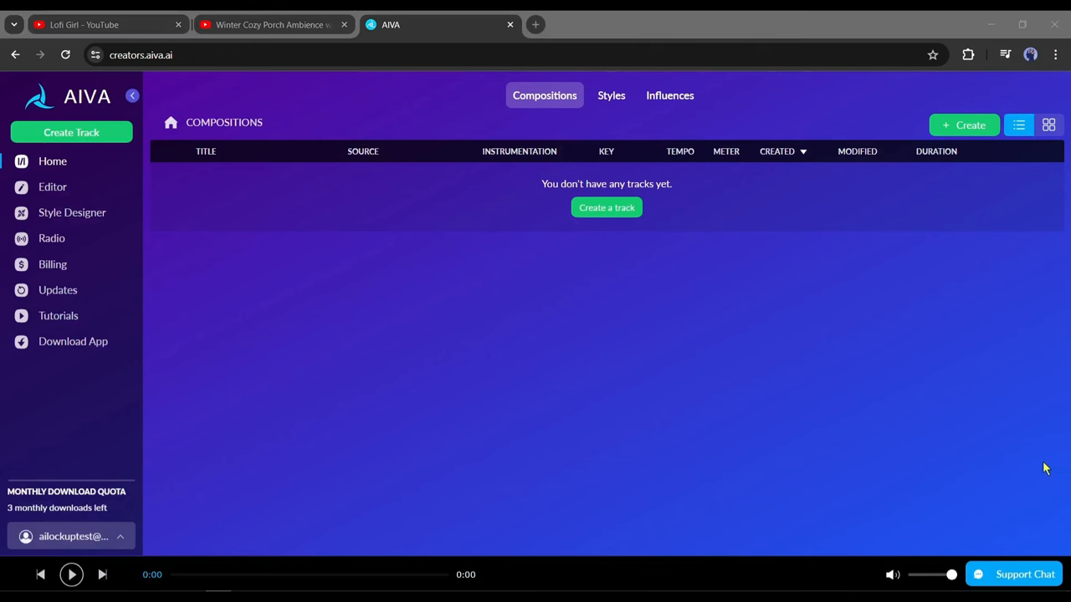
pyautogui.moveTo(233, 211)
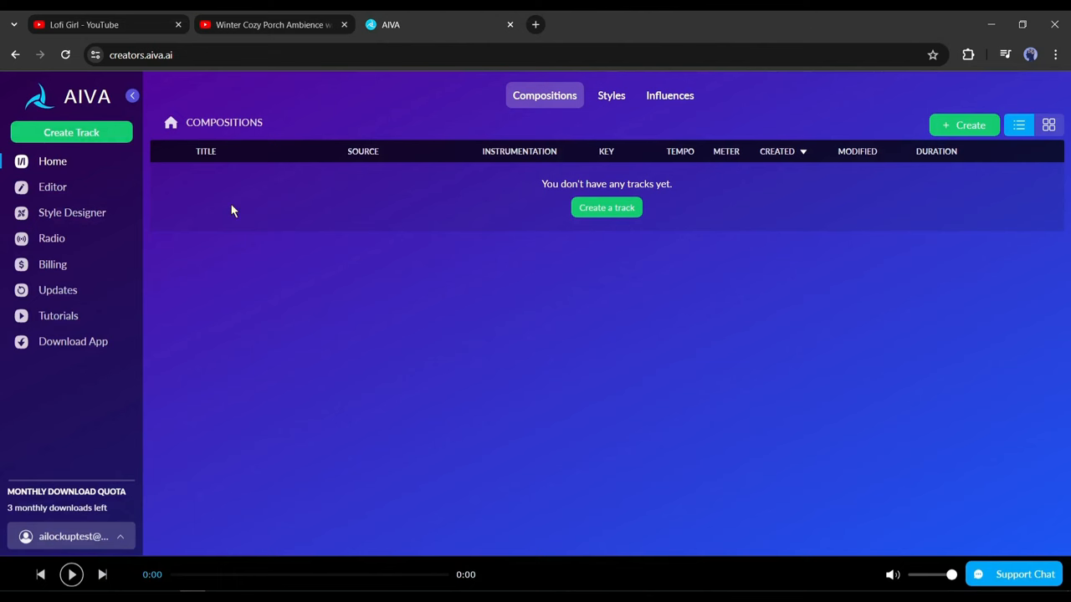
pyautogui.moveTo(70, 132)
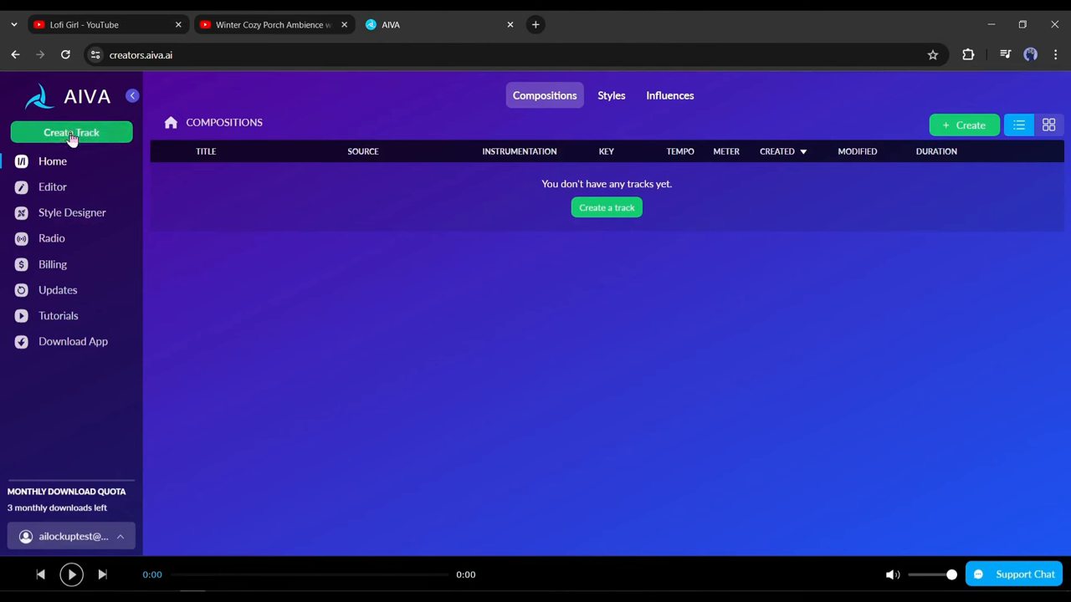
pyautogui.click(71, 132)
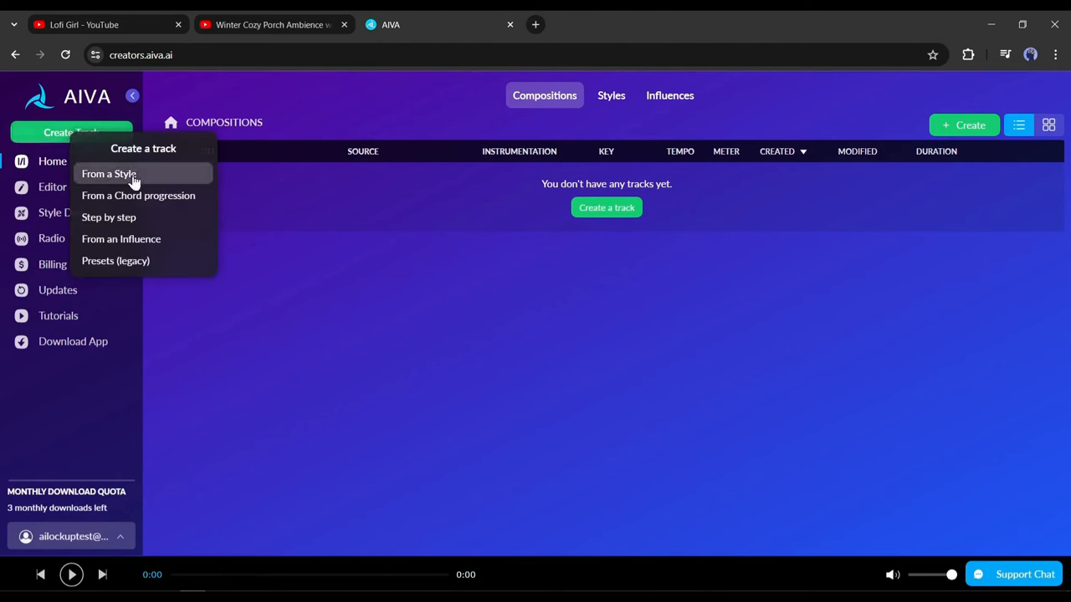
pyautogui.moveTo(120, 237)
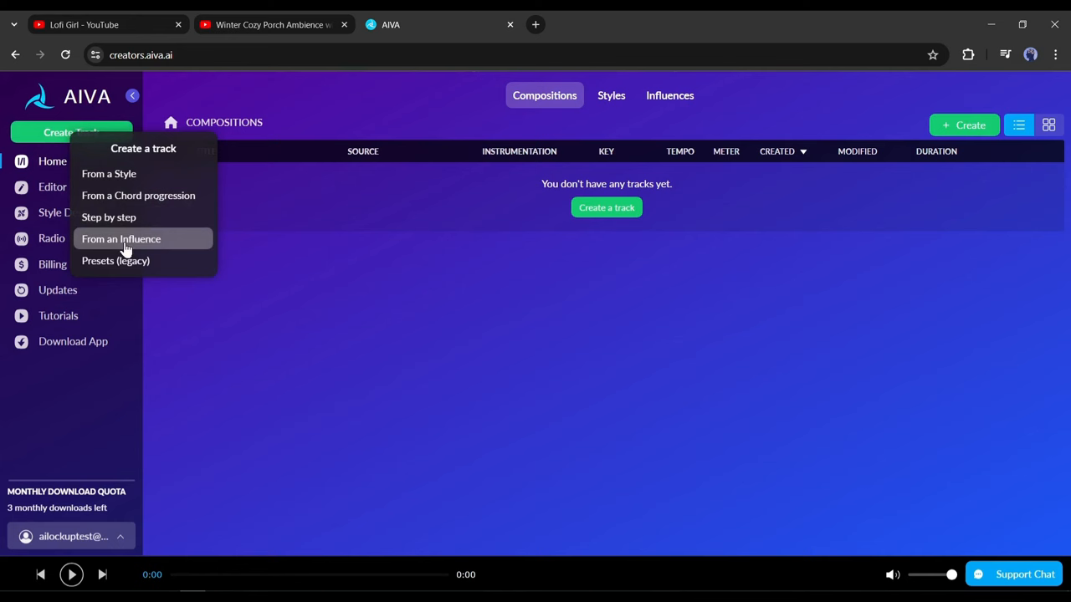
pyautogui.moveTo(109, 217)
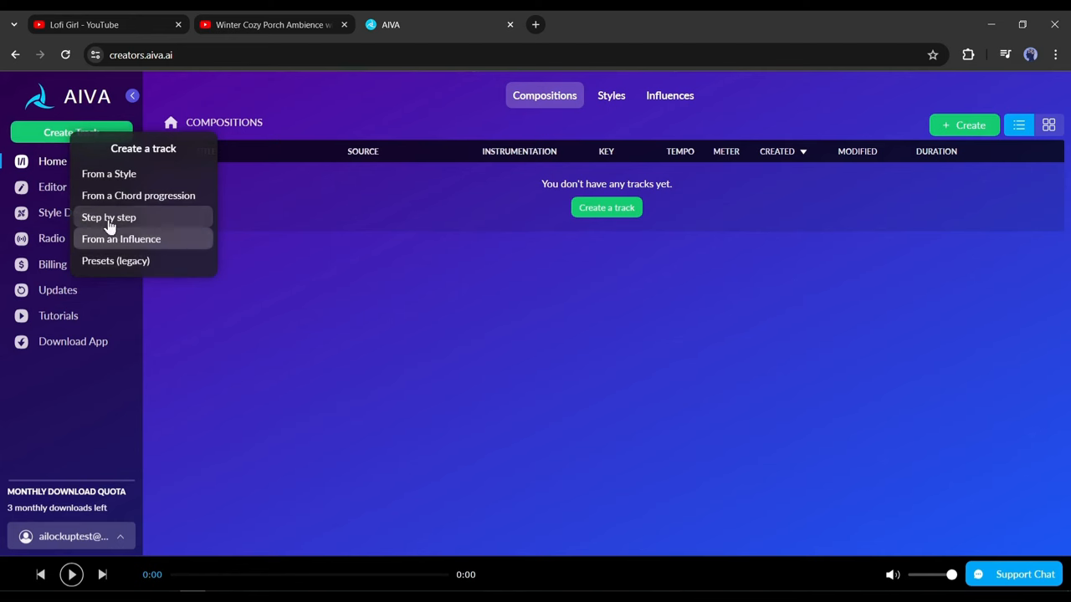
pyautogui.moveTo(185, 181)
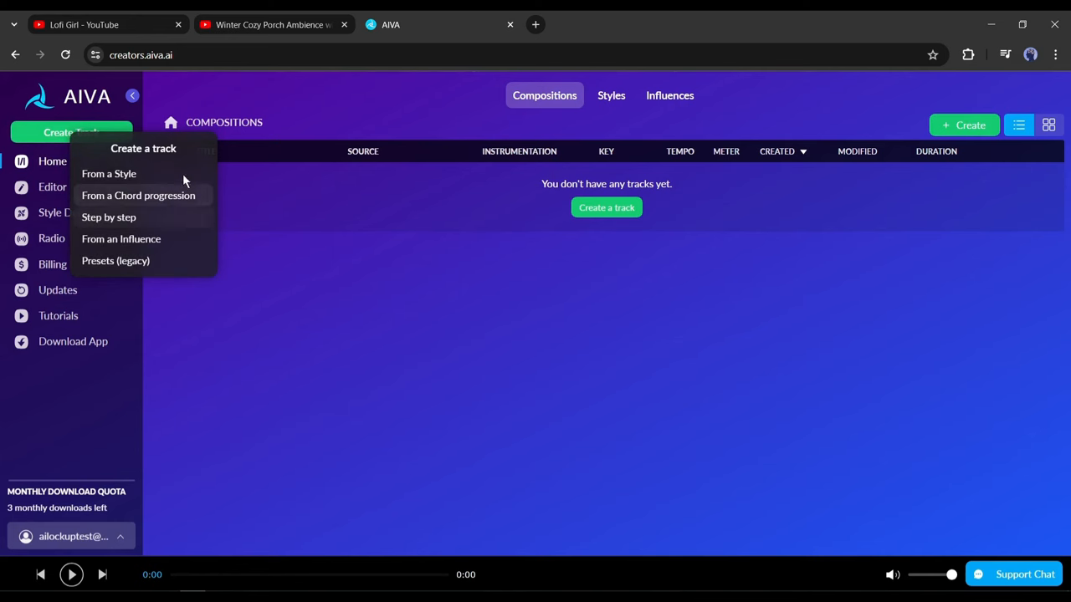
# Step: Start a track from a style, search the library for 'Lo-Fi' and preview Lo-Fi (Ambient)
pyautogui.click(109, 172)
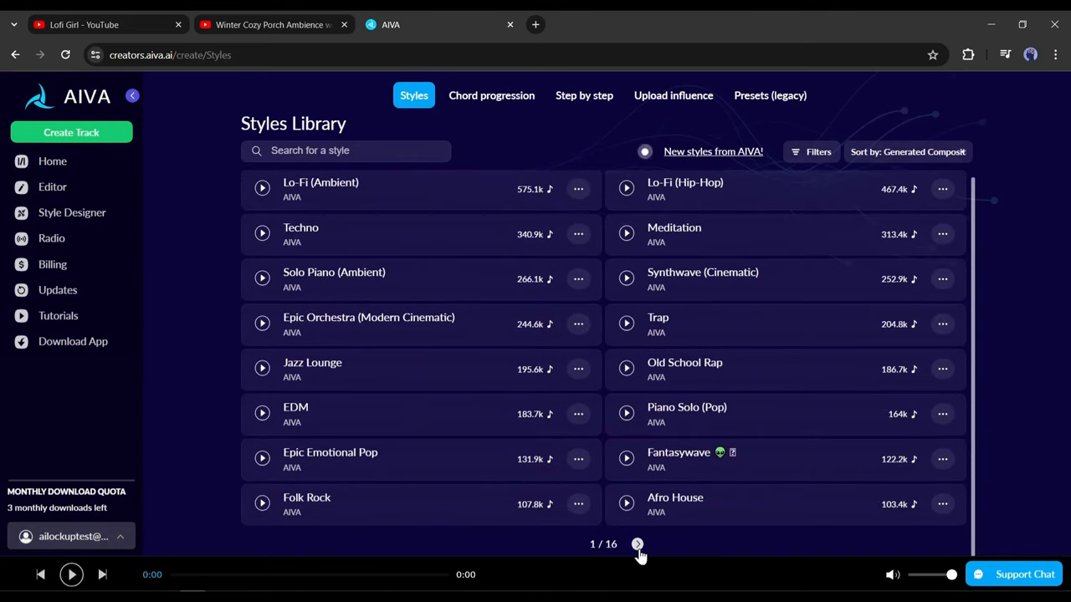
pyautogui.click(636, 543)
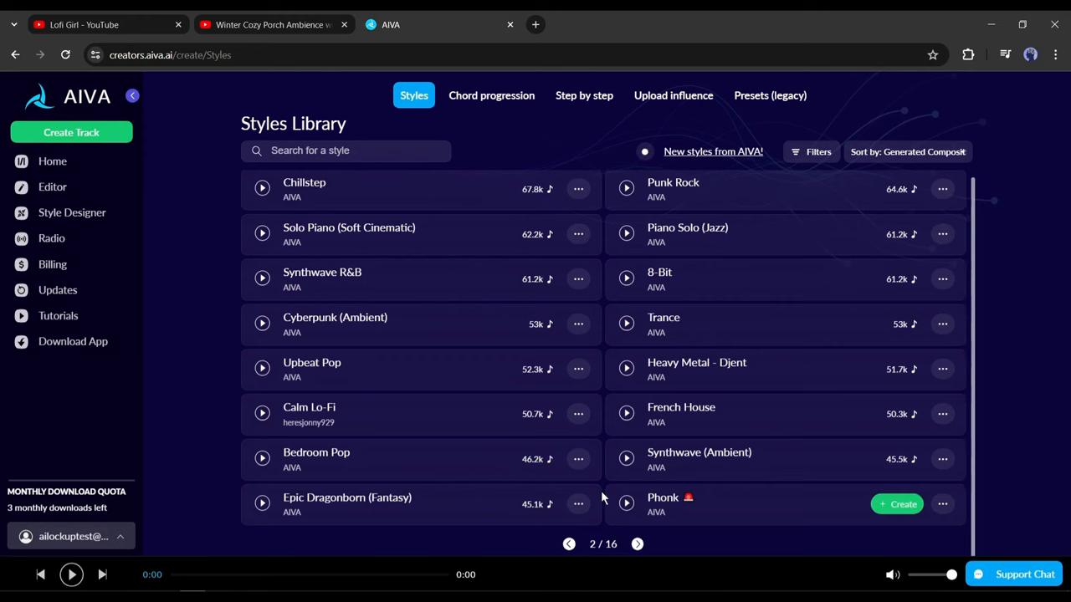
pyautogui.click(636, 544)
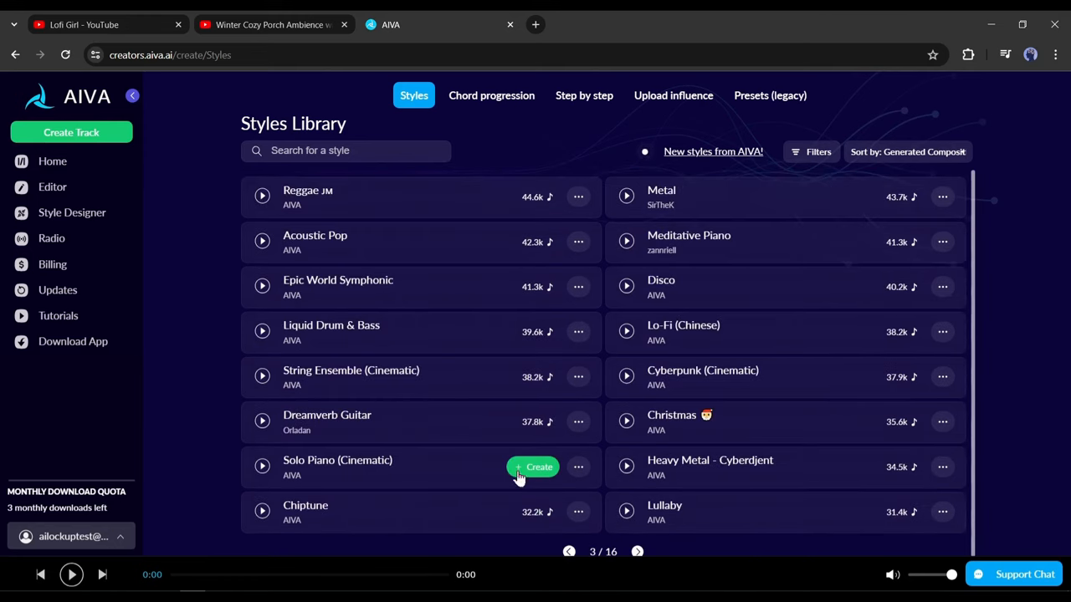
pyautogui.write('Lo-Fi')
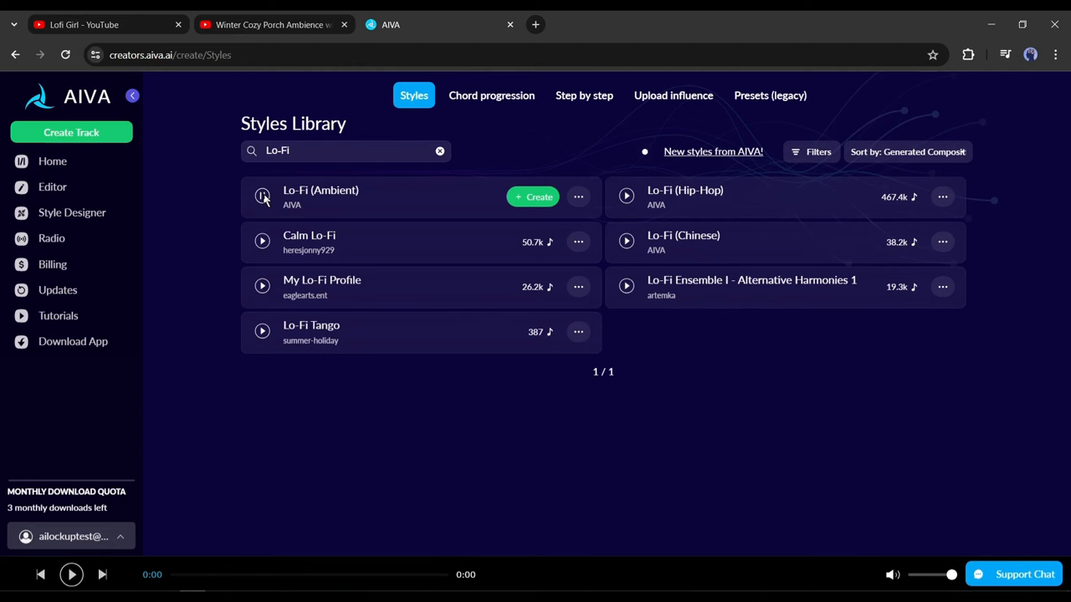
pyautogui.click(261, 195)
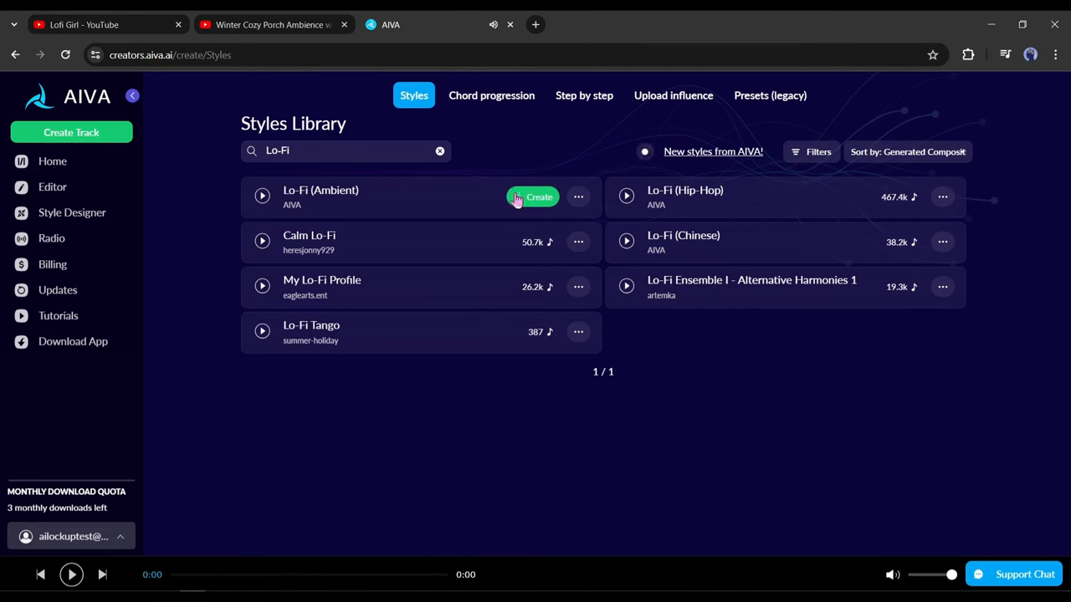
# Step: Generate five Lo-Fi (Ambient) compositions with a 2:30–3:00 duration
pyautogui.click(532, 198)
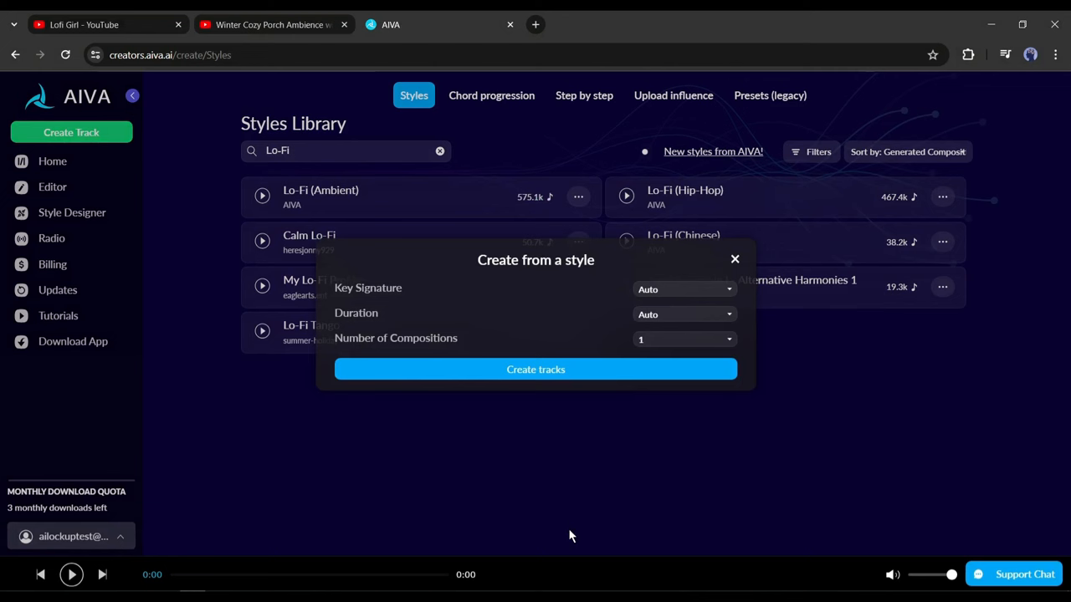
pyautogui.moveTo(670, 277)
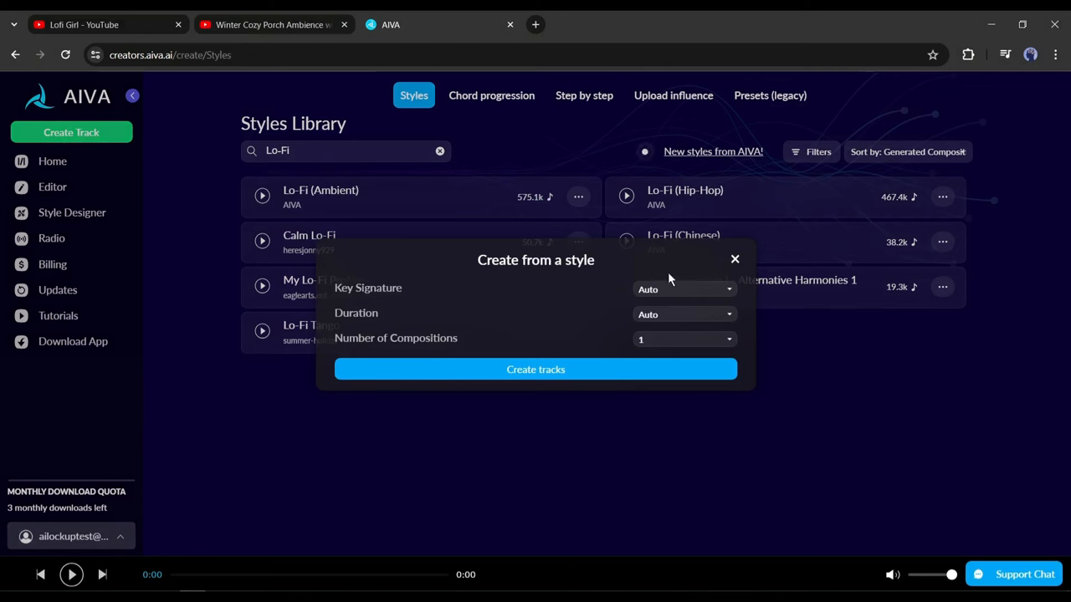
pyautogui.click(685, 288)
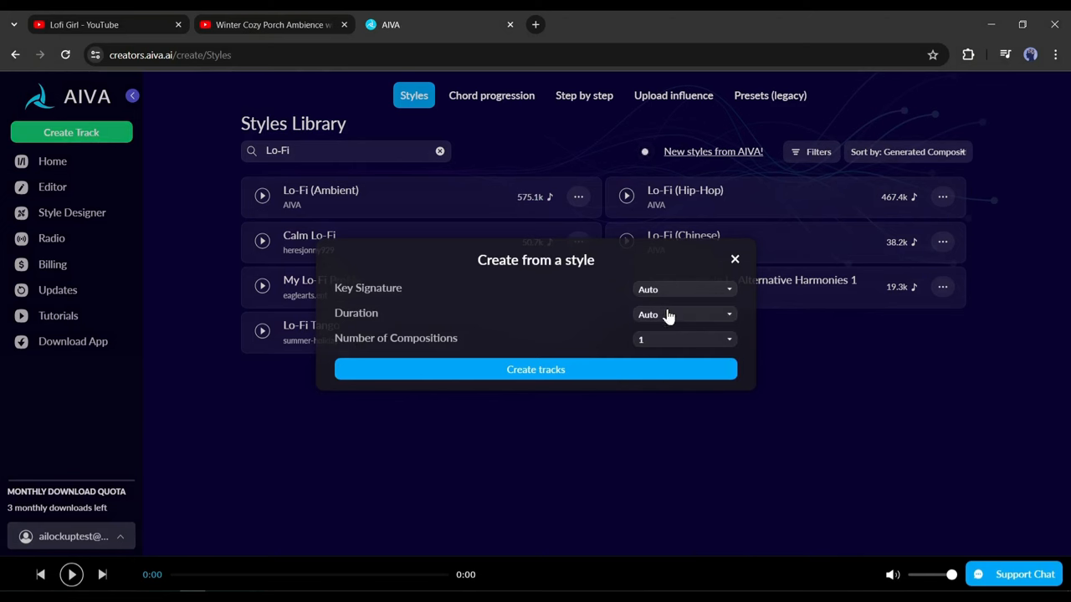
pyautogui.click(685, 314)
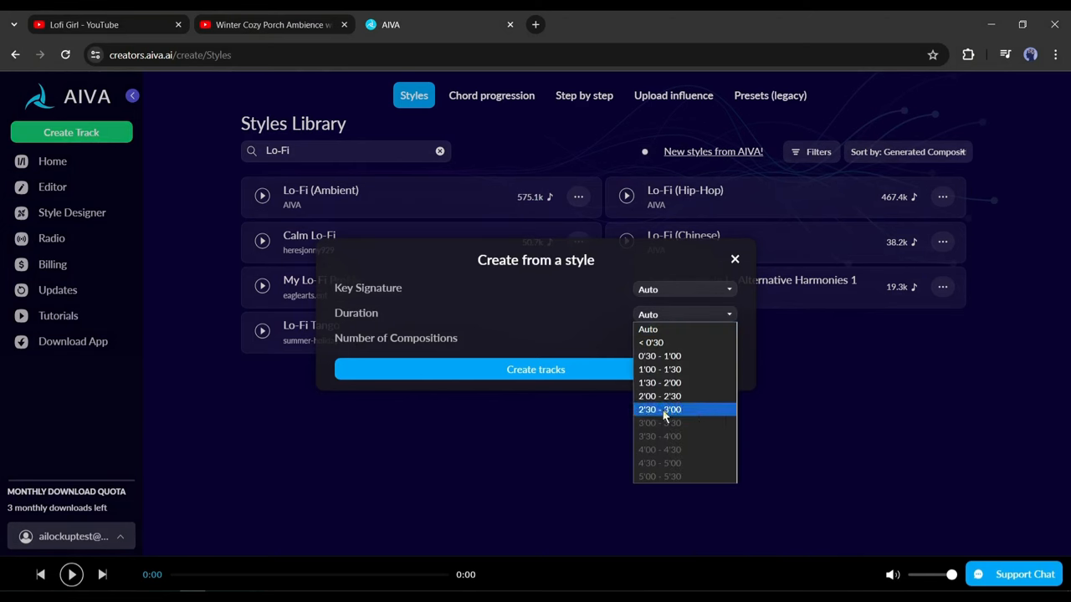
pyautogui.click(659, 408)
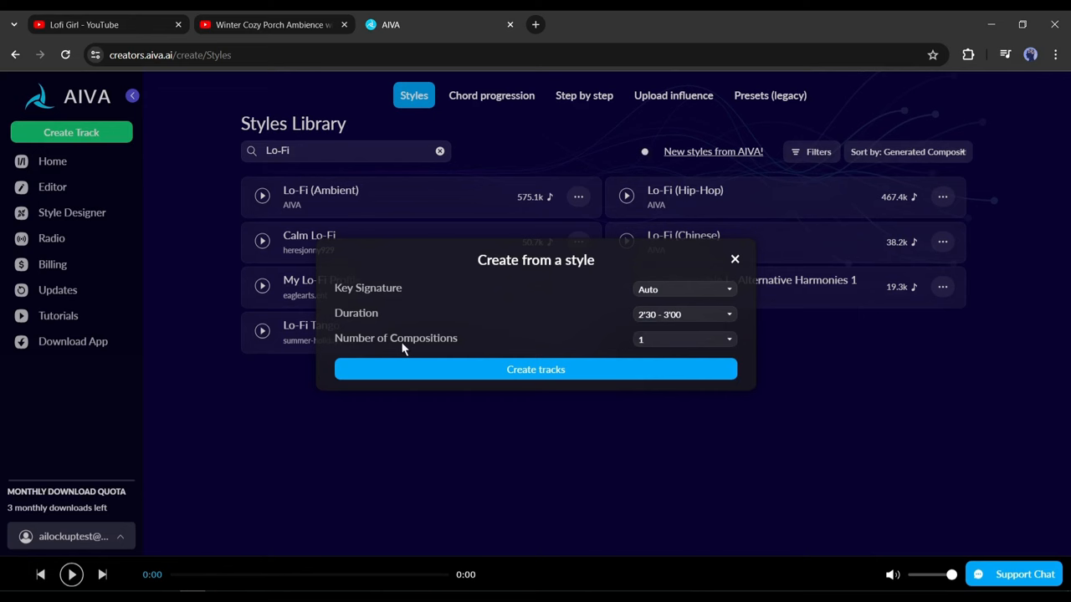
pyautogui.click(684, 338)
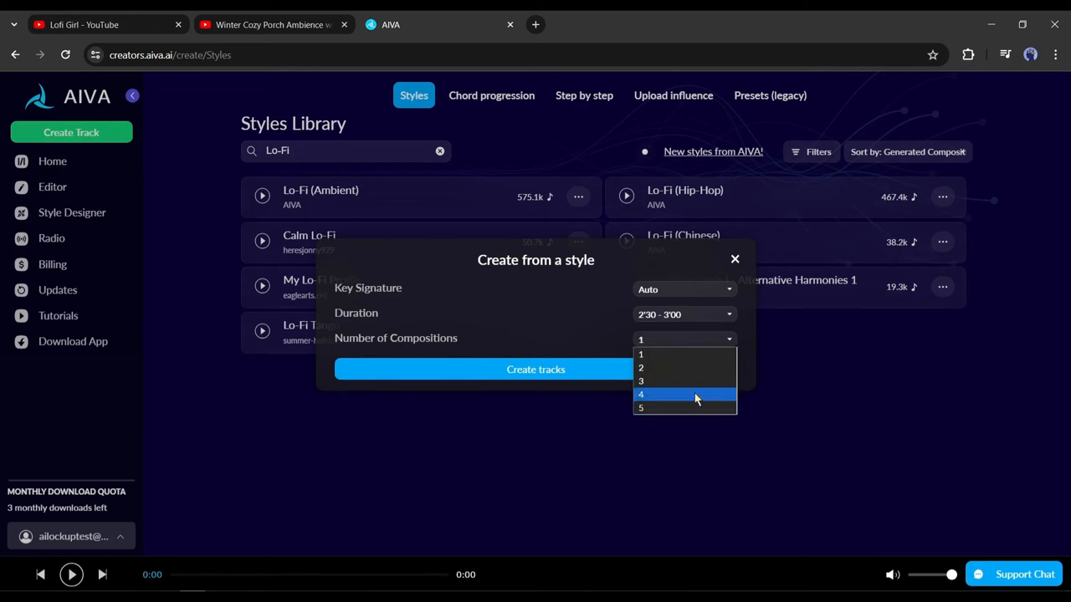
pyautogui.click(641, 408)
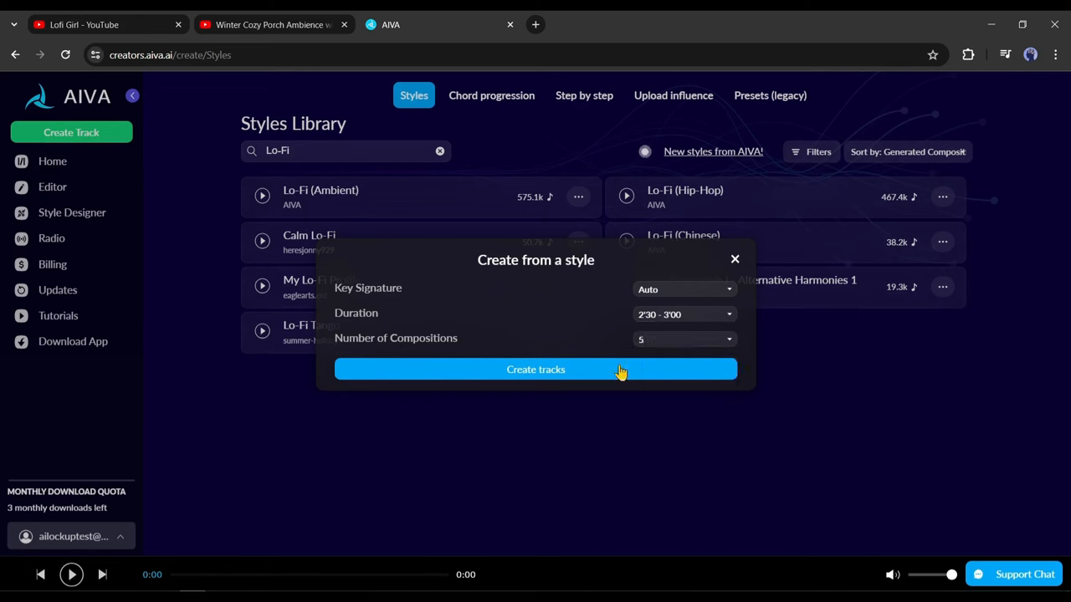
pyautogui.click(536, 369)
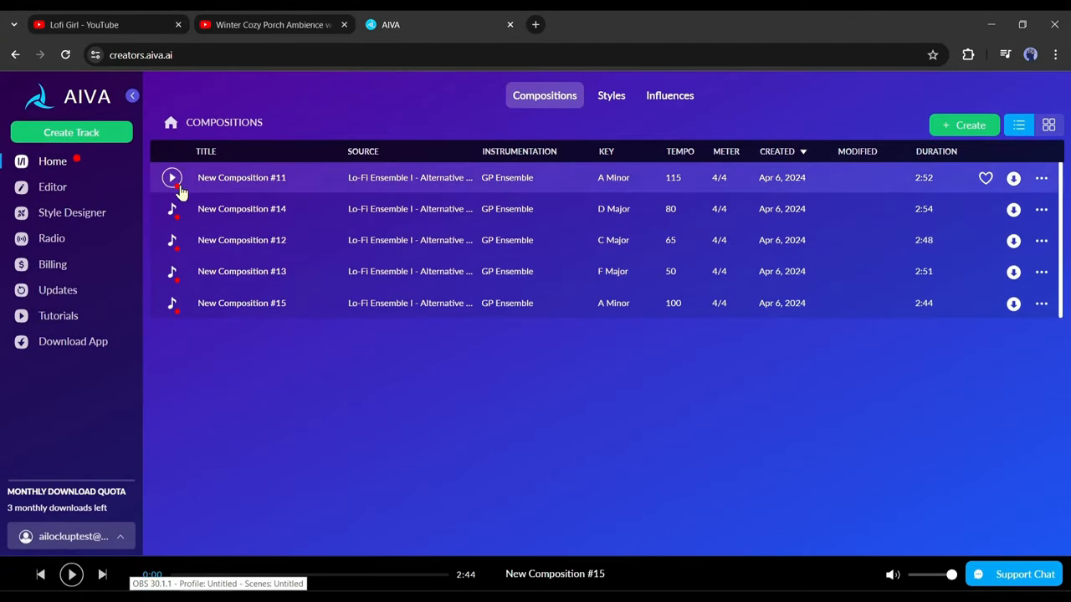
# Step: Listen to the new compositions, then start another track from a Lo-Fi style
pyautogui.click(171, 178)
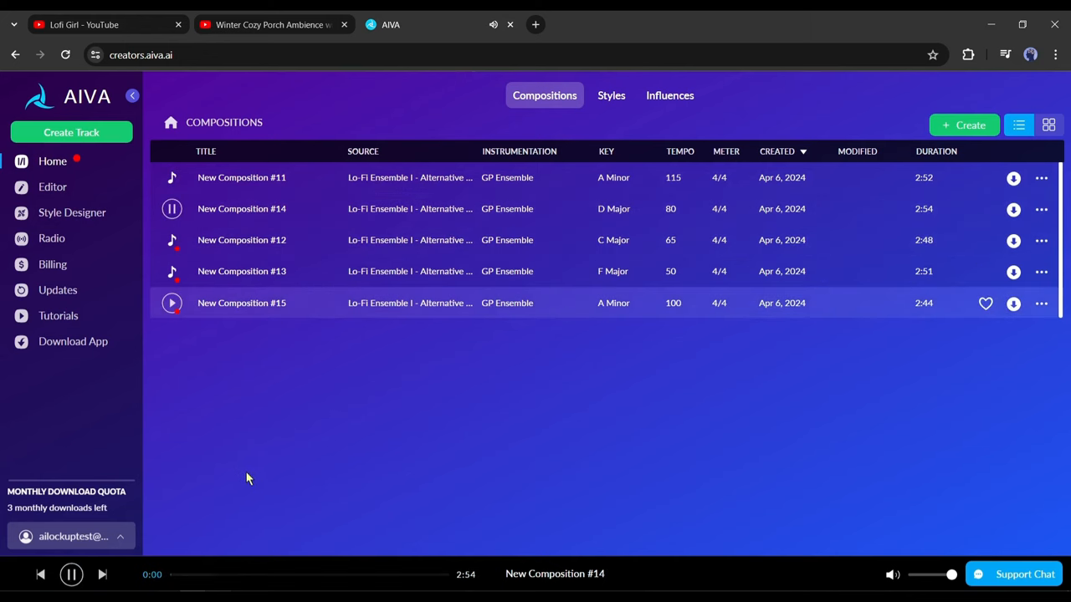
pyautogui.click(171, 241)
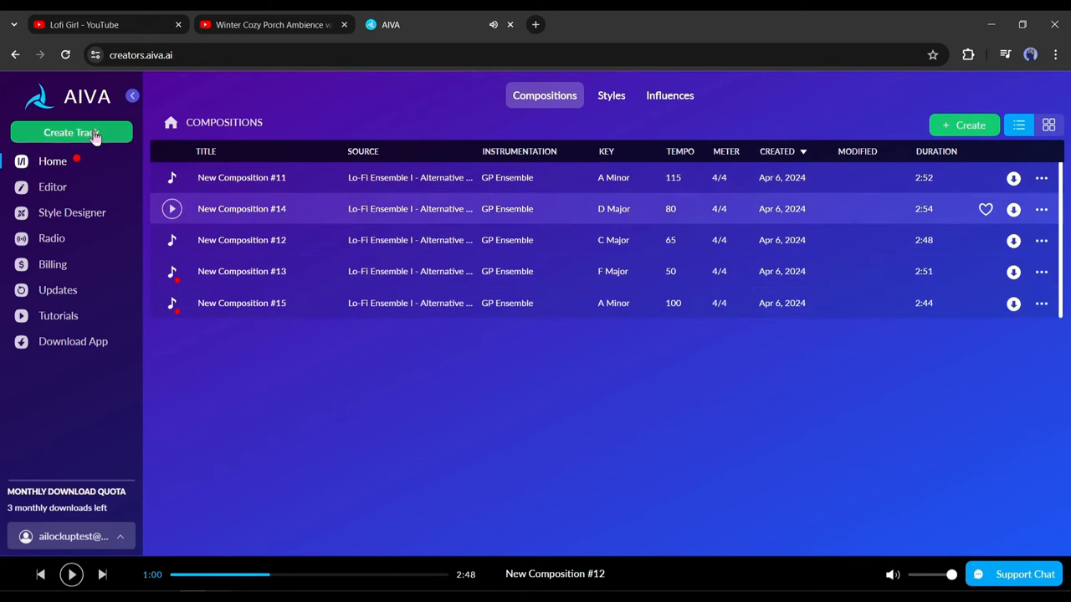
pyautogui.click(70, 133)
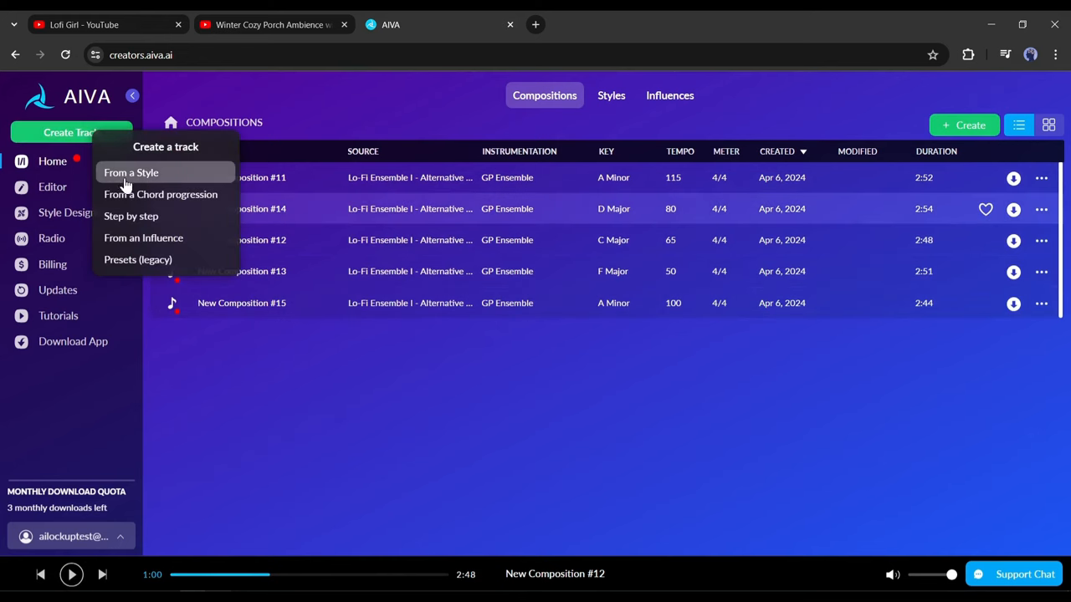
pyautogui.click(130, 172)
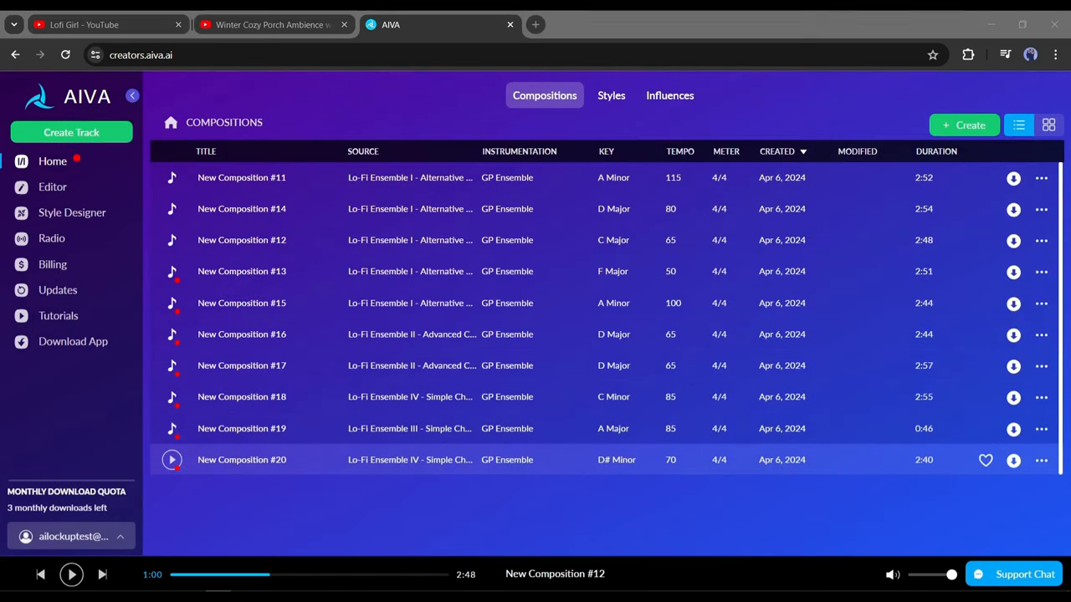
# Step: Download New Composition #13 in a chosen format and switch to the YouTube tab
pyautogui.click(1014, 271)
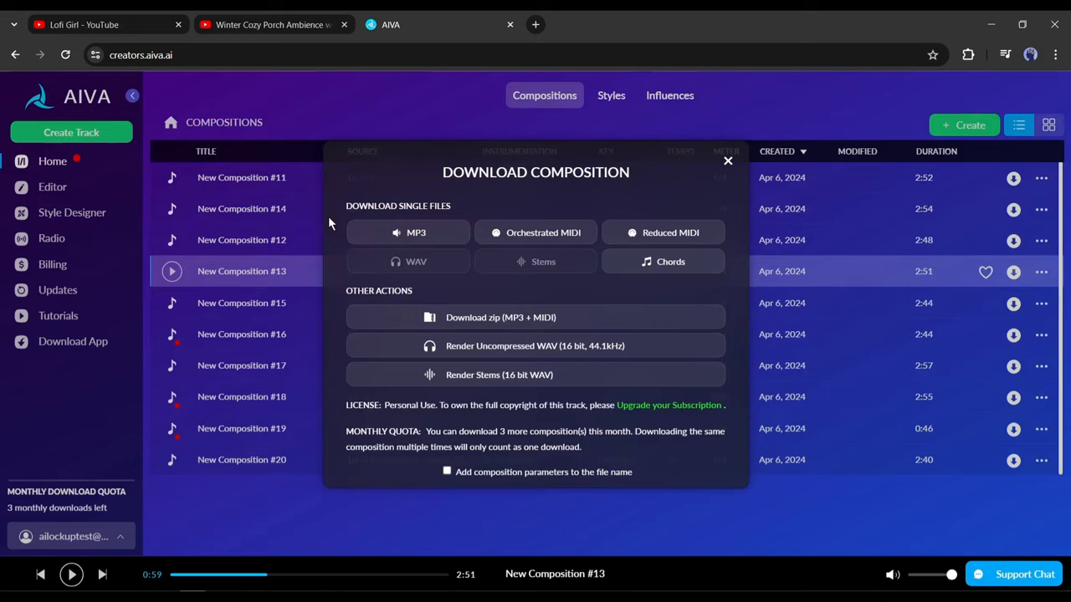
pyautogui.click(415, 232)
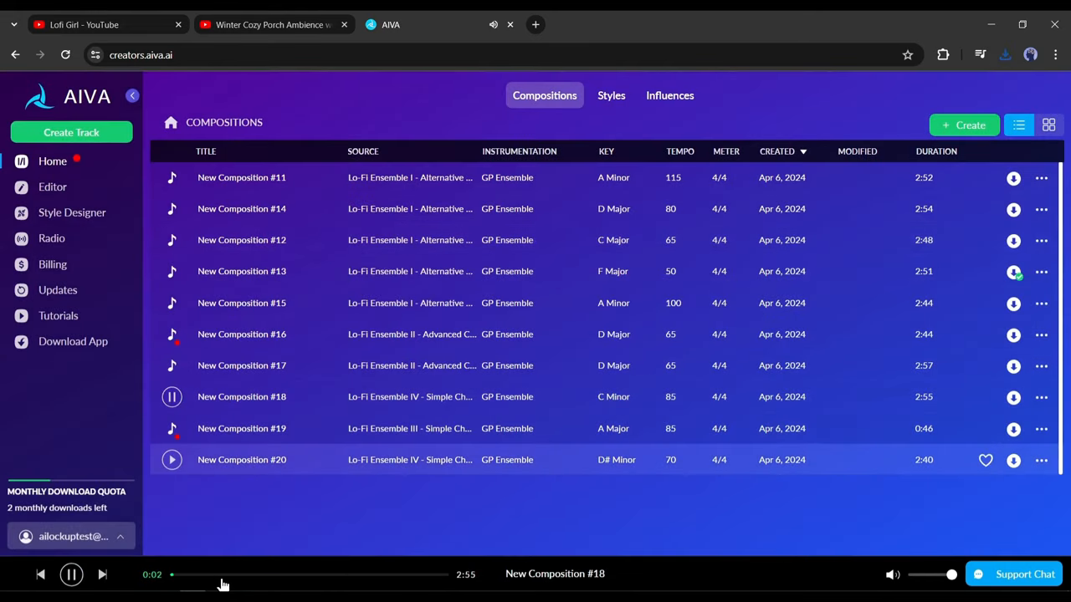
pyautogui.click(271, 25)
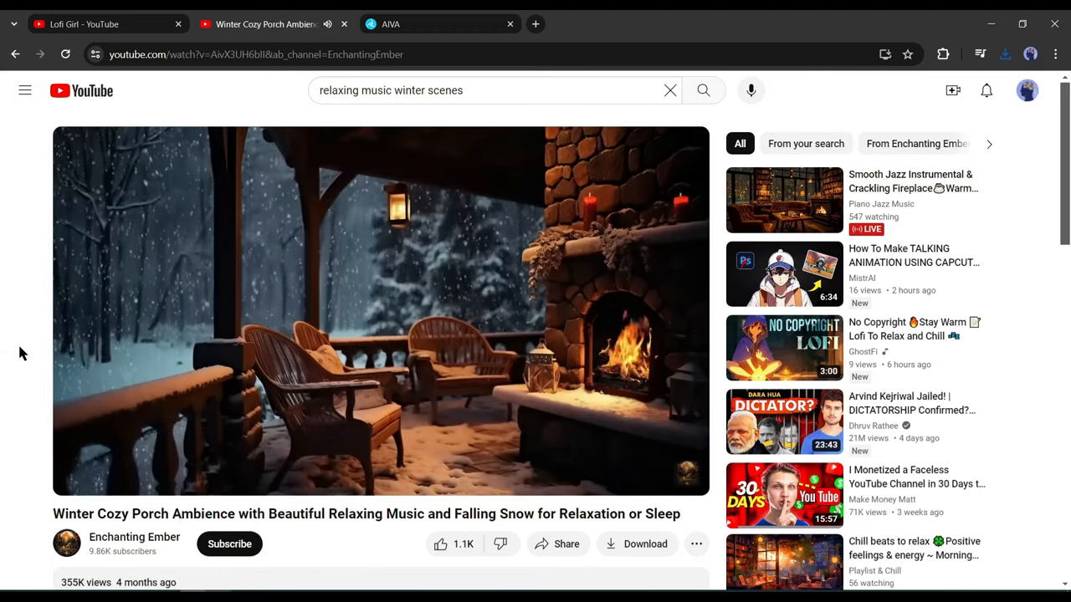
pyautogui.moveTo(4, 385)
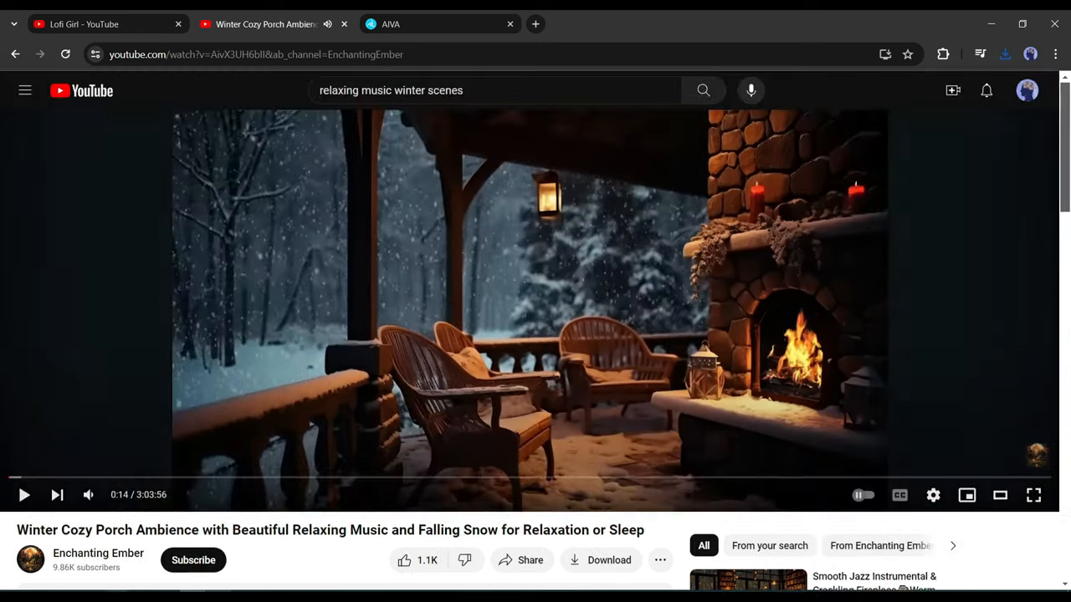
# Step: Switch the Winter Cozy Porch Ambience video to theater mode
pyautogui.click(1035, 496)
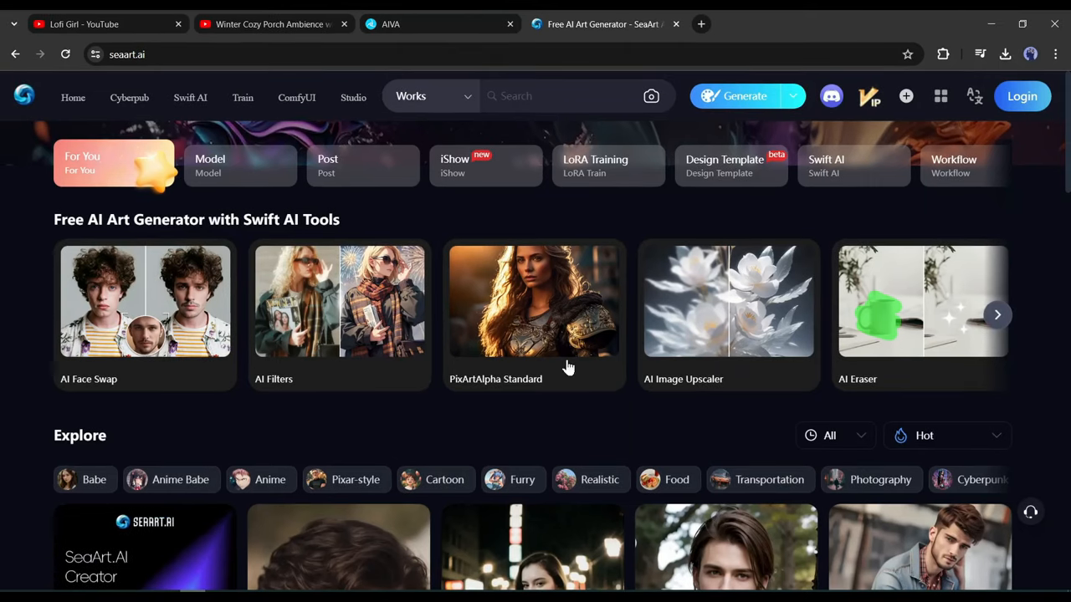
pyautogui.moveTo(441, 388)
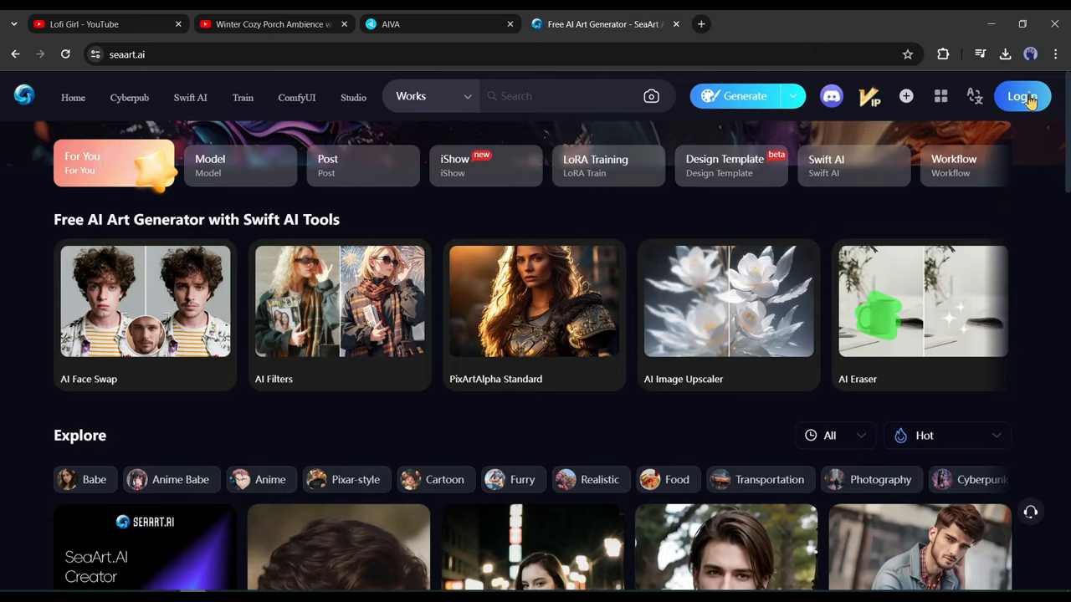
# Step: Log in to the SeaArt account from the homepage
pyautogui.click(1020, 96)
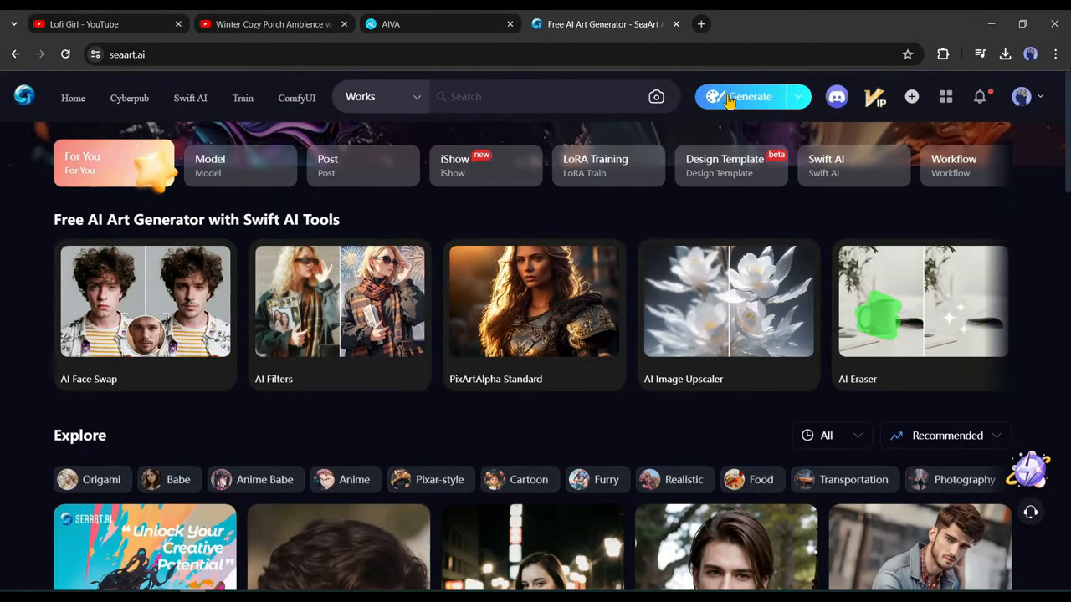
# Step: Enter the image generation workspace and dismiss the VIP upgrade offer
pyautogui.click(741, 96)
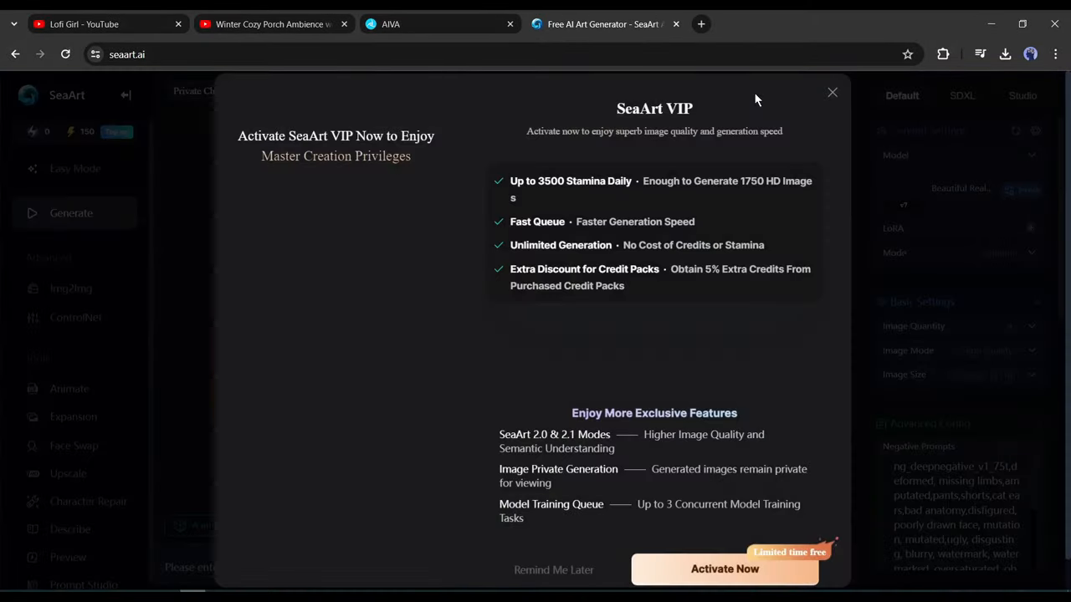
pyautogui.click(832, 92)
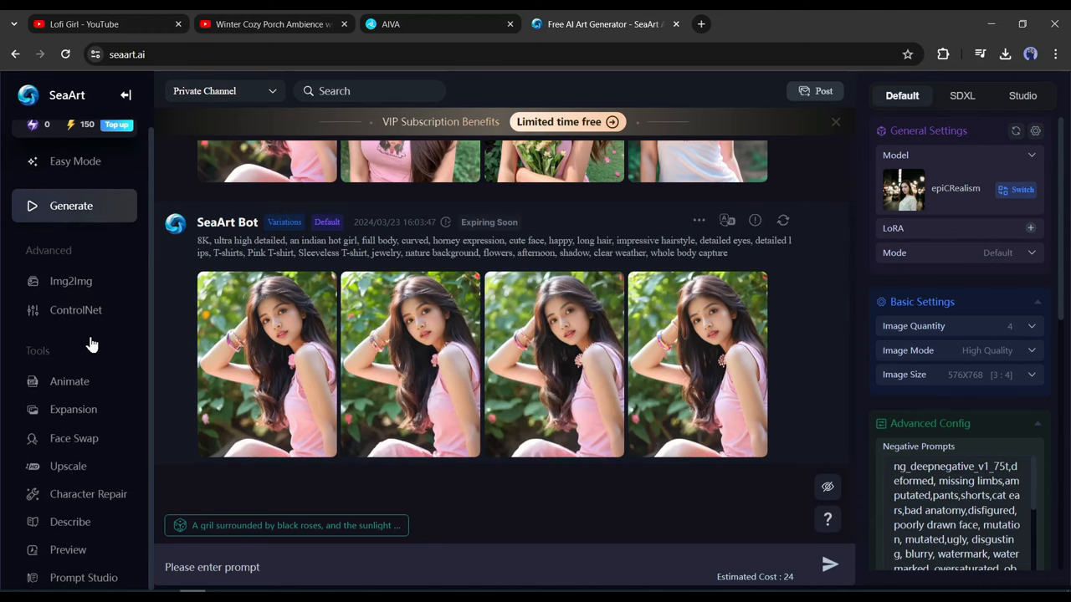
pyautogui.moveTo(70, 522)
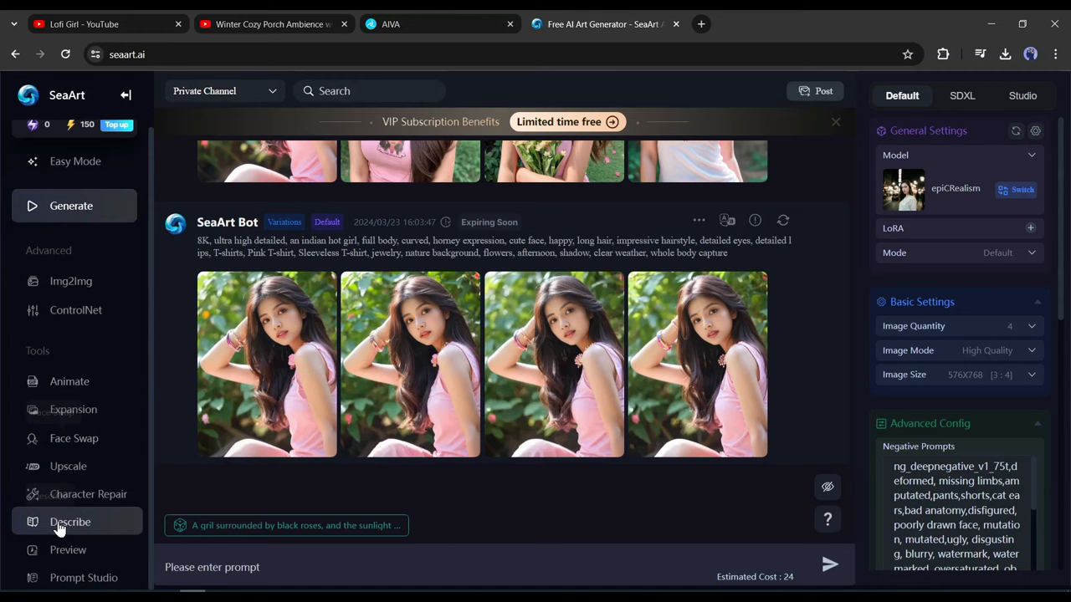
# Step: Describe the uploaded snowy porch screenshot to get two text prompts
pyautogui.click(70, 522)
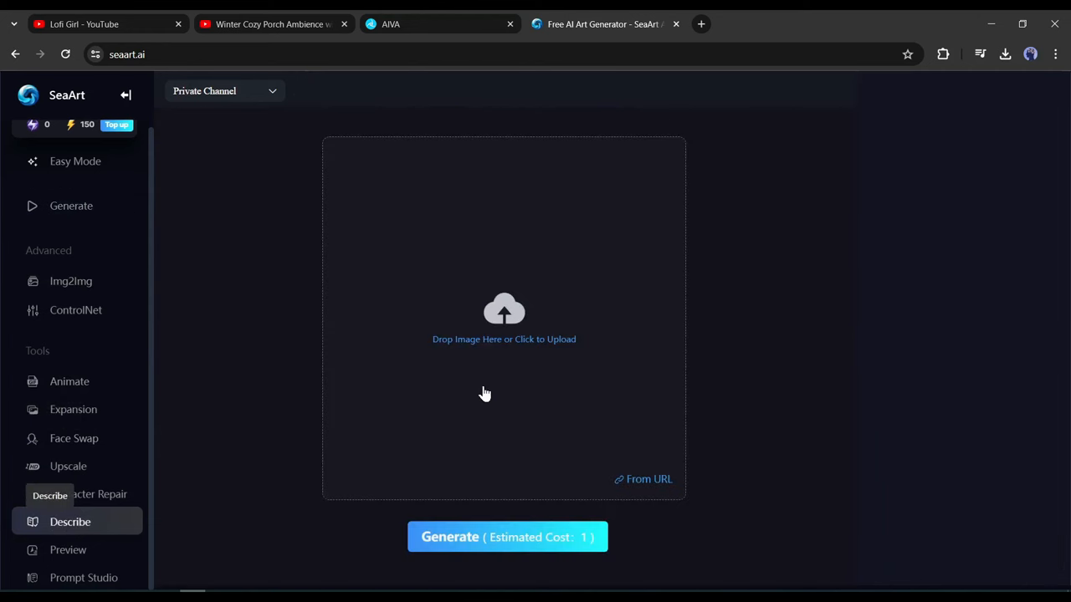
pyautogui.moveTo(557, 291)
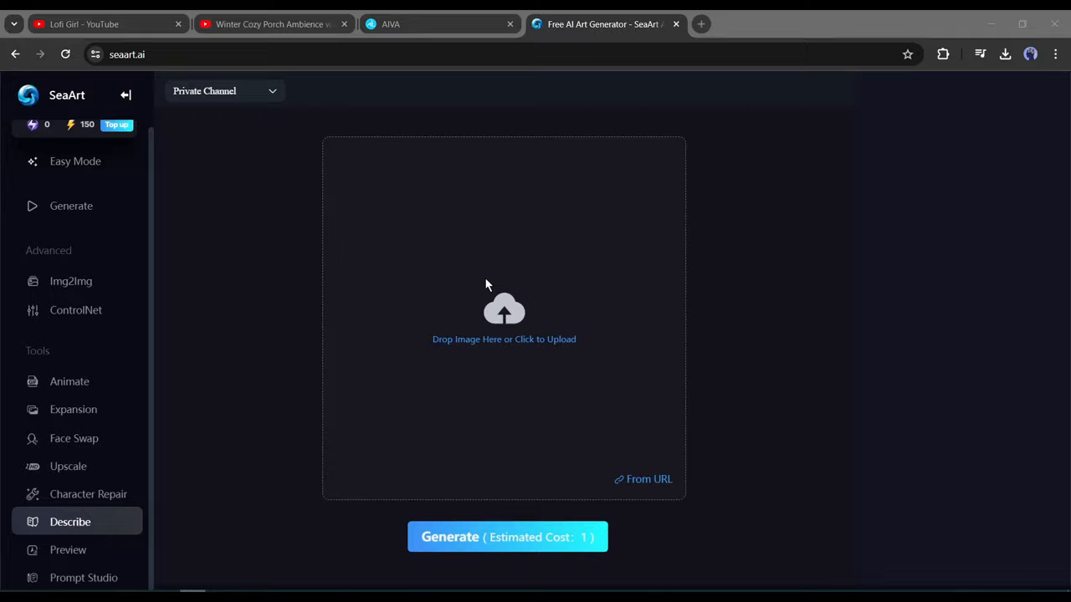
pyautogui.moveTo(650, 428)
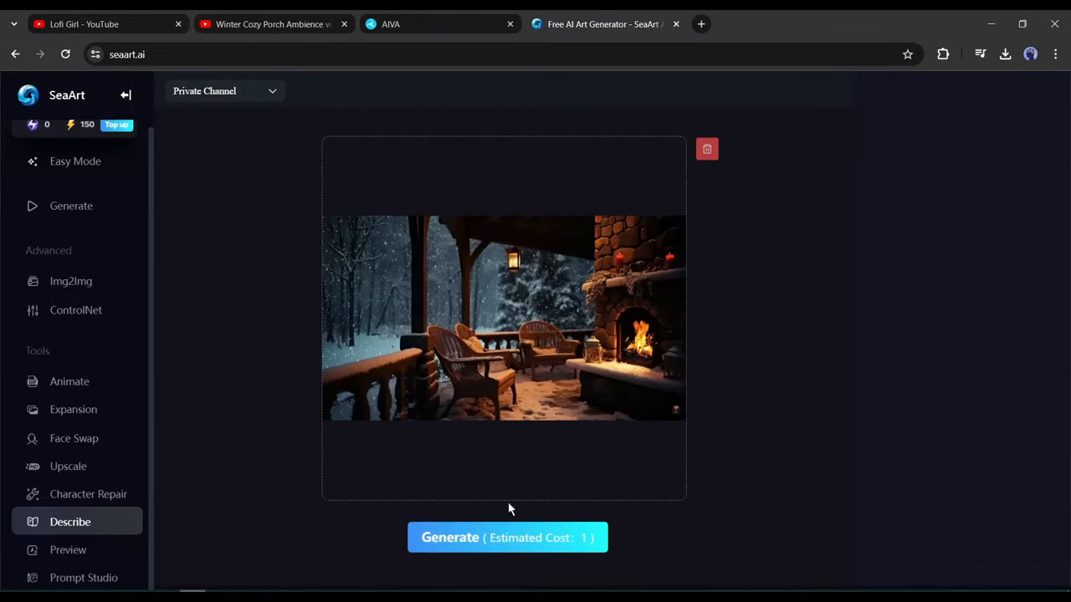
pyautogui.click(507, 537)
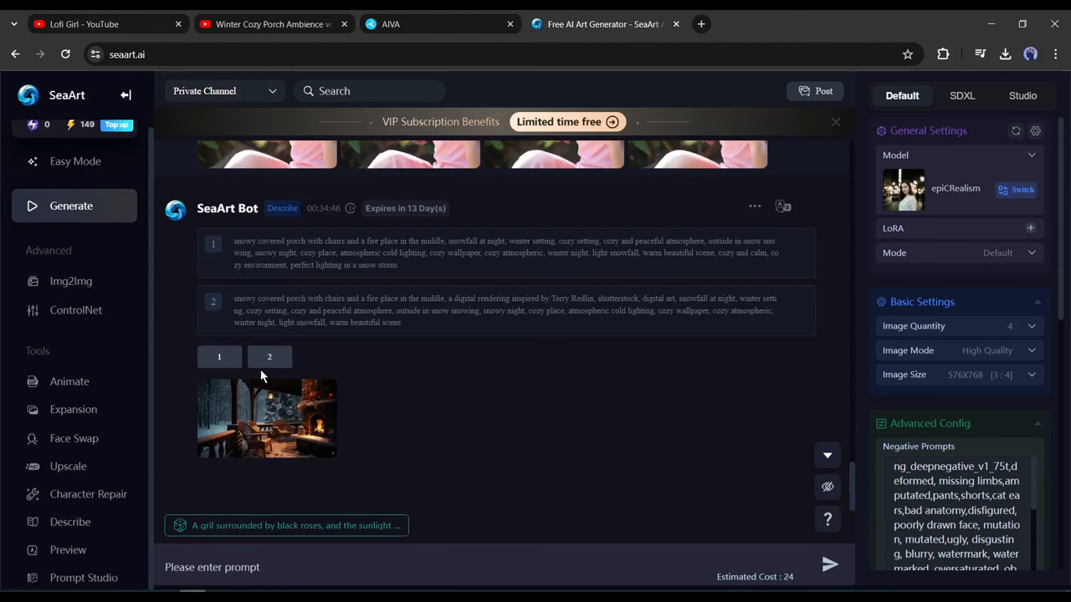
# Step: Choose the MoistMix model and keep the quantity at four images per generation
pyautogui.scroll(-3)
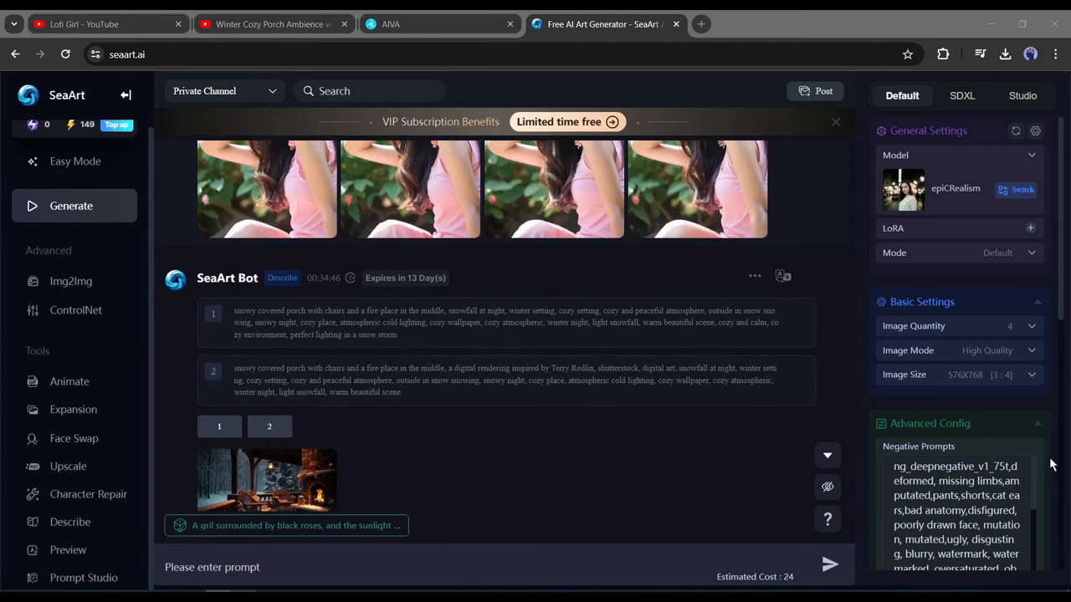
pyautogui.moveTo(1021, 191)
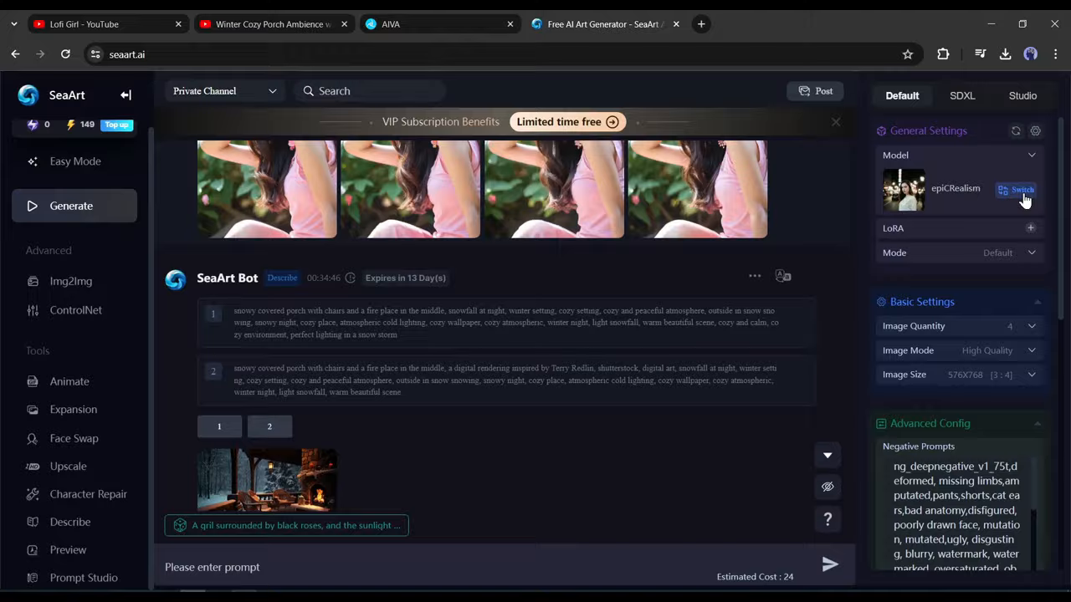
pyautogui.click(1021, 189)
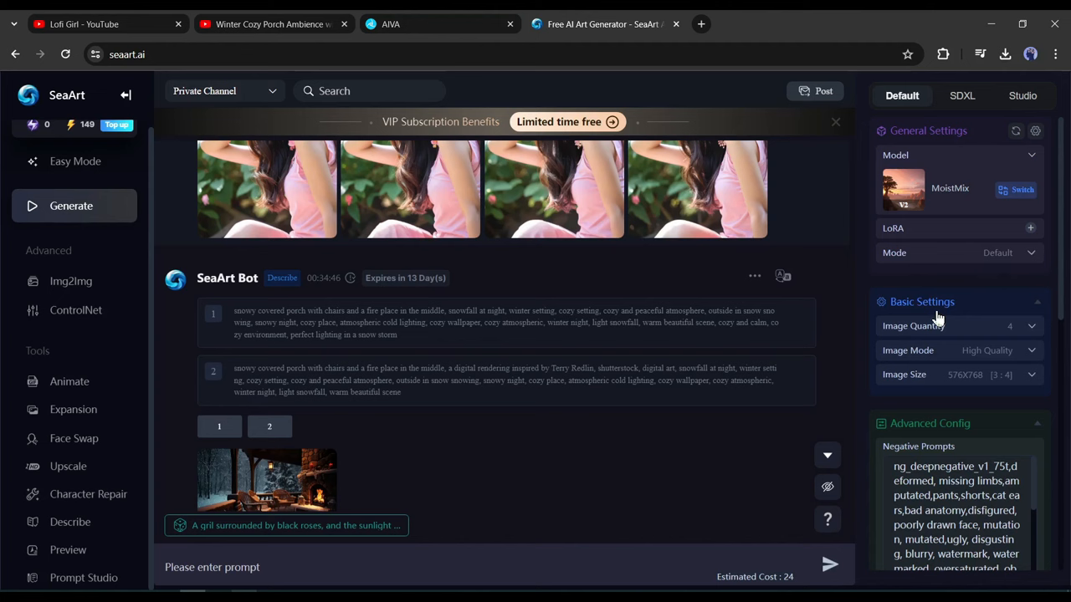
pyautogui.moveTo(1035, 335)
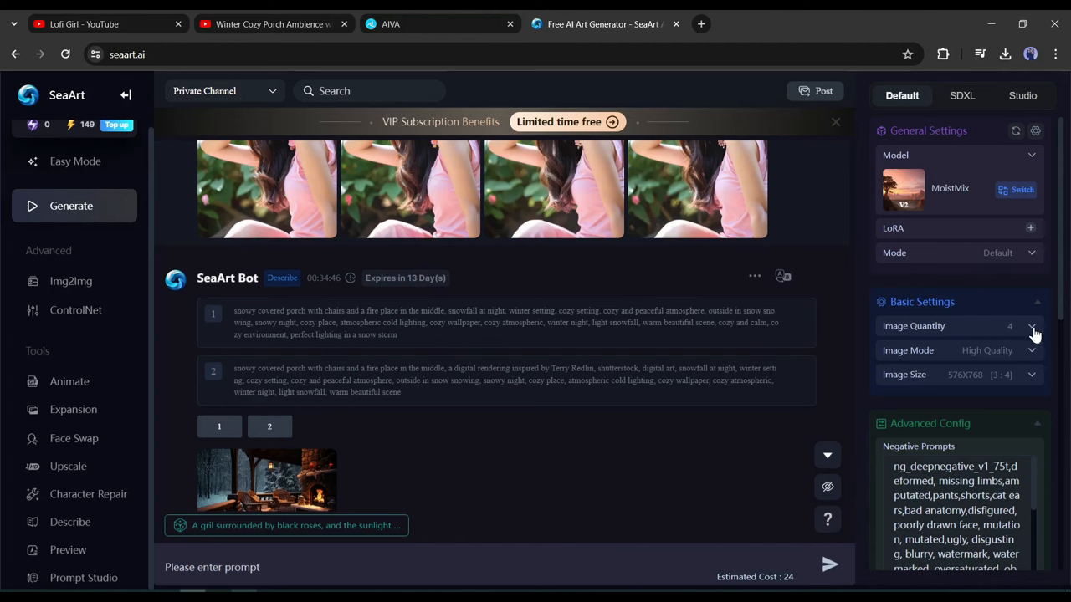
pyautogui.click(1031, 325)
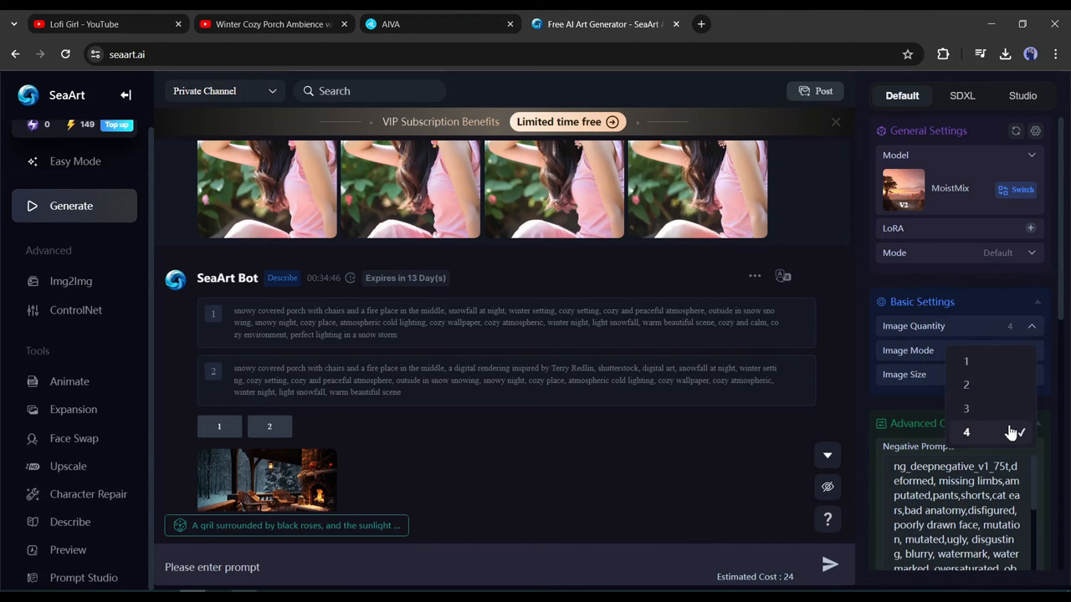
pyautogui.click(967, 432)
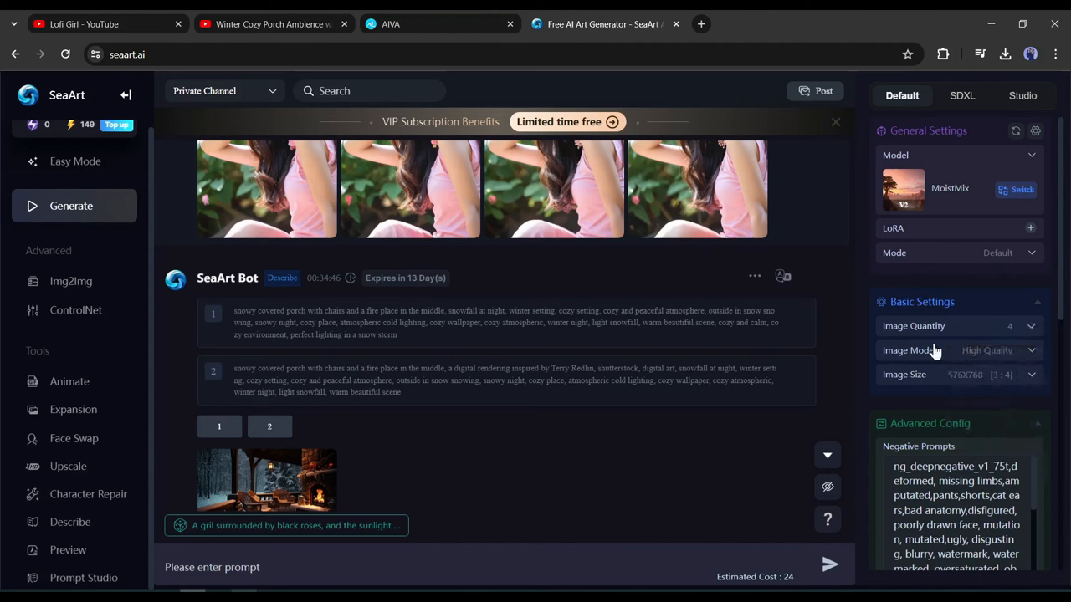
# Step: Set Image Mode to Ultra High Quality and Image Size to 1024×576 (16:9)
pyautogui.click(987, 350)
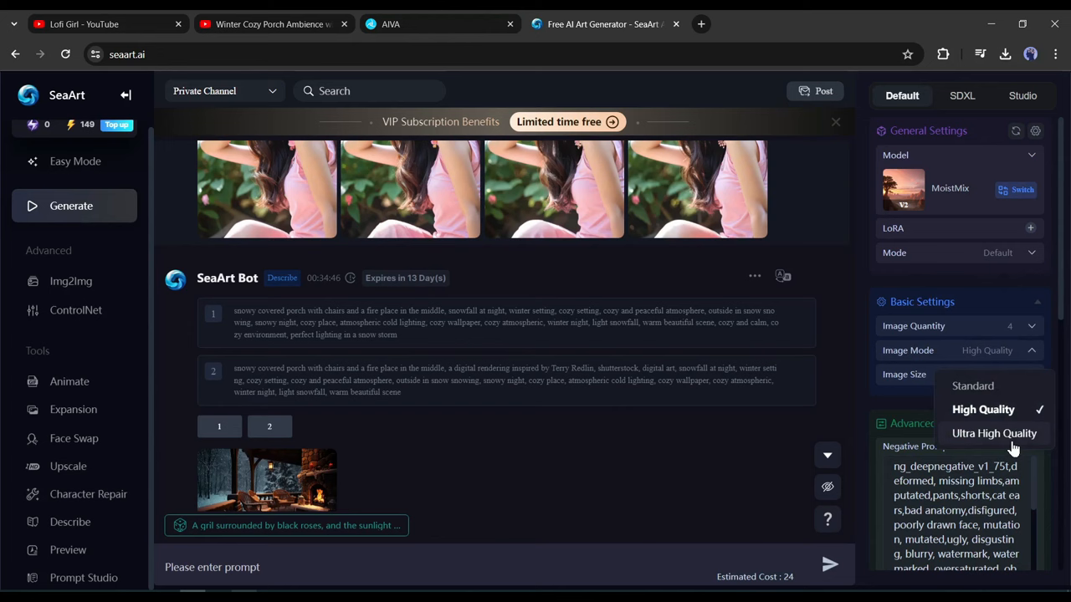
pyautogui.click(994, 433)
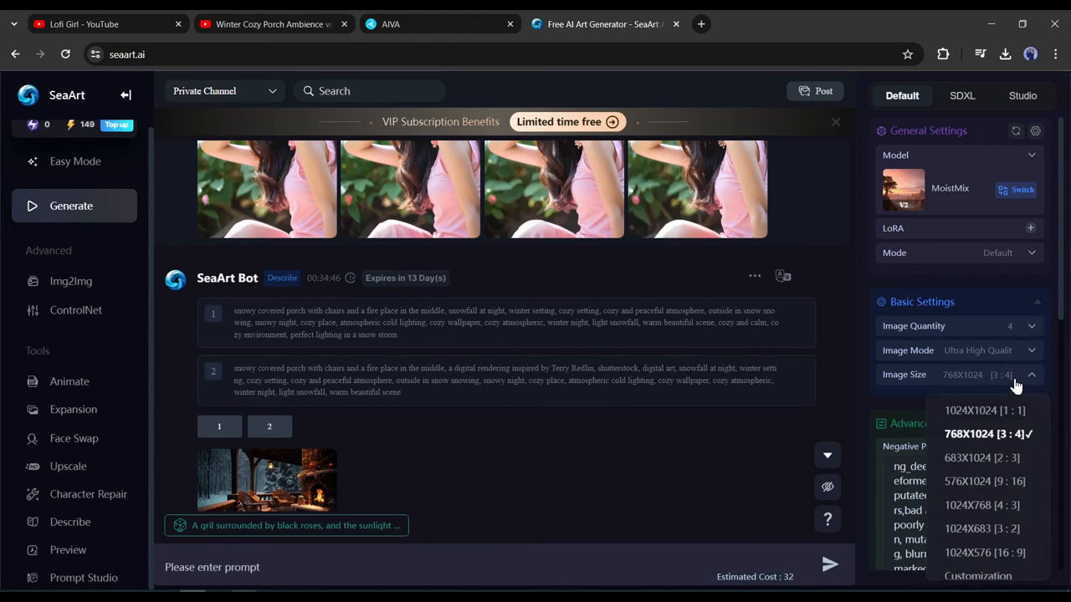
pyautogui.moveTo(984, 552)
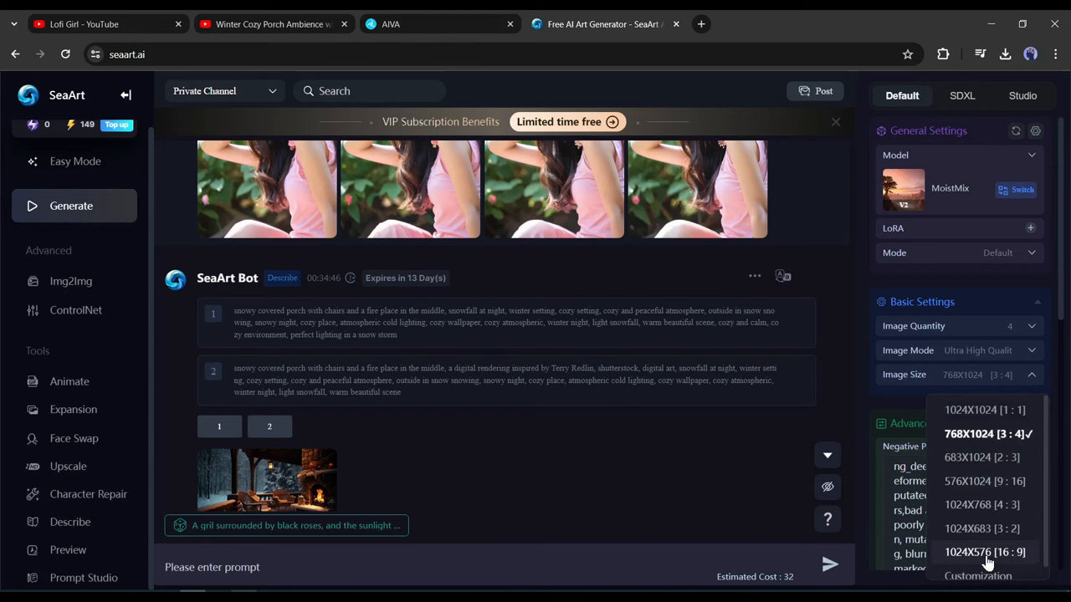
pyautogui.click(984, 552)
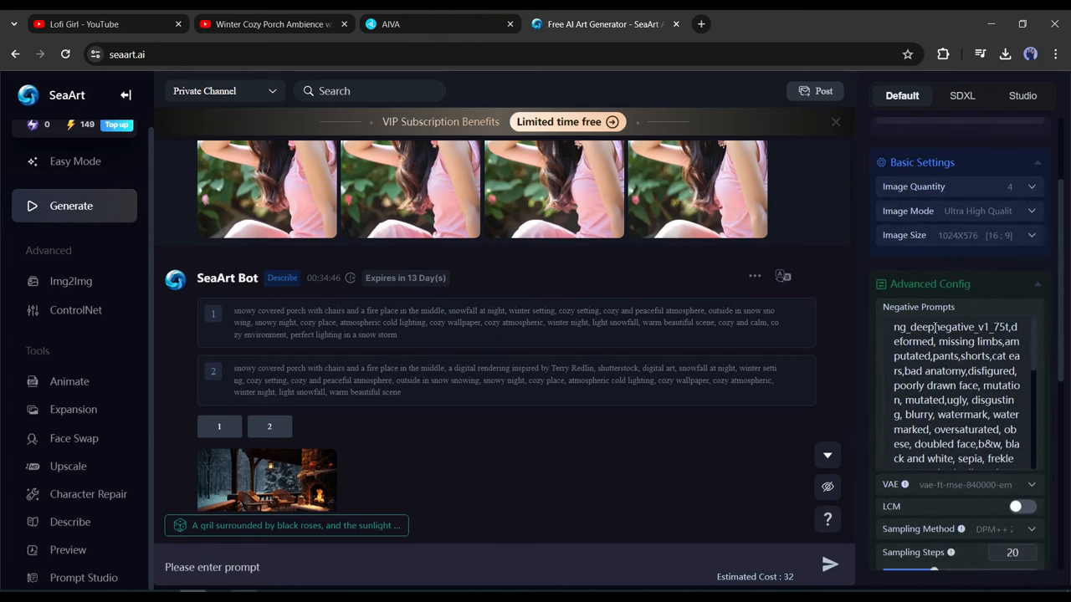
pyautogui.scroll(-3)
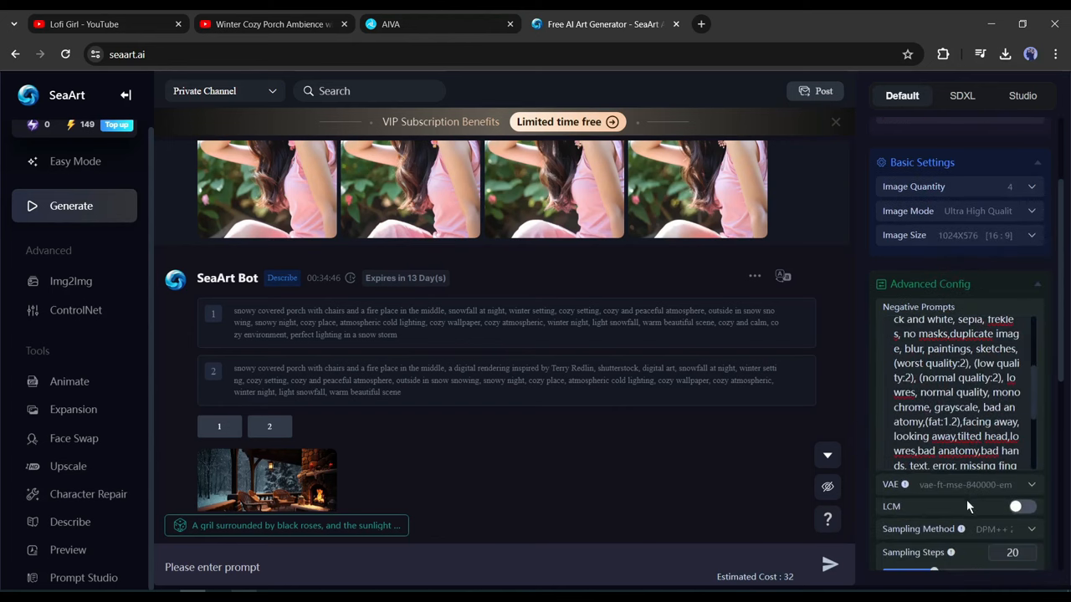
pyautogui.scroll(-3)
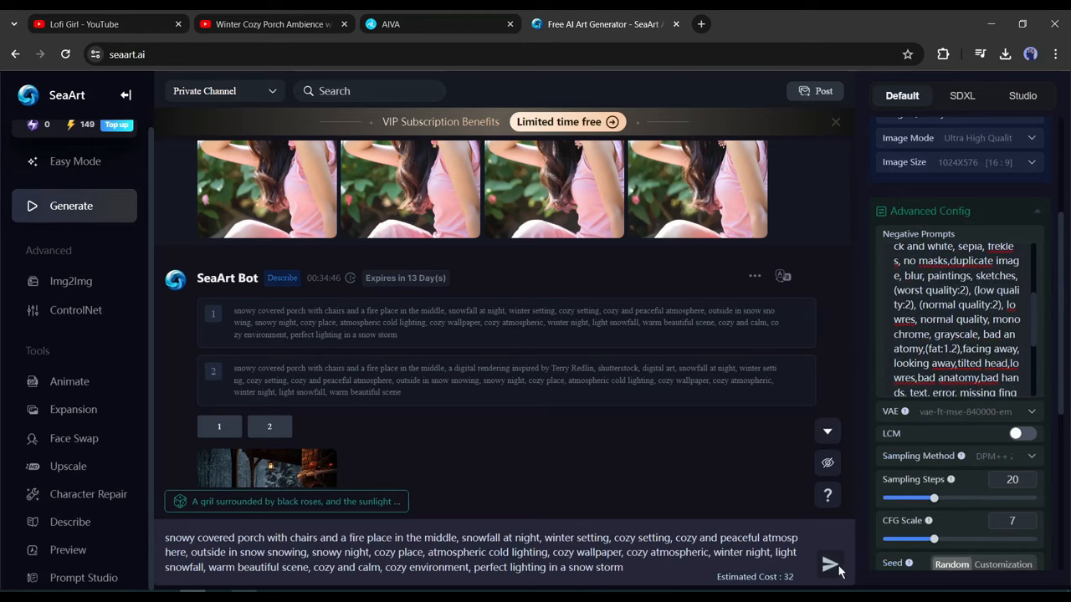
# Step: Generate the snowy porch images and download the fireplace one from full view
pyautogui.click(830, 564)
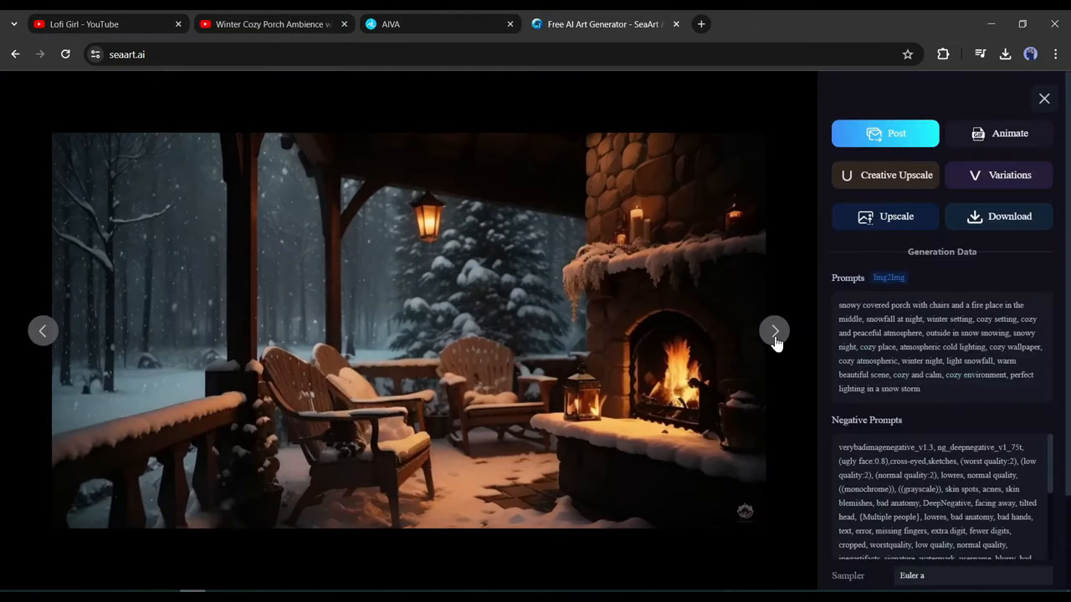
pyautogui.click(773, 331)
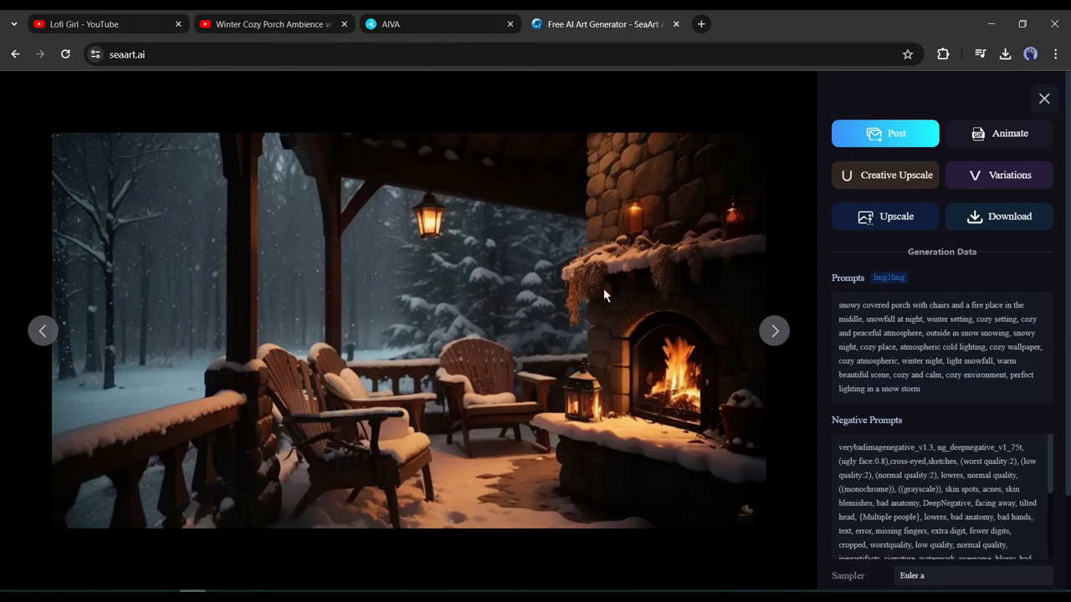
pyautogui.moveTo(997, 216)
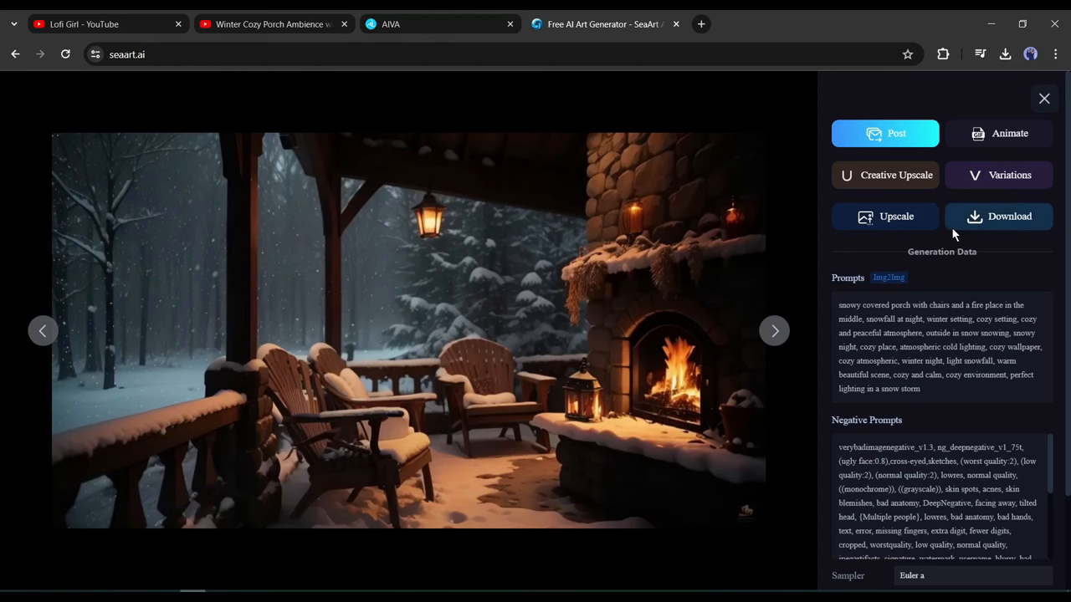
pyautogui.click(1004, 54)
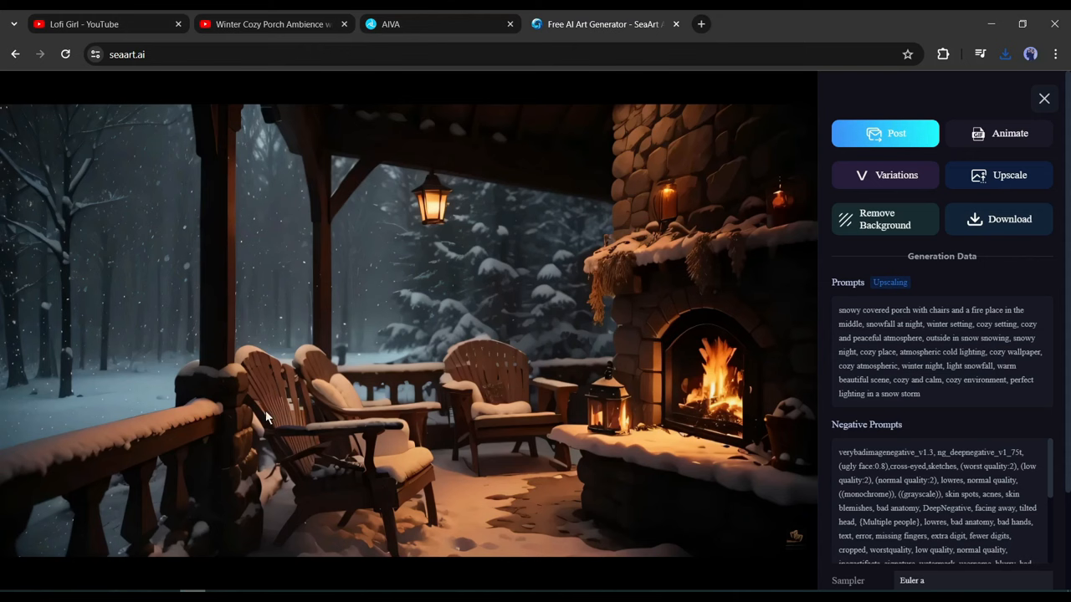
pyautogui.moveTo(840, 184)
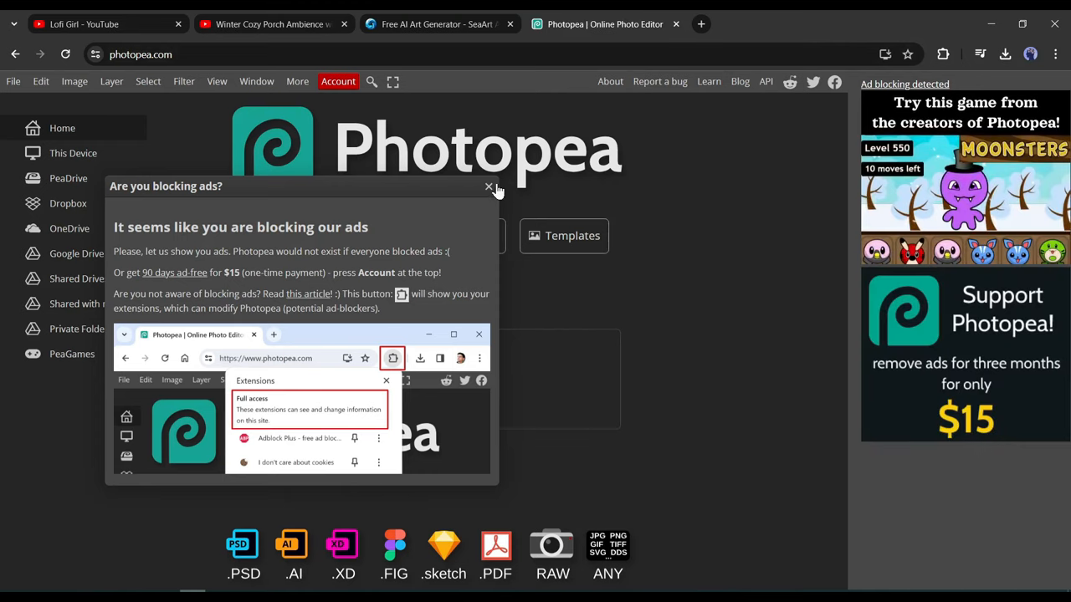
# Step: Dismiss the ad-blocker notice and load undefined_image (4).png from the computer
pyautogui.click(489, 188)
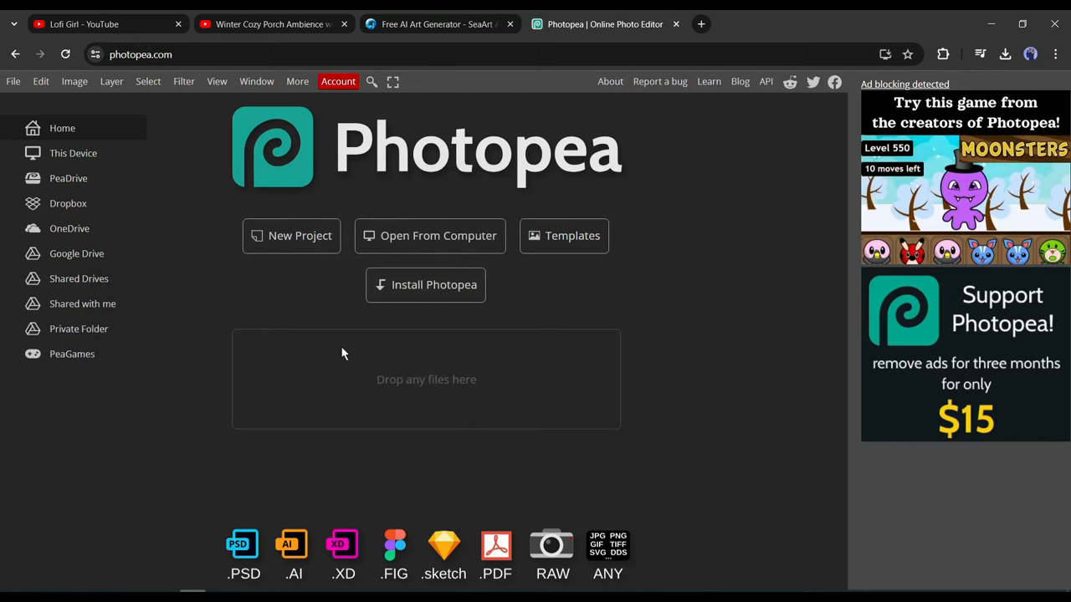
pyautogui.moveTo(305, 388)
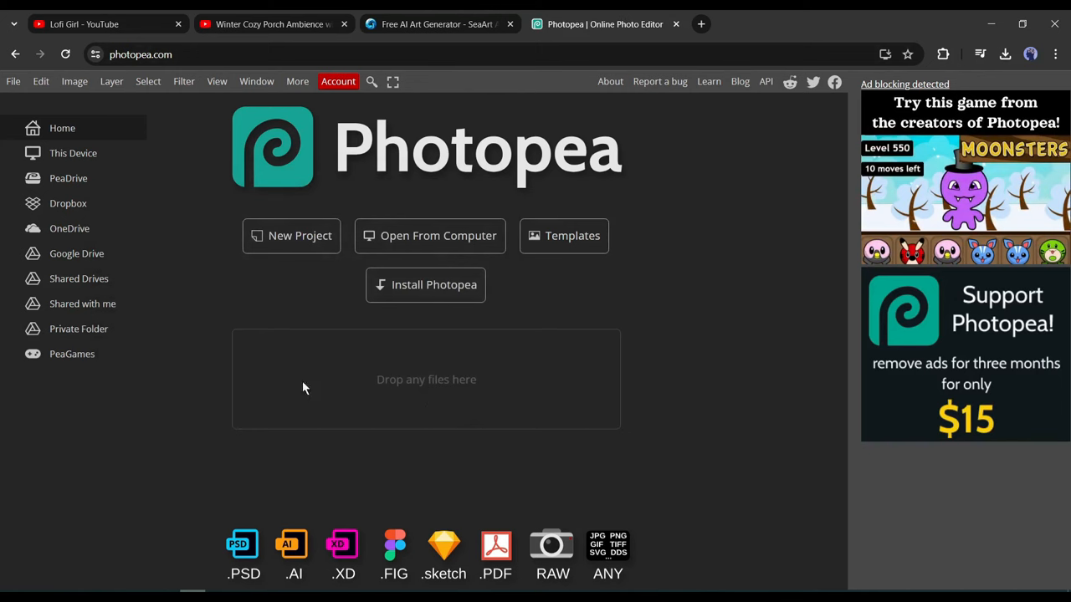
pyautogui.moveTo(561, 502)
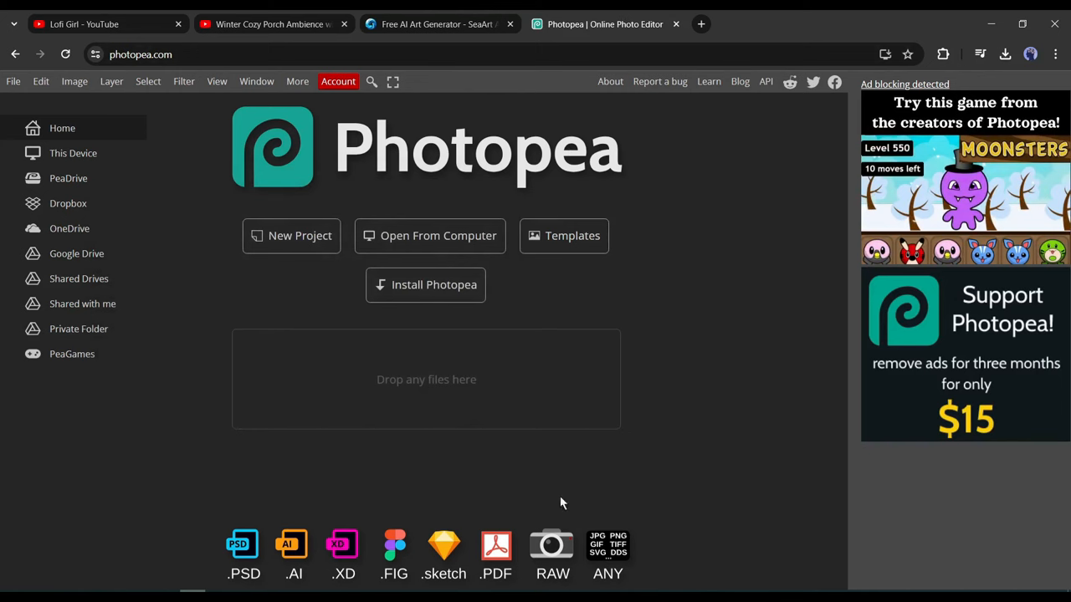
pyautogui.click(429, 234)
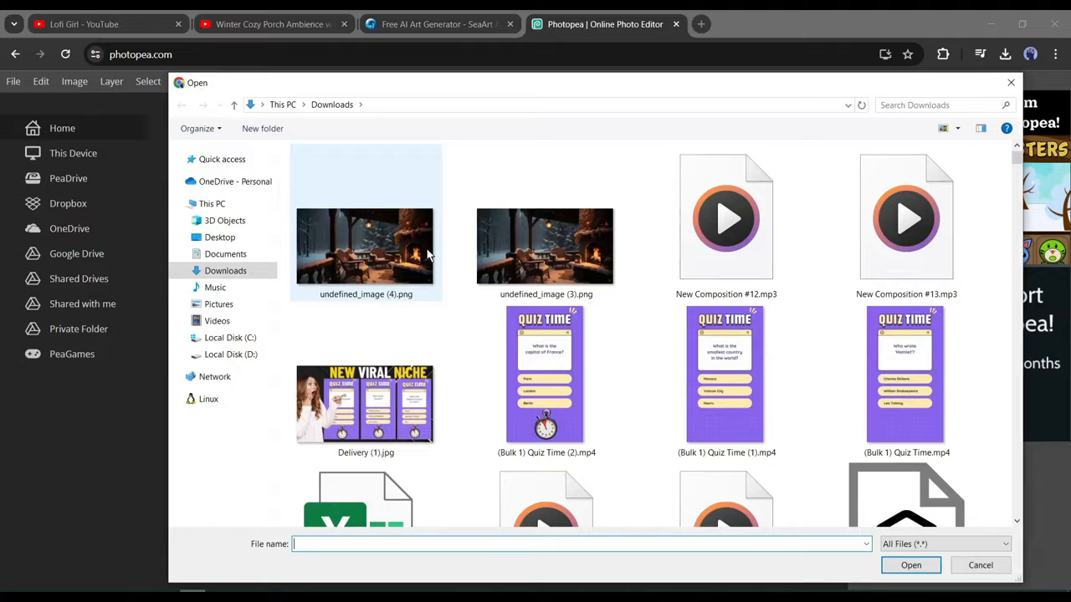
pyautogui.doubleClick(365, 246)
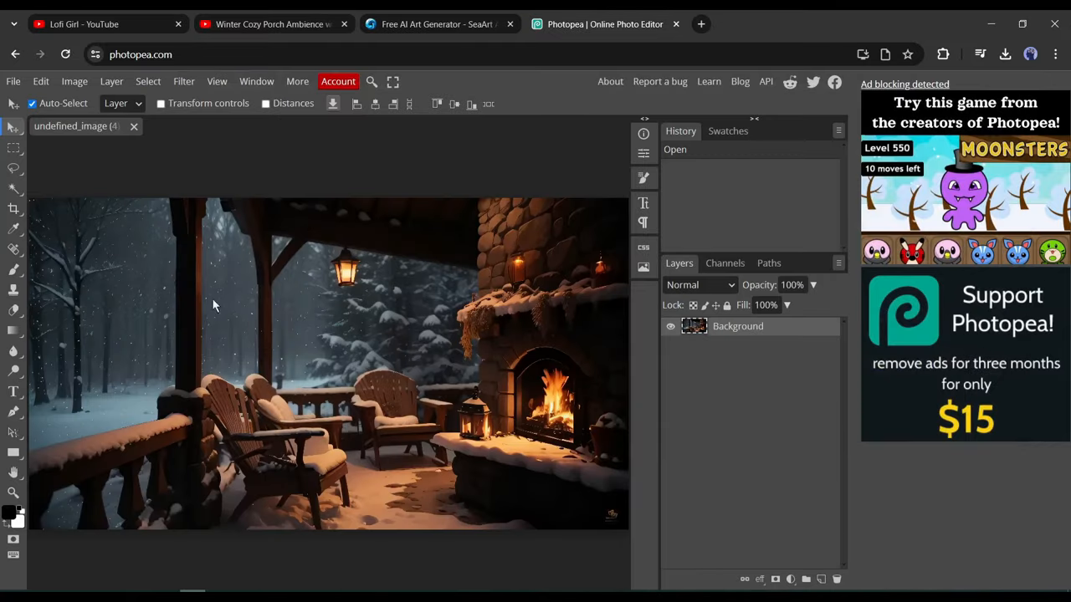
pyautogui.moveTo(244, 316)
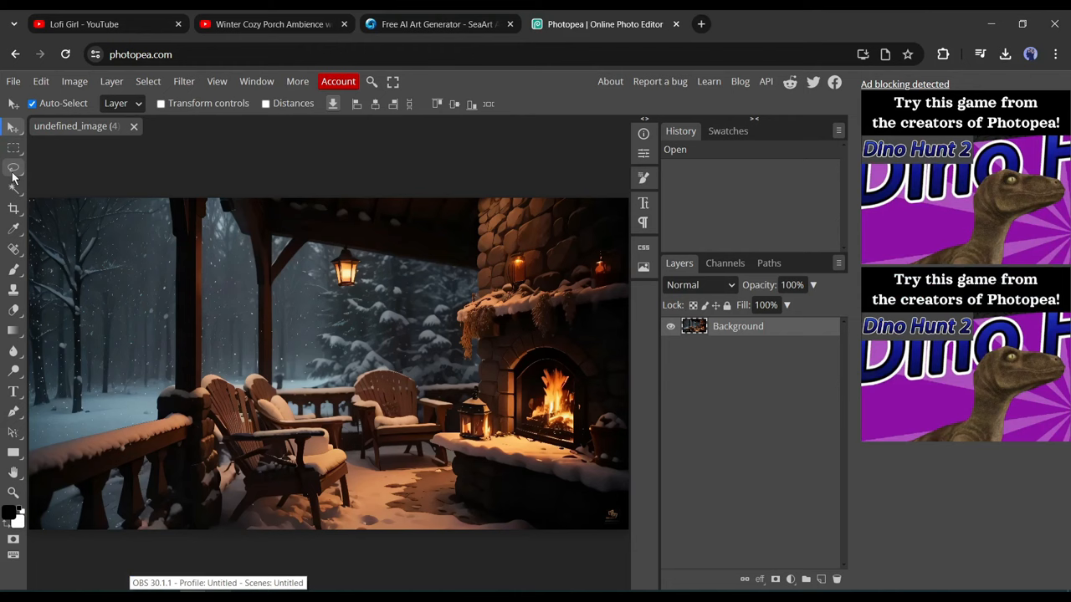
# Step: Switch to Polygonal Lasso Select for outlining the snowy forest background
pyautogui.click(14, 167)
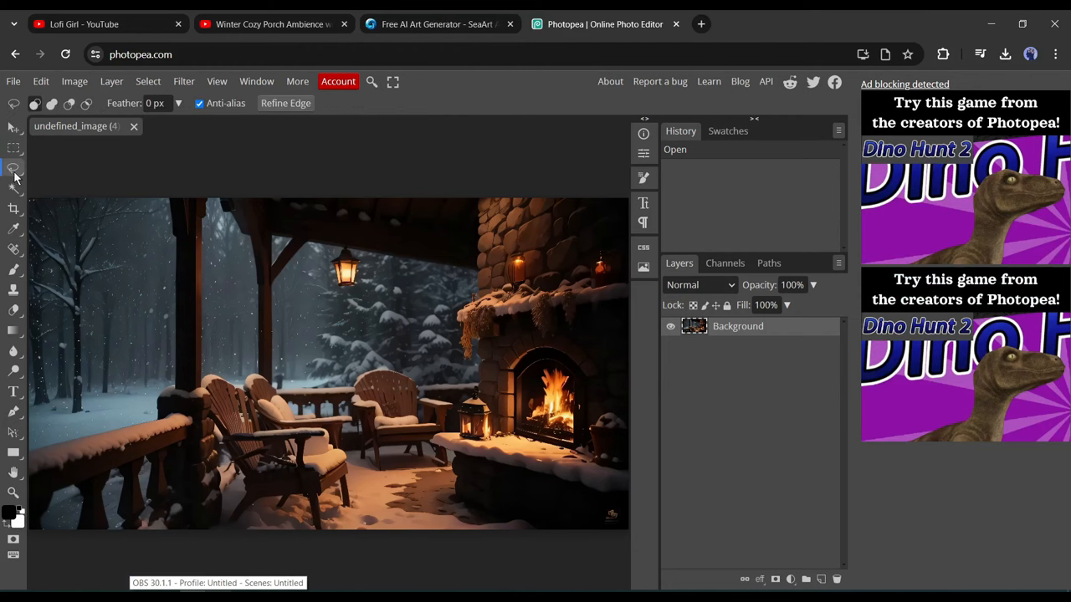
pyautogui.click(13, 167)
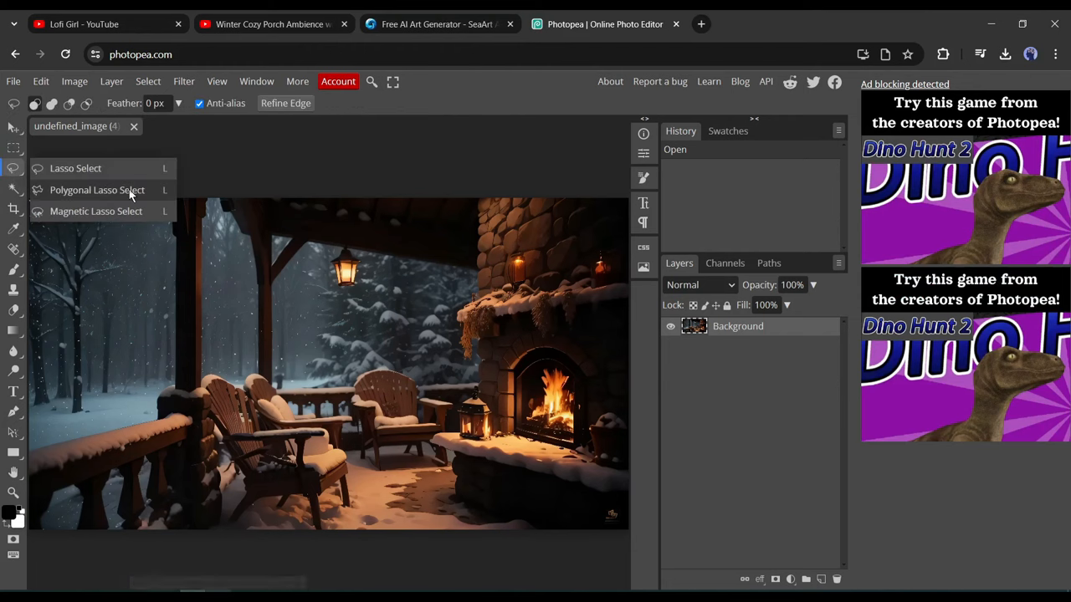
pyautogui.click(98, 191)
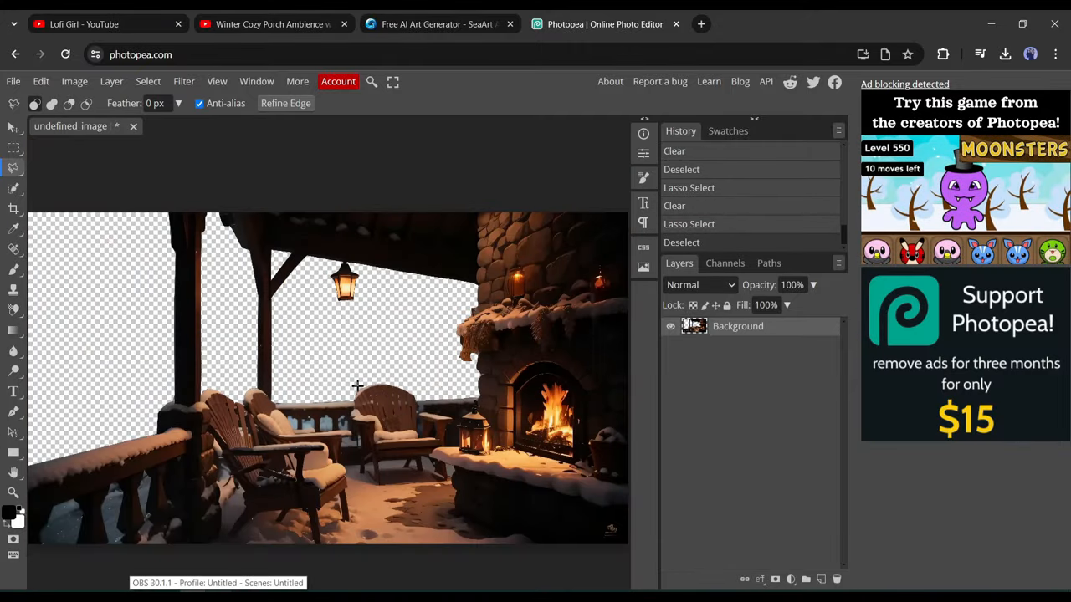
# Step: Export the cut-out porch image as Lofi.png and return to the winter porch ambience video
pyautogui.click(14, 80)
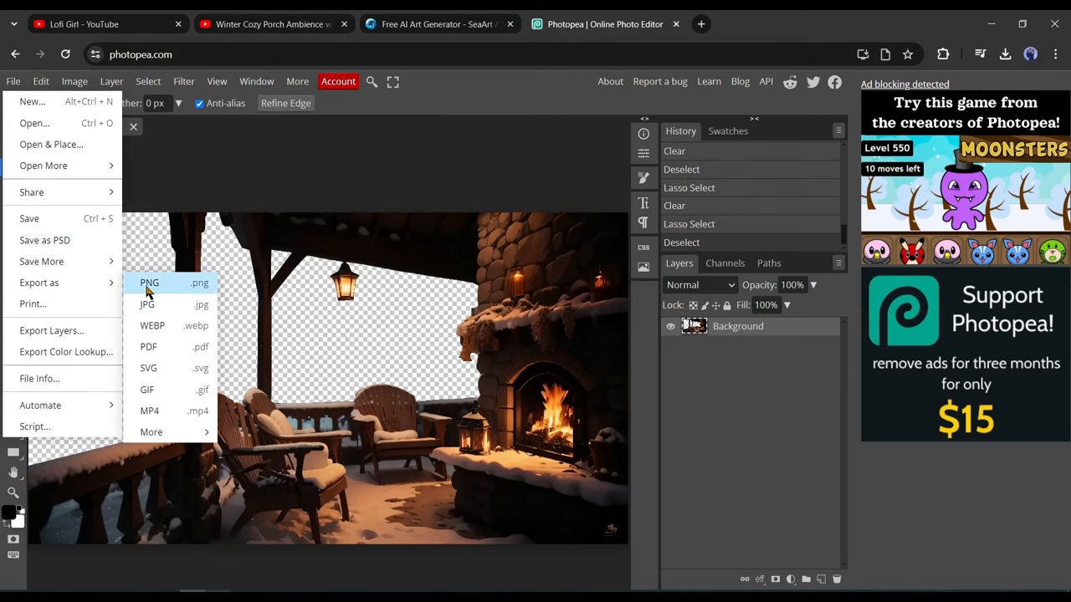
pyautogui.click(149, 281)
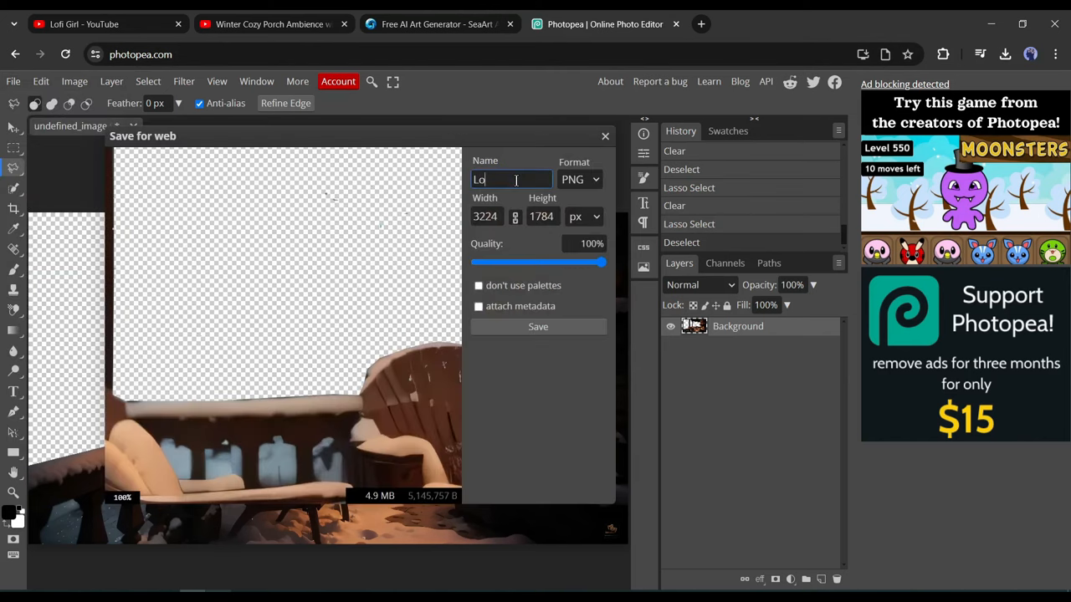
pyautogui.click(539, 327)
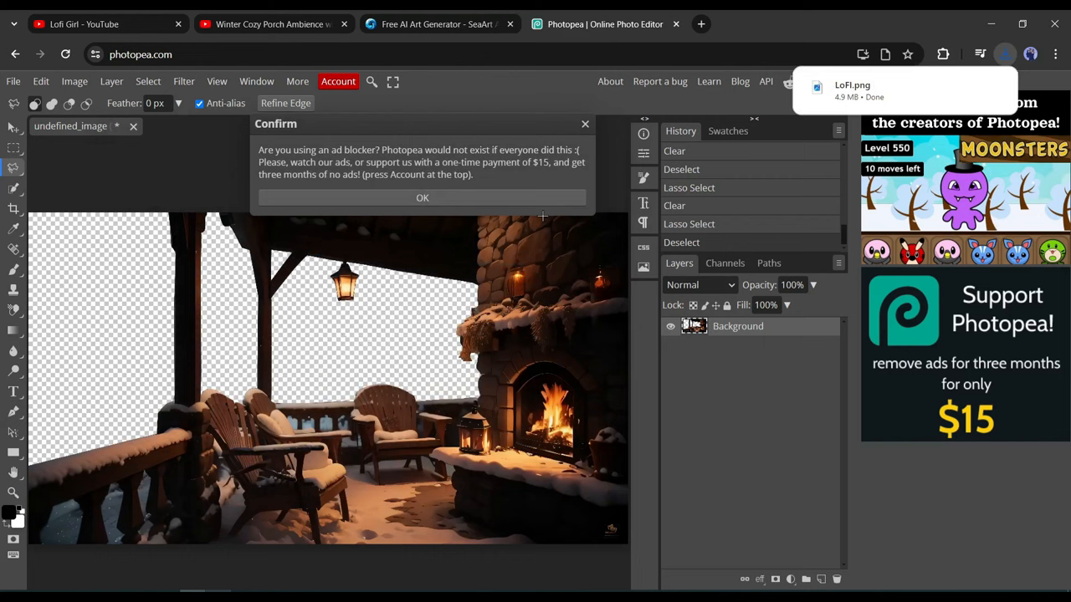
pyautogui.moveTo(599, 127)
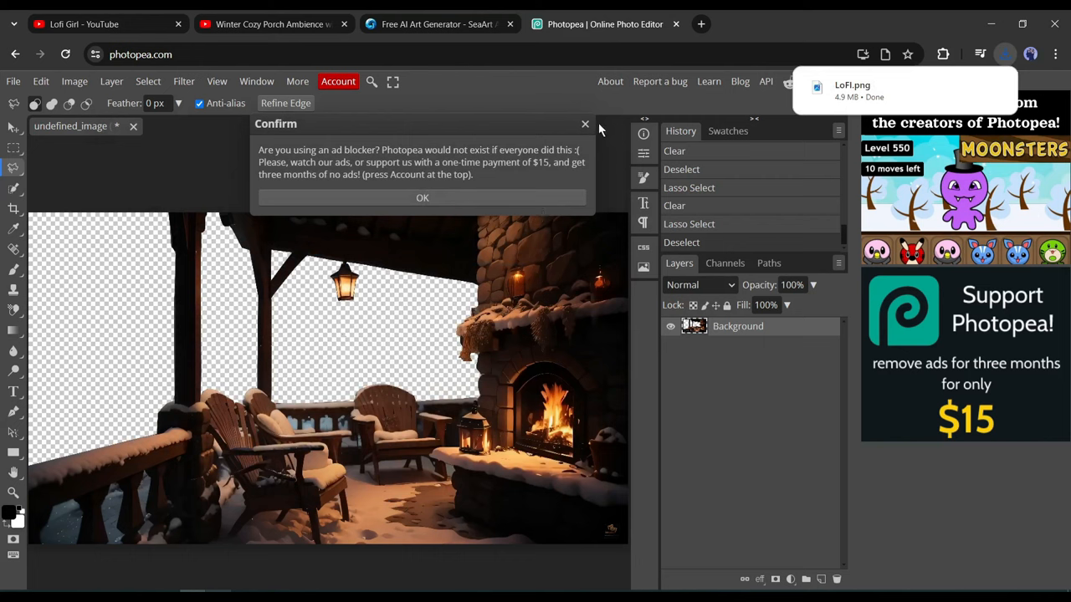
pyautogui.click(421, 198)
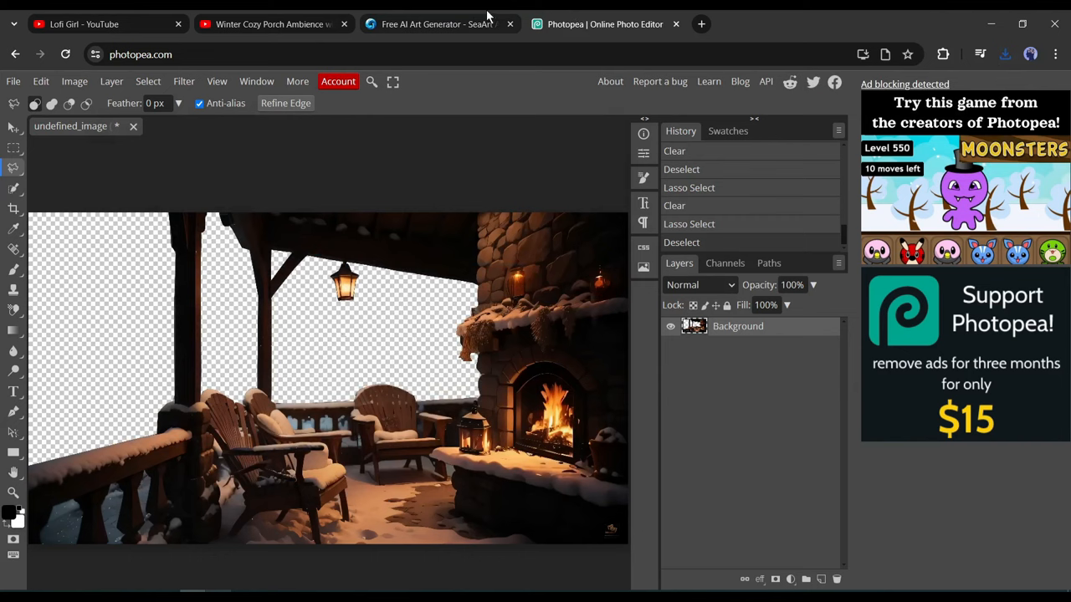
pyautogui.moveTo(592, 98)
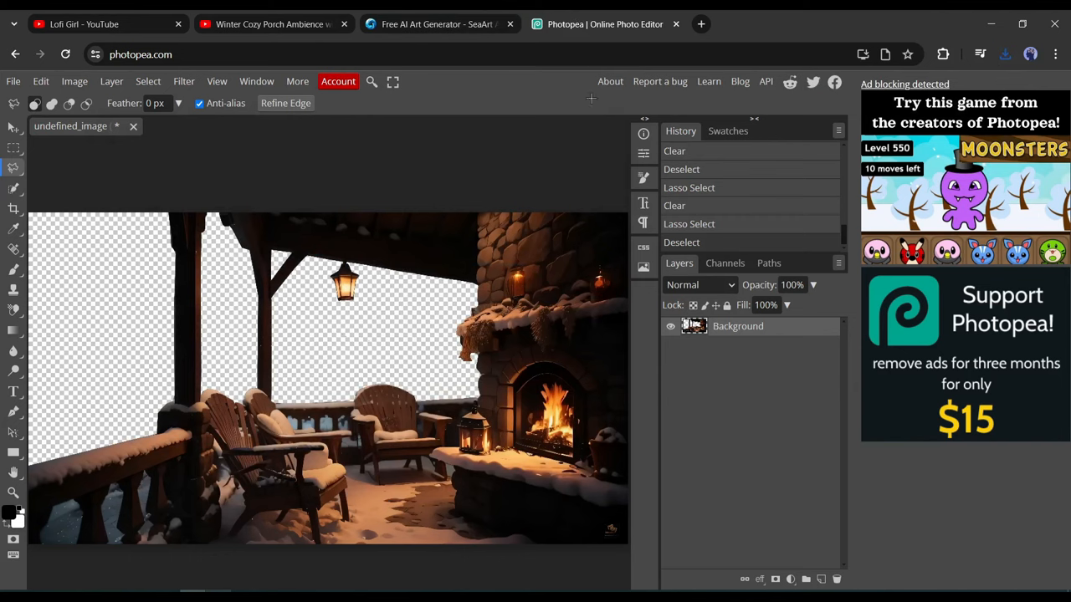
pyautogui.click(270, 23)
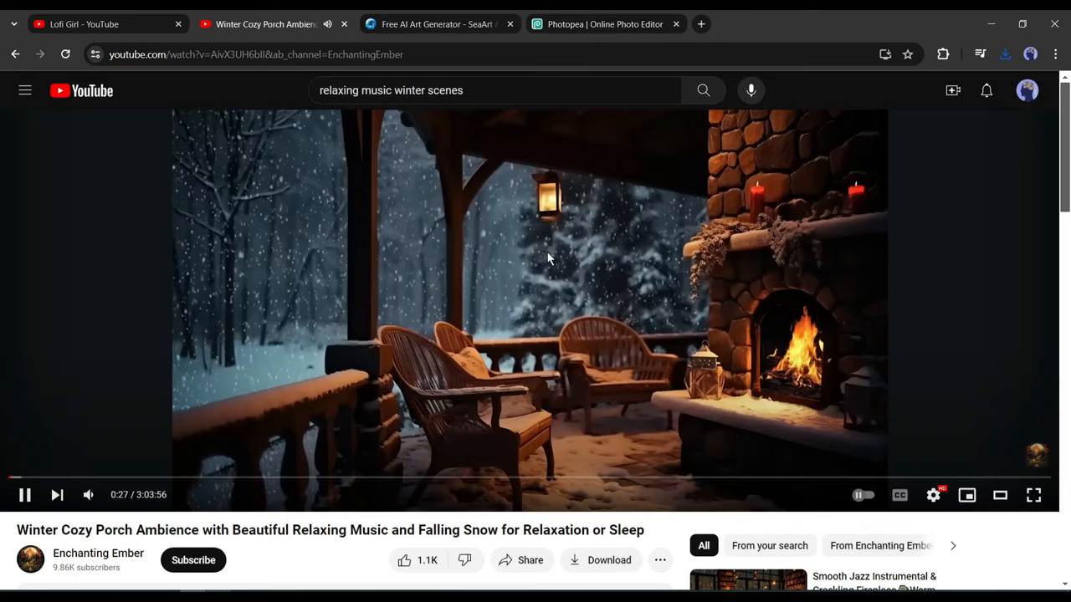
# Step: Pause the Winter Cozy Porch Ambience video and go back to the SeaArt image page
pyautogui.click(24, 495)
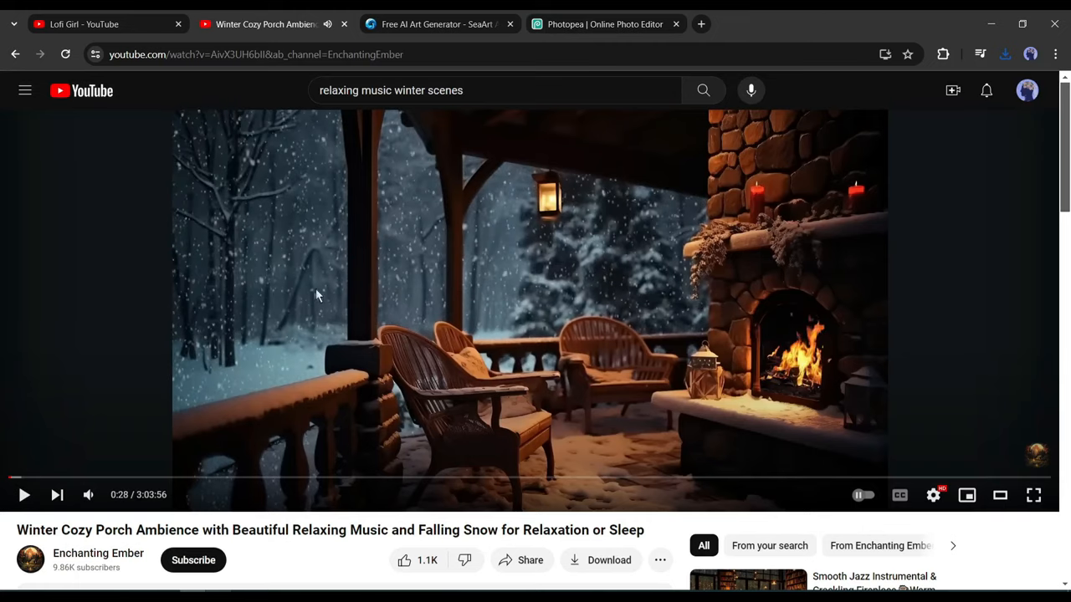
pyautogui.click(435, 23)
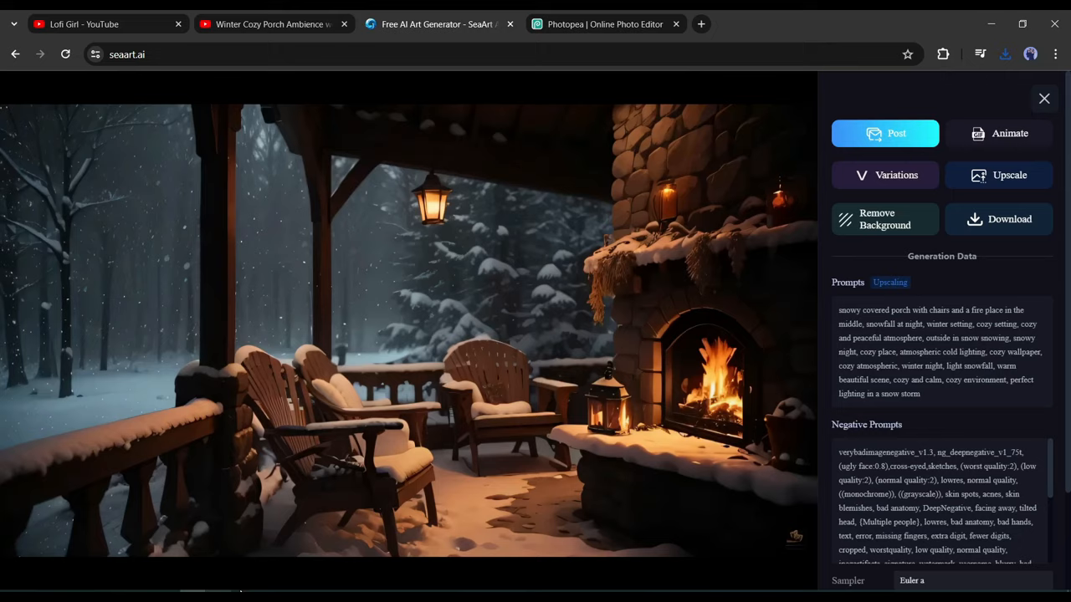
# Step: Close the porch viewer, search the explore feed for 'winter village', then move to the CapCut tab
pyautogui.click(1044, 97)
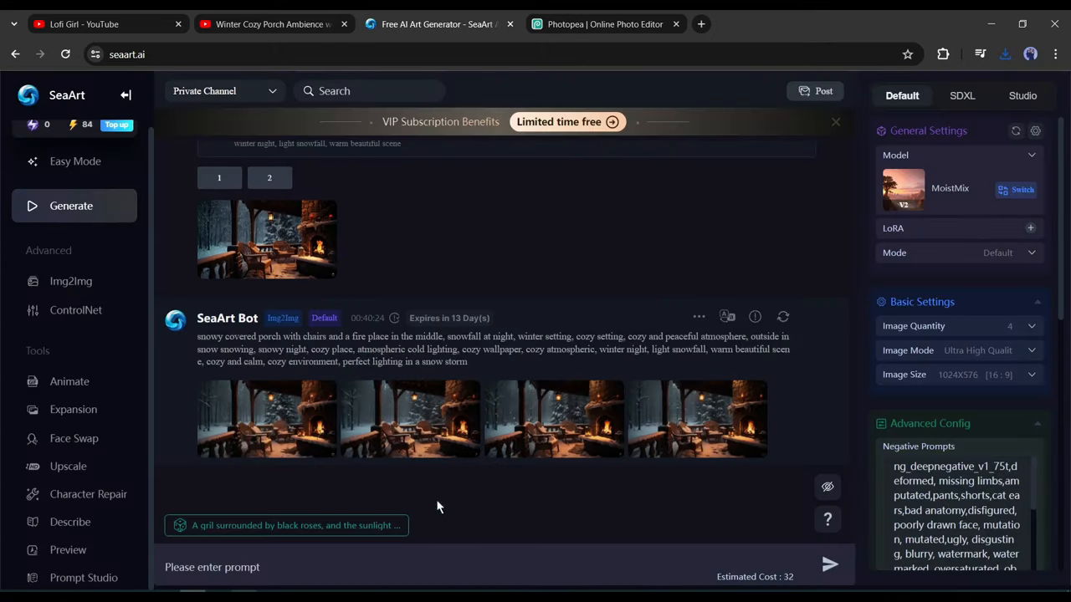
pyautogui.write('winter village')
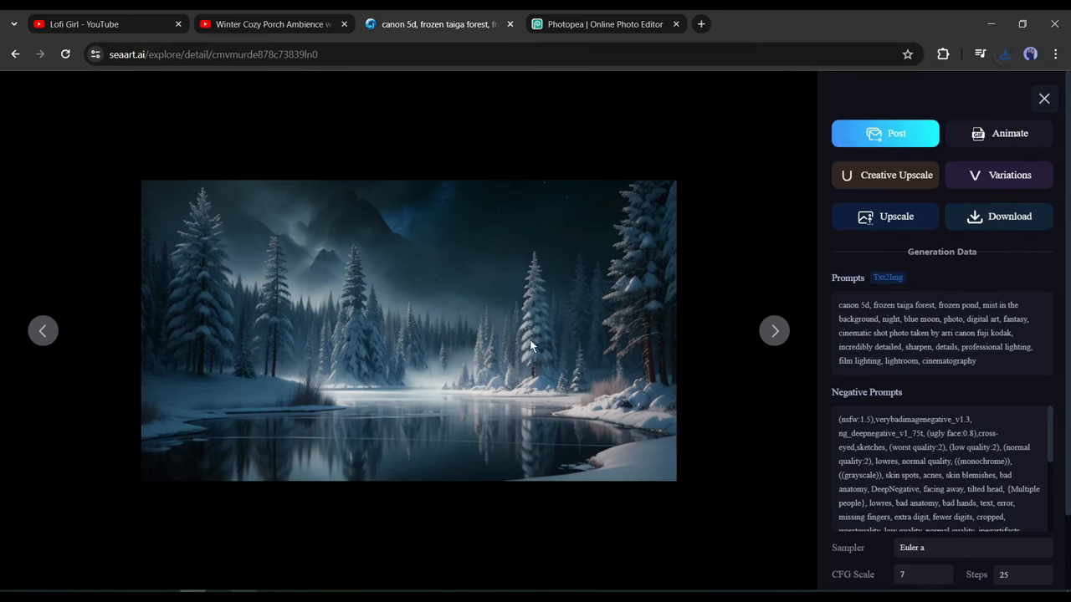
pyautogui.moveTo(399, 211)
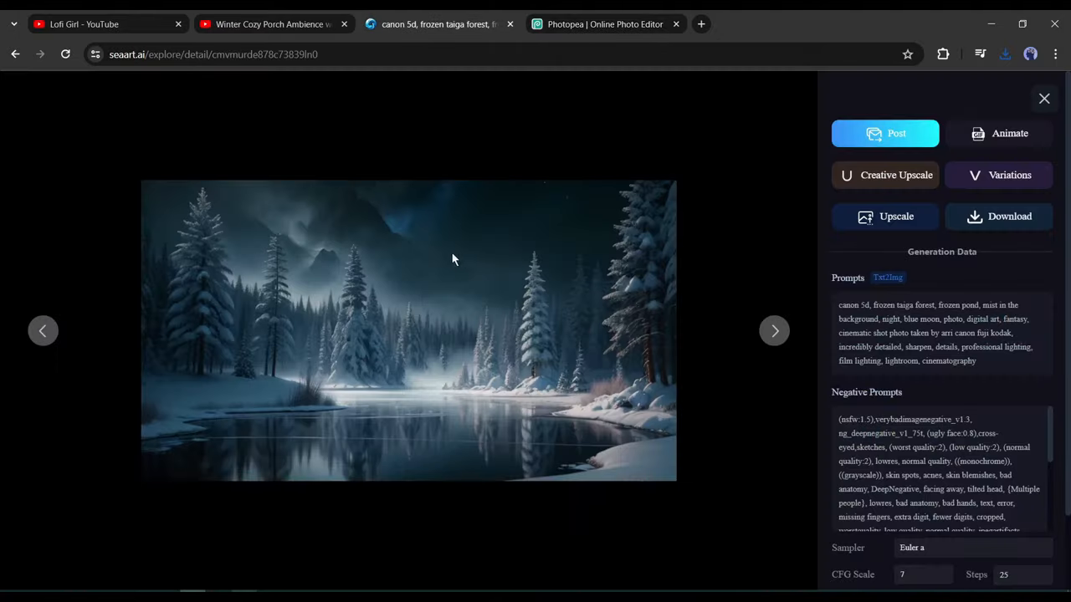
pyautogui.click(604, 24)
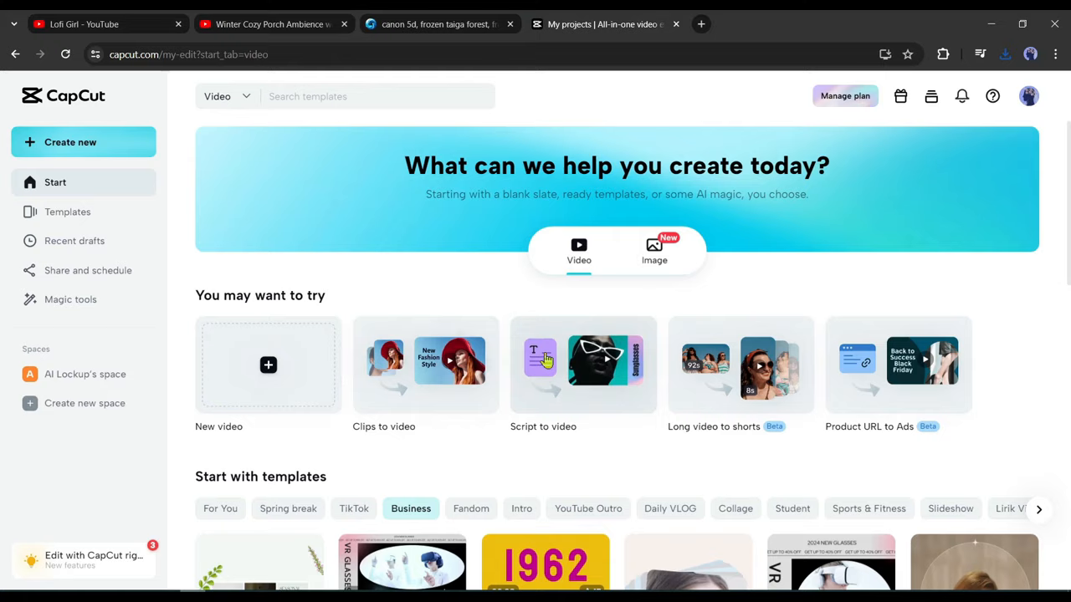
# Step: Scroll down the CapCut start page of new video and template options
pyautogui.scroll(-3)
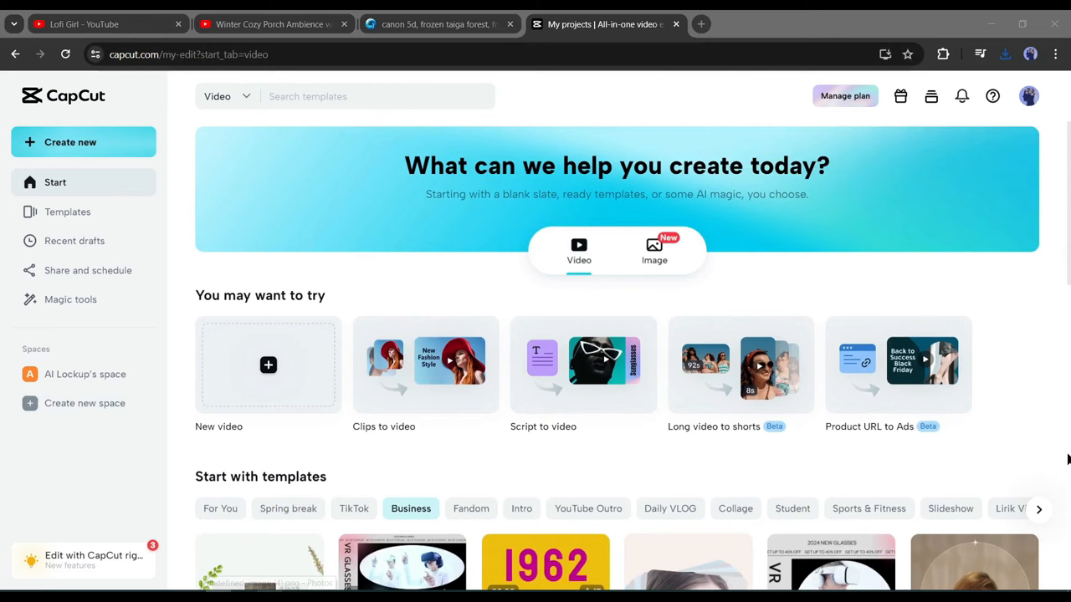
pyautogui.moveTo(301, 496)
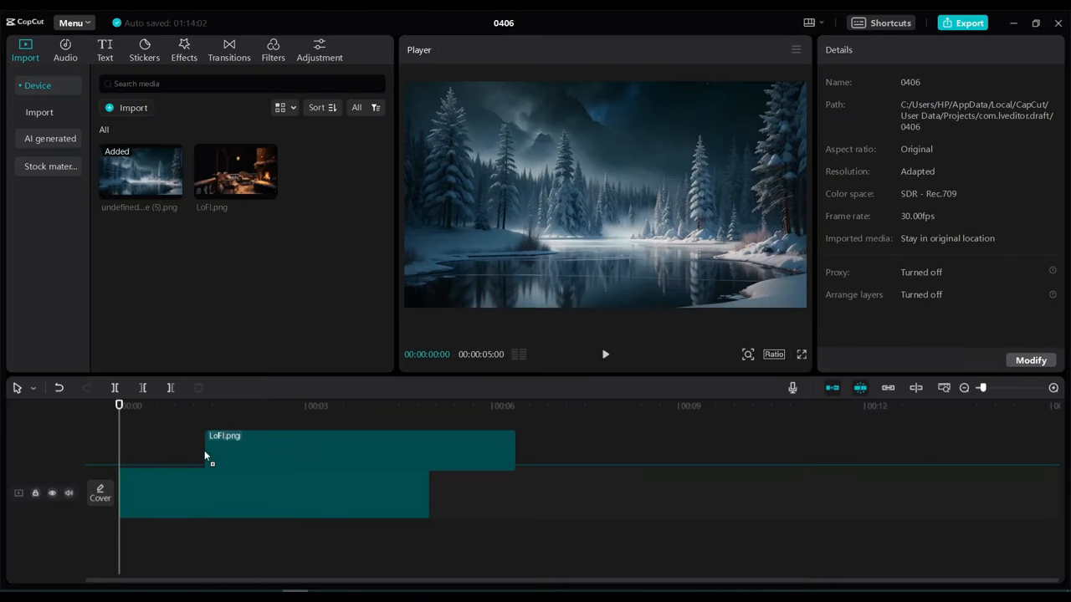
# Step: Select the Lofi.png clip layered above the frozen forest image in the project timeline
pyautogui.click(276, 452)
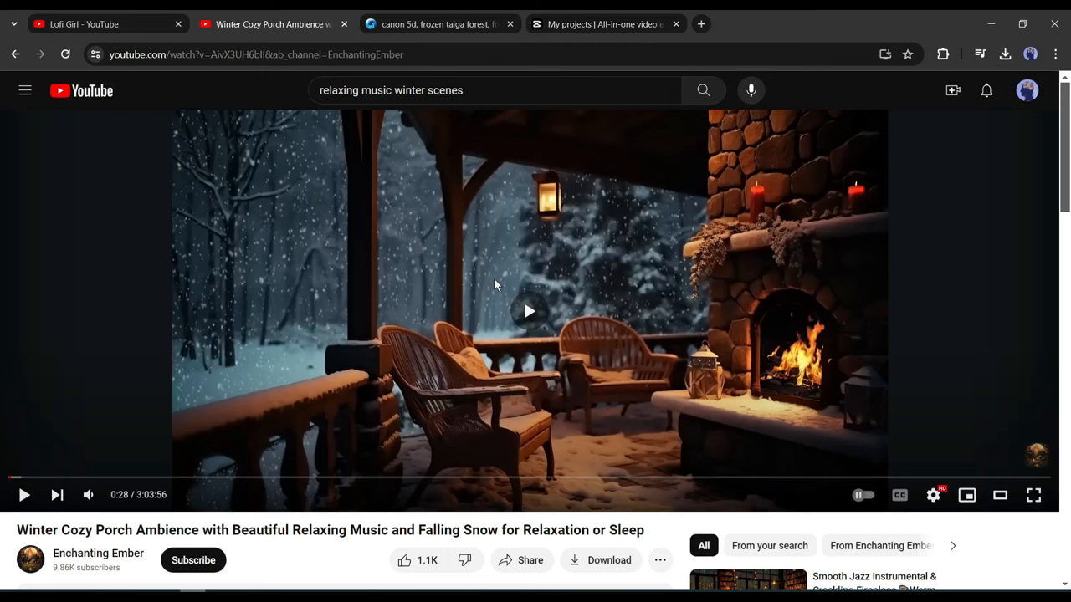
pyautogui.click(529, 312)
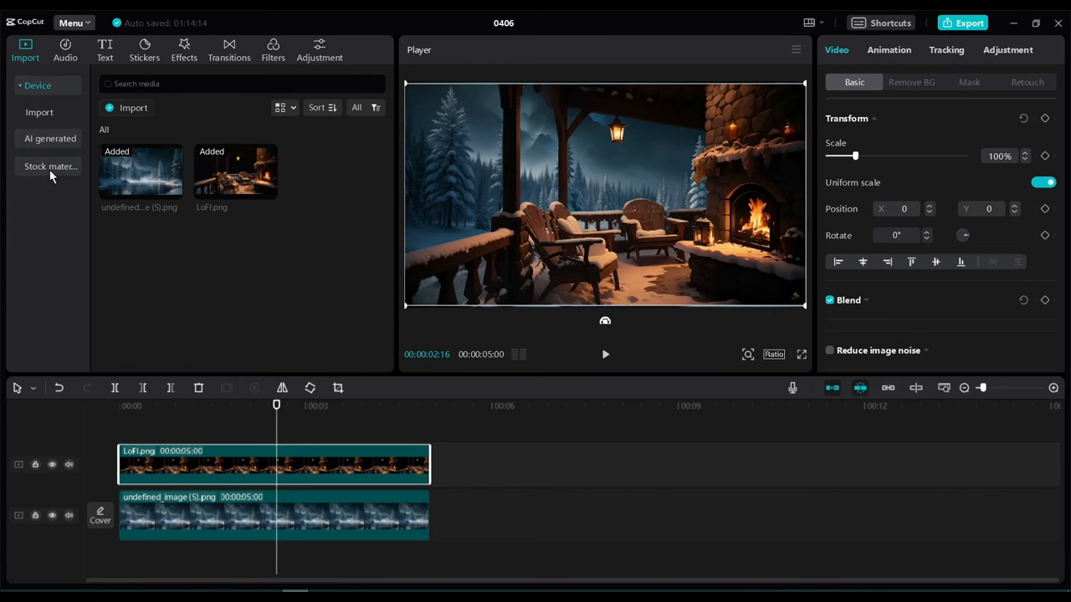
# Step: Search stock for 'snowfall', add the green-screen snowfall clip and set up the Lo-Fi export
pyautogui.write('snowfall green scrren')
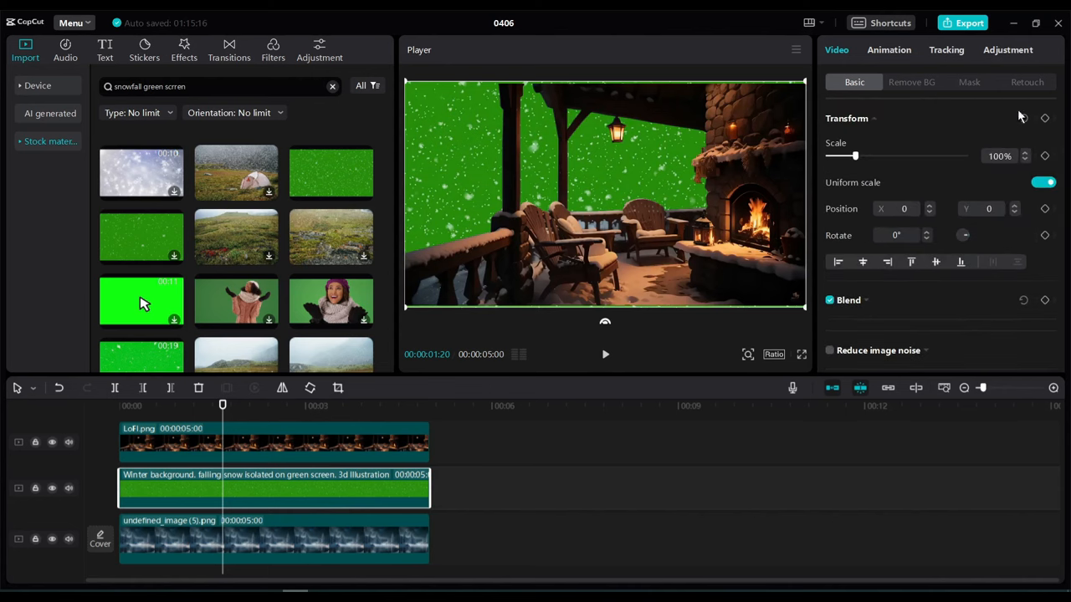
pyautogui.click(910, 80)
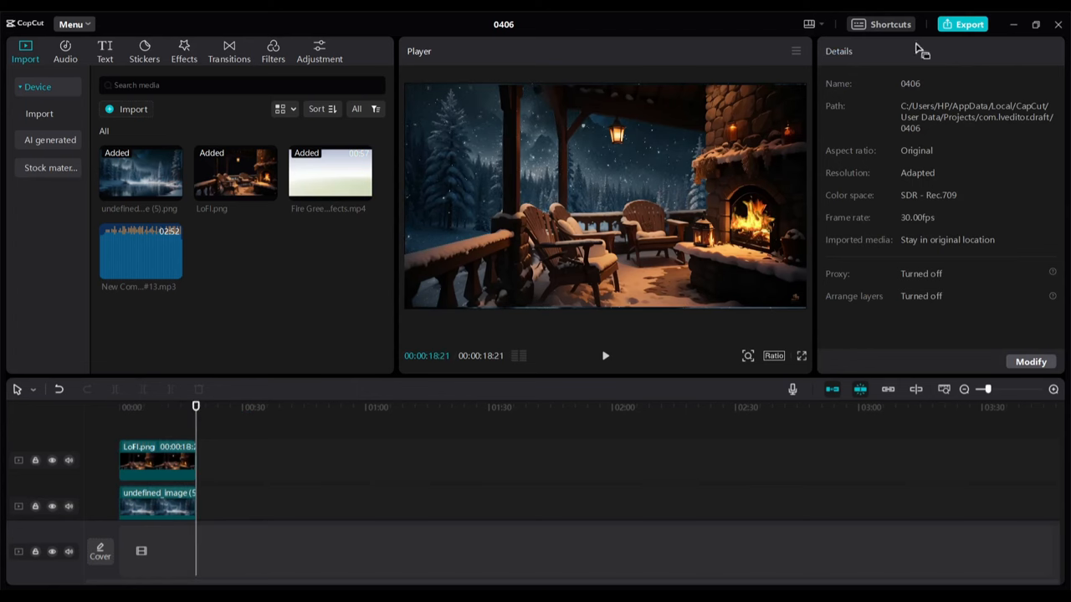
pyautogui.click(961, 24)
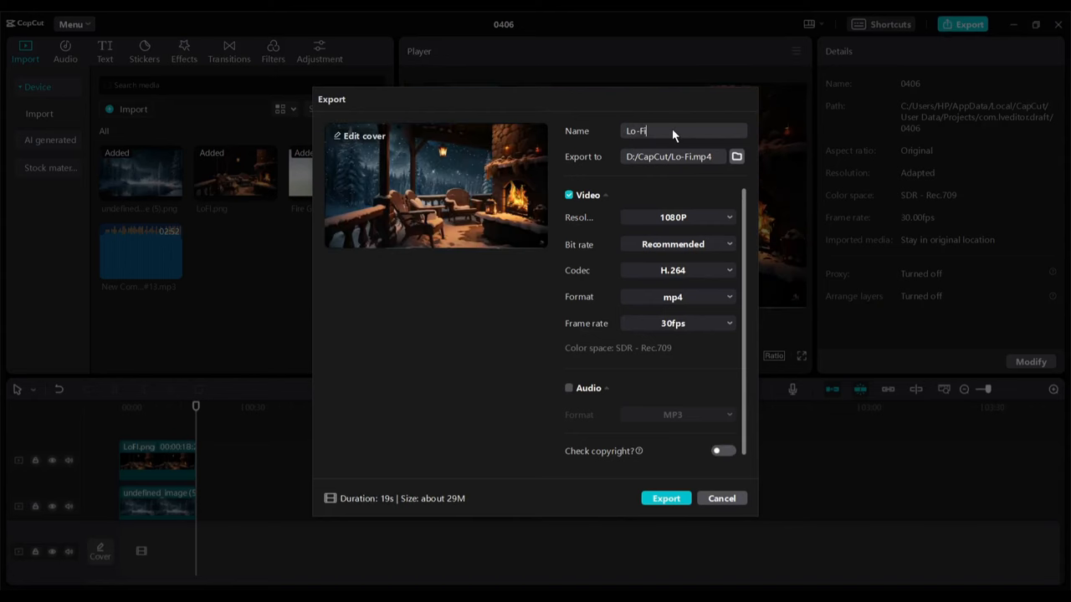
# Step: Render the composited porch video as Lo-Fi.mp4
pyautogui.click(666, 499)
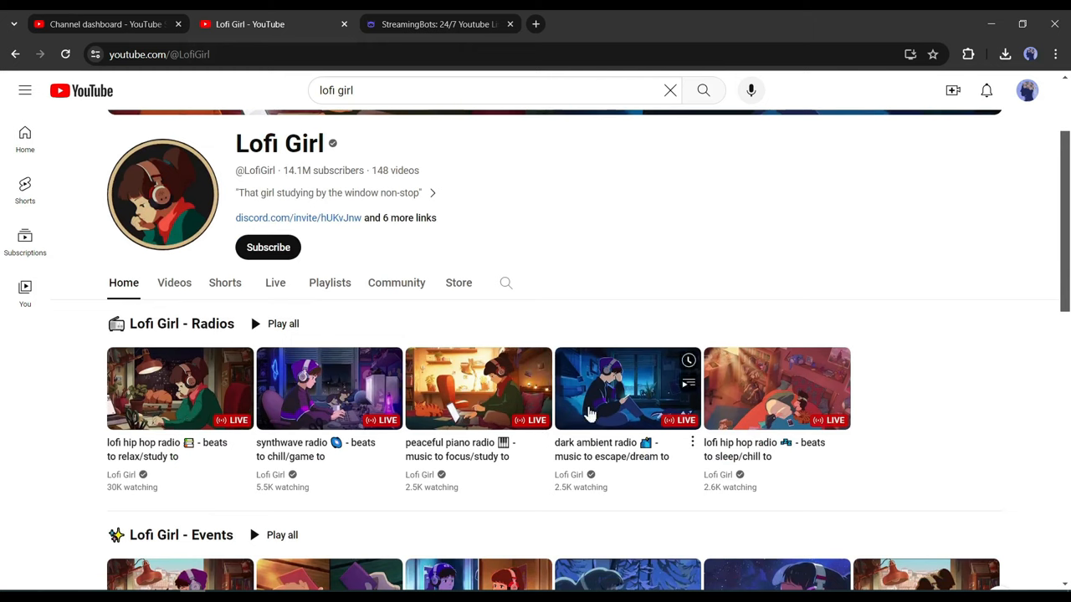
pyautogui.moveTo(755, 459)
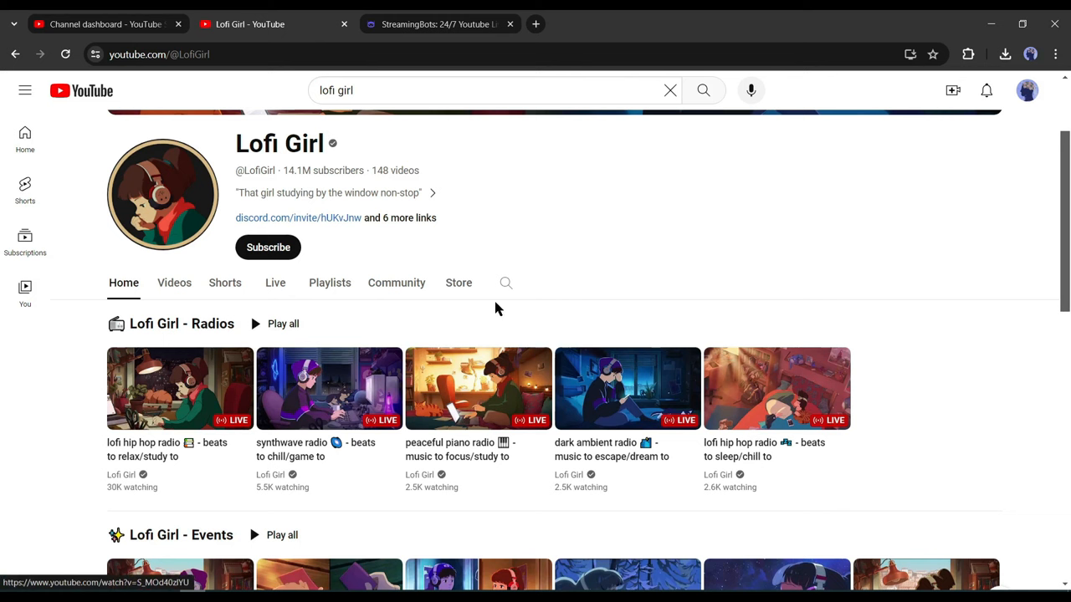
pyautogui.moveTo(215, 422)
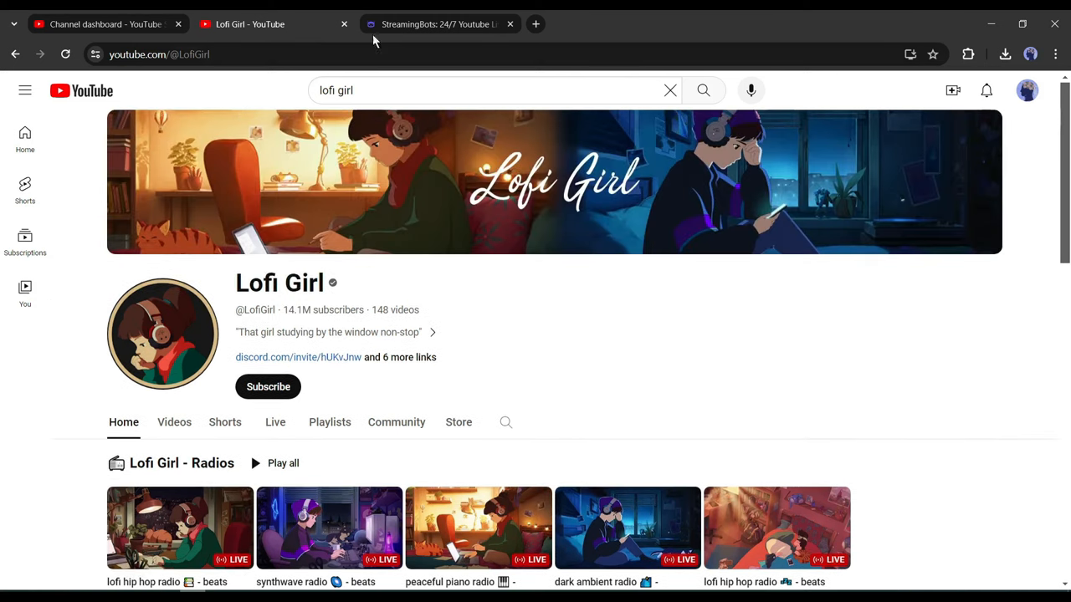
pyautogui.moveTo(539, 17)
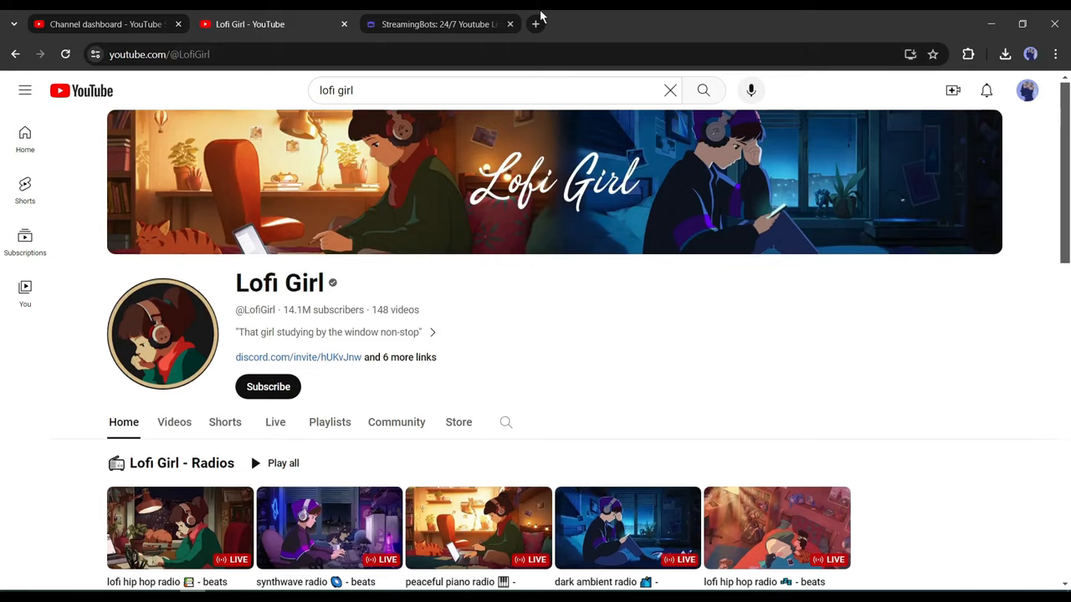
# Step: Switch from the Lofi Girl channel to the Streaming Bots homepage tab
pyautogui.click(435, 23)
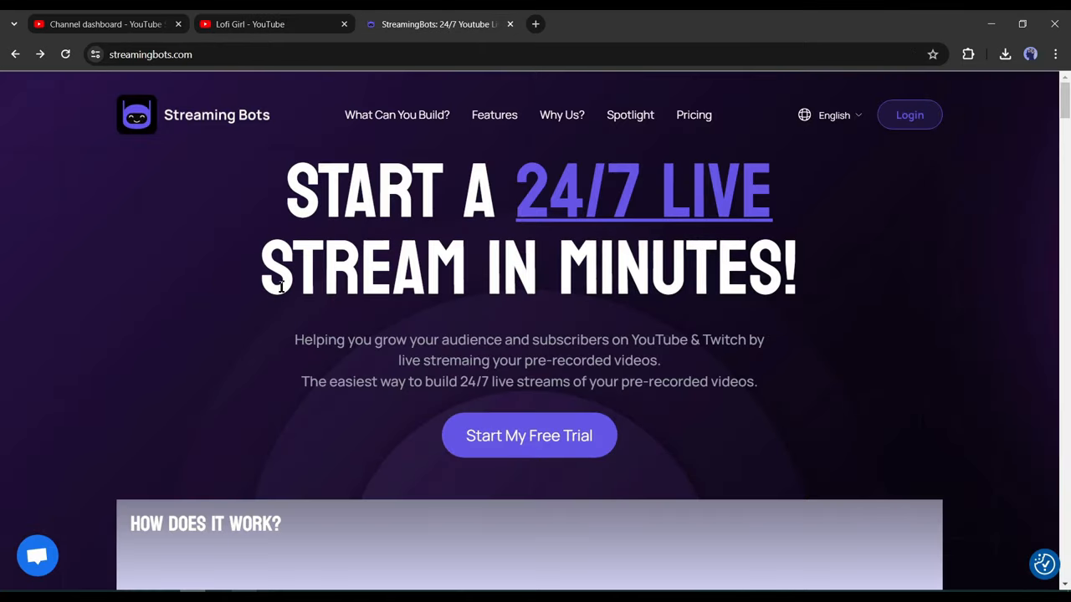
# Step: Start the Streaming Bots free trial, reaching the login page for email and password
pyautogui.scroll(-3)
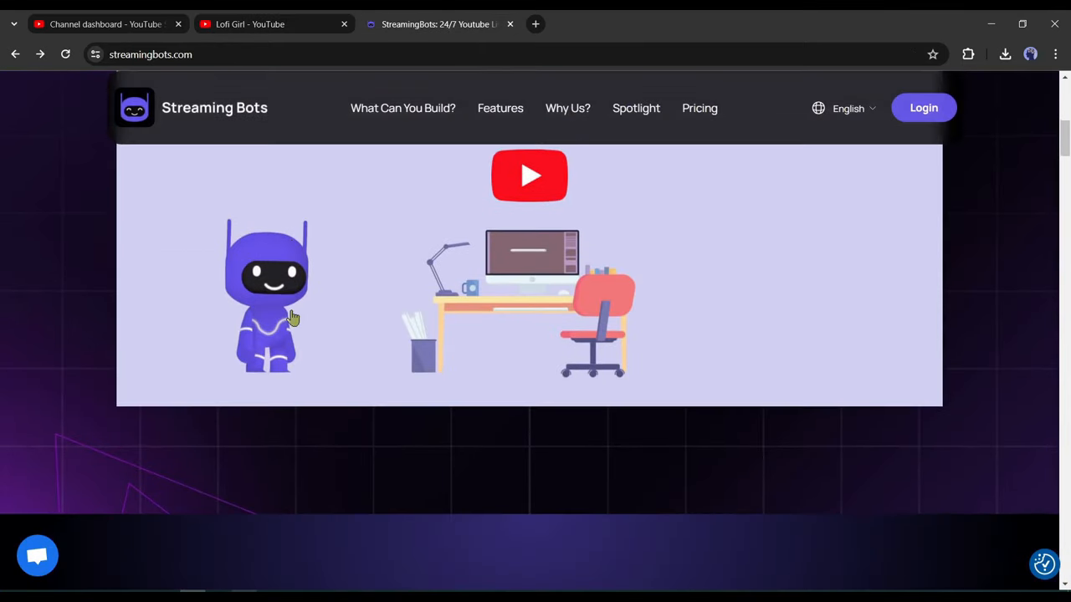
pyautogui.scroll(-3)
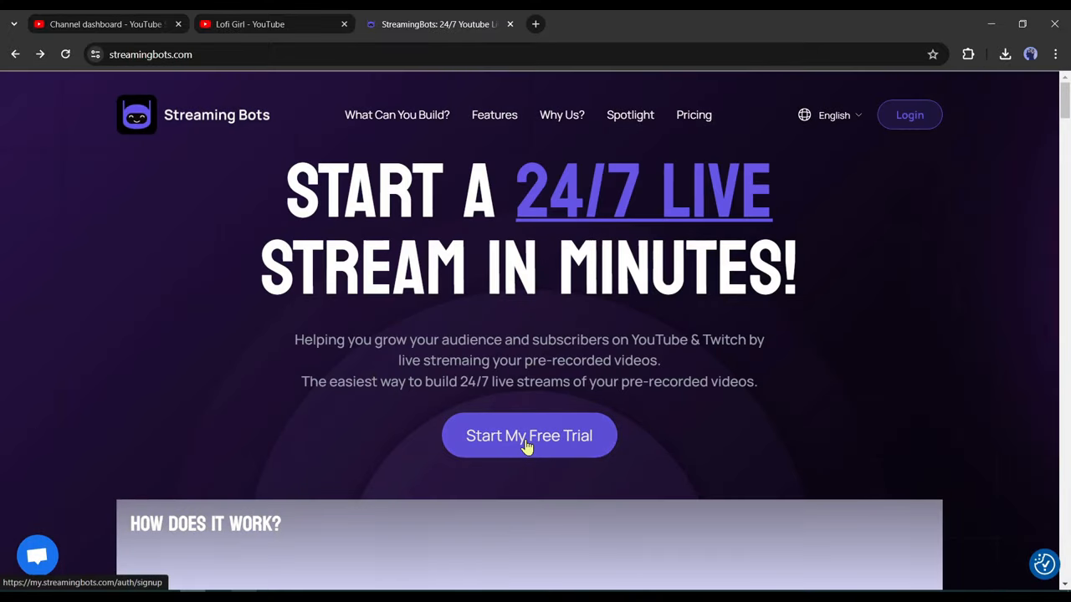
pyautogui.click(528, 435)
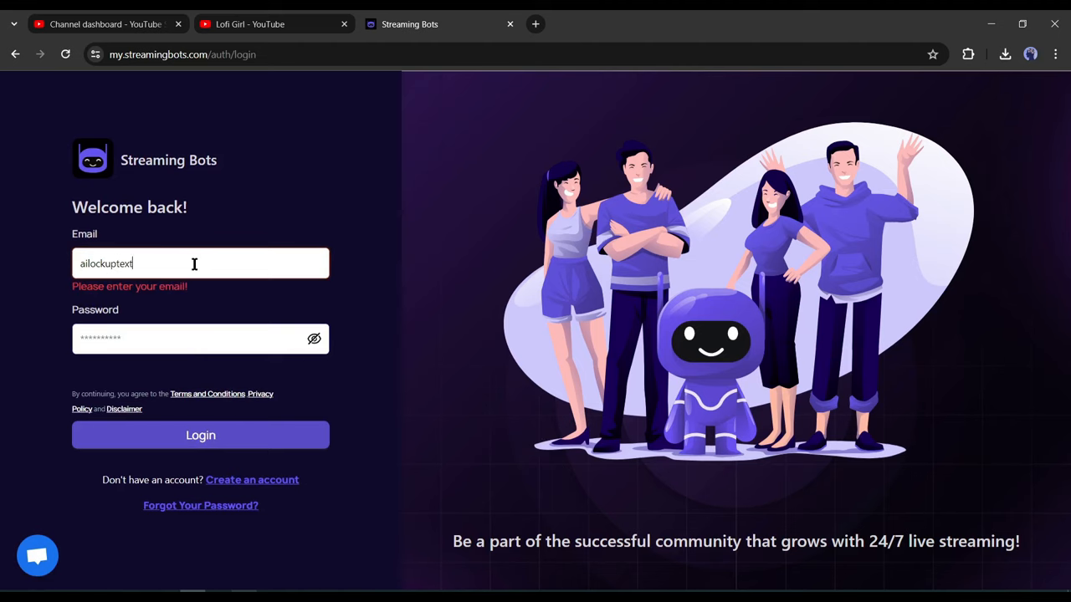
# Step: Log in, begin creating a new live stream, and close the Lofi Girl YouTube tab
pyautogui.click(200, 435)
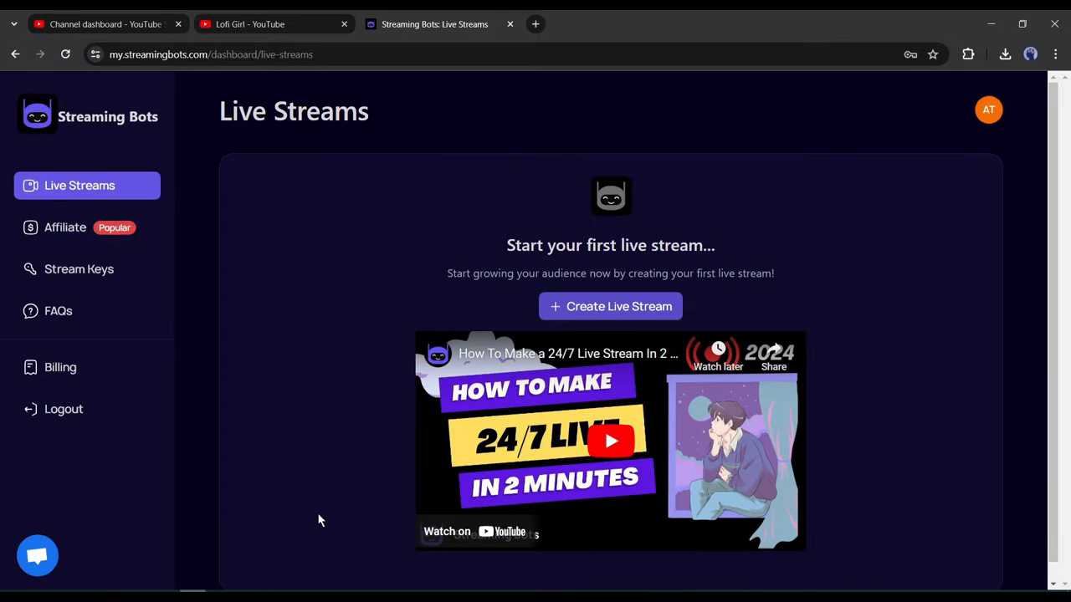
pyautogui.moveTo(187, 221)
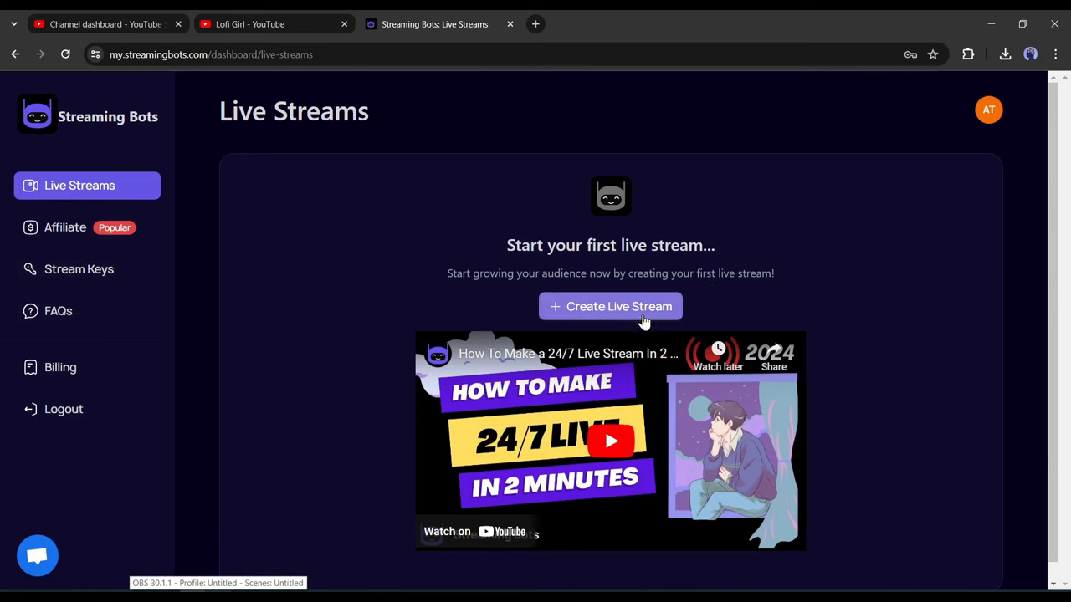
pyautogui.click(609, 306)
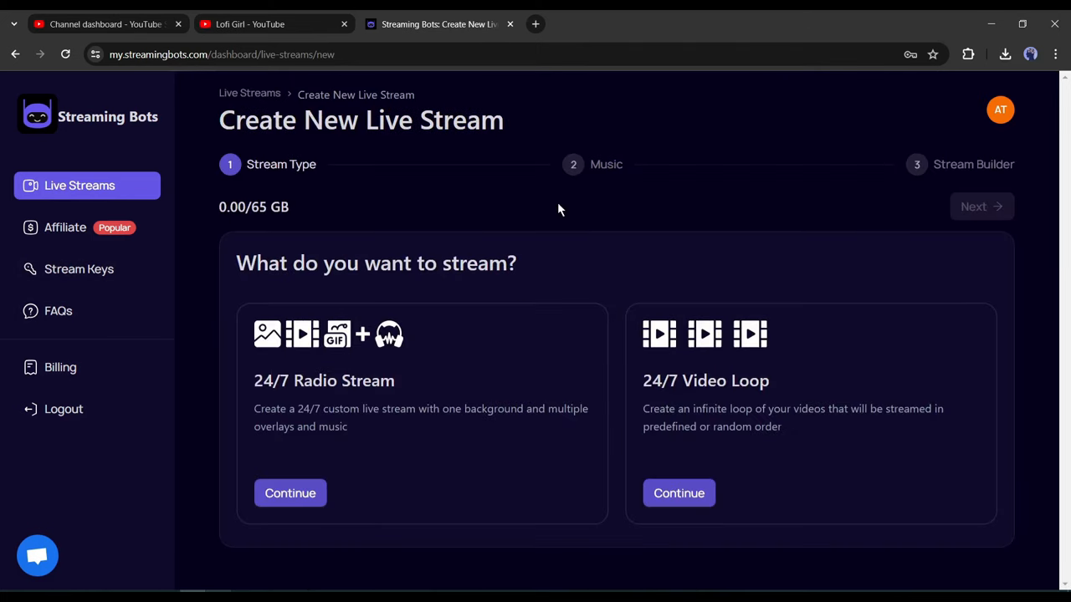
pyautogui.click(345, 24)
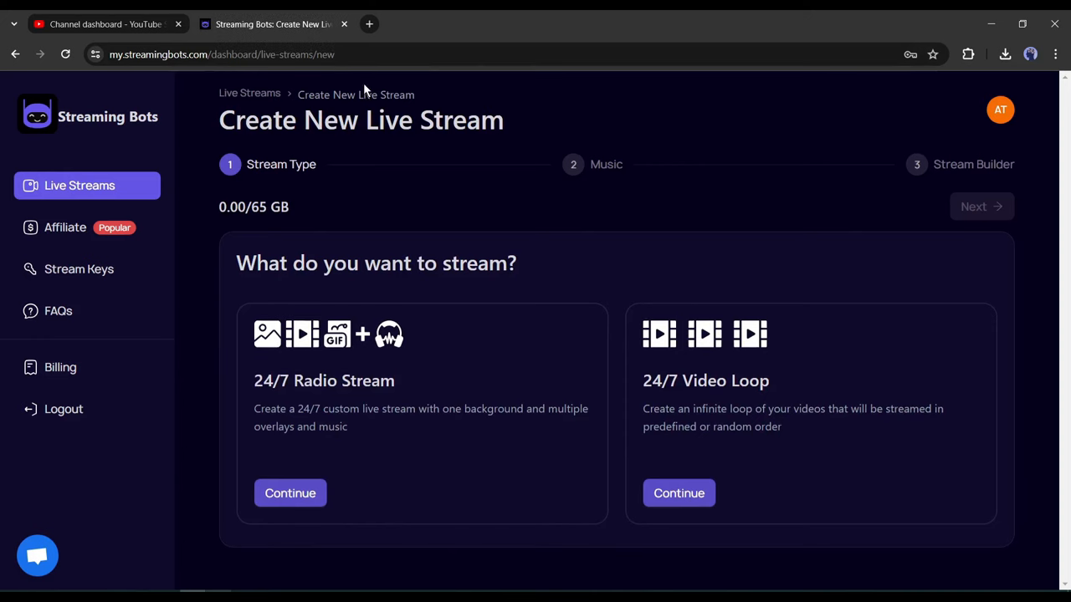
pyautogui.moveTo(740, 403)
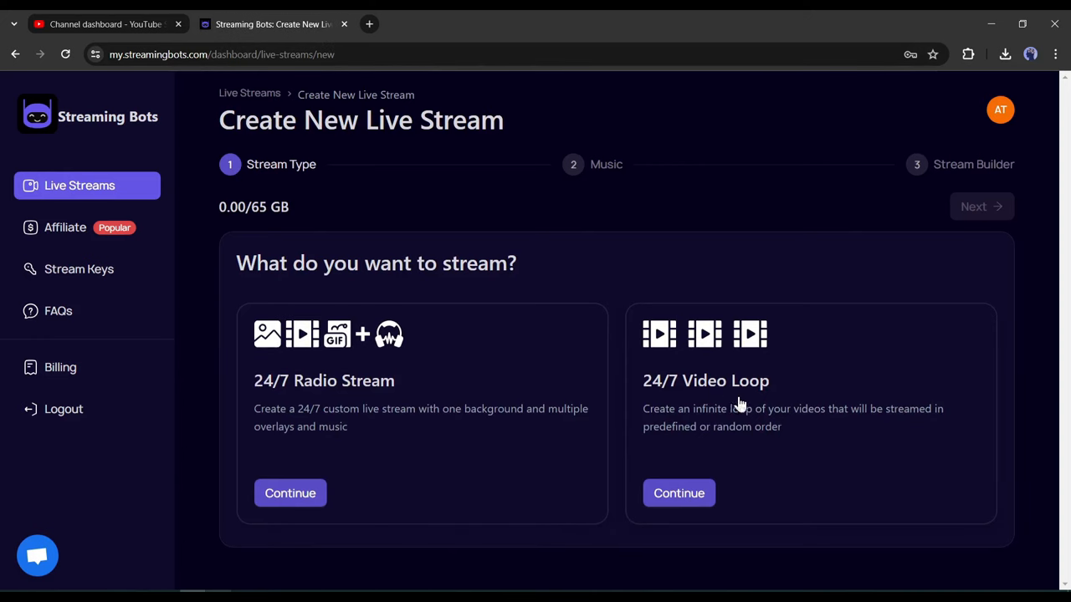
pyautogui.moveTo(559, 410)
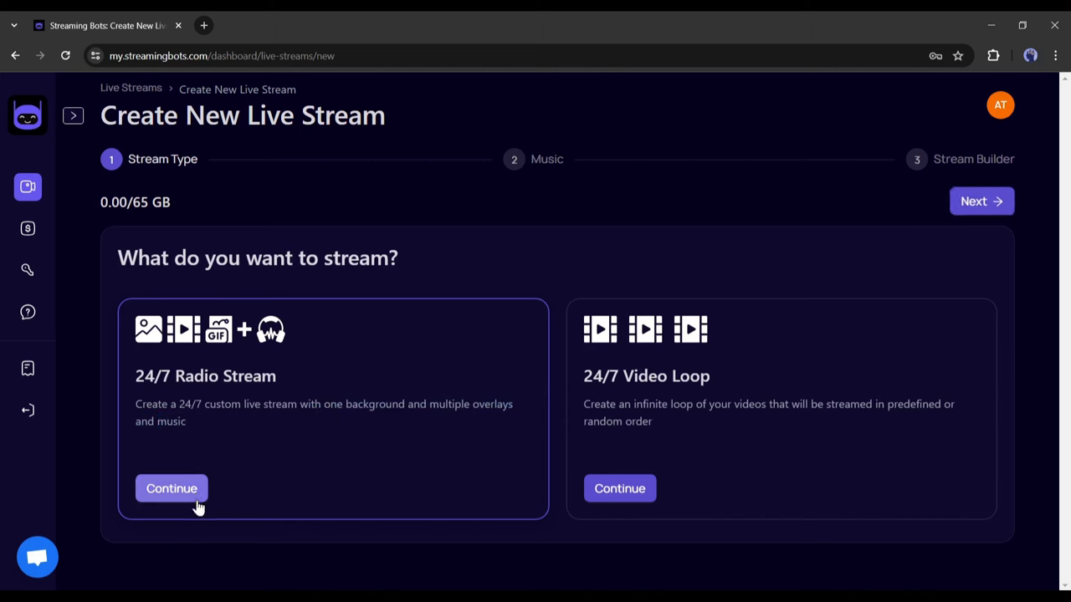
# Step: Choose a 24/7 Radio Stream and upload New Composition #12 and #13 into the playlist
pyautogui.click(170, 489)
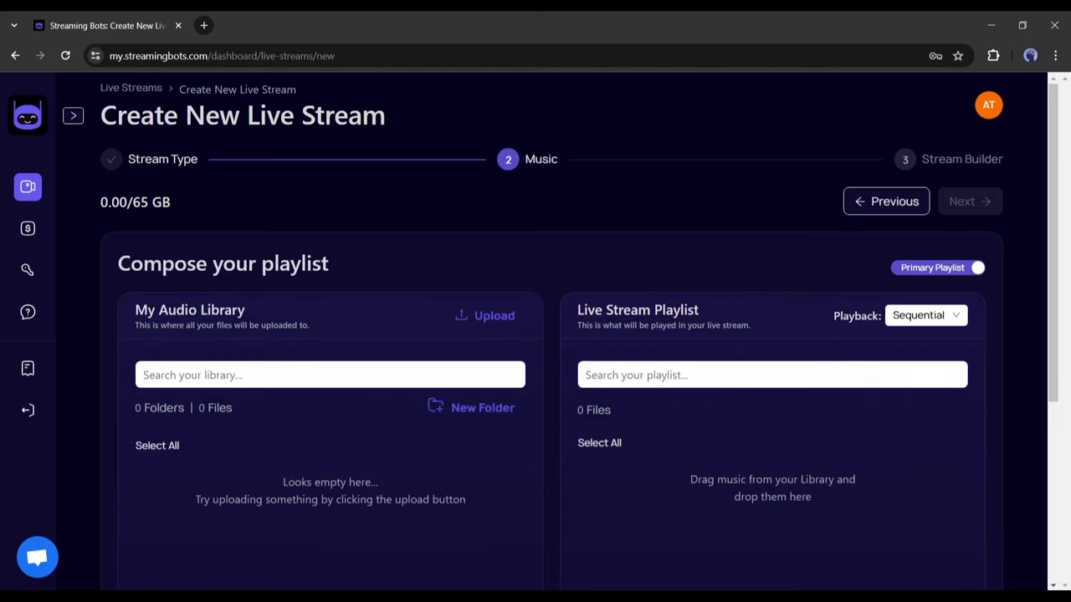
pyautogui.moveTo(243, 476)
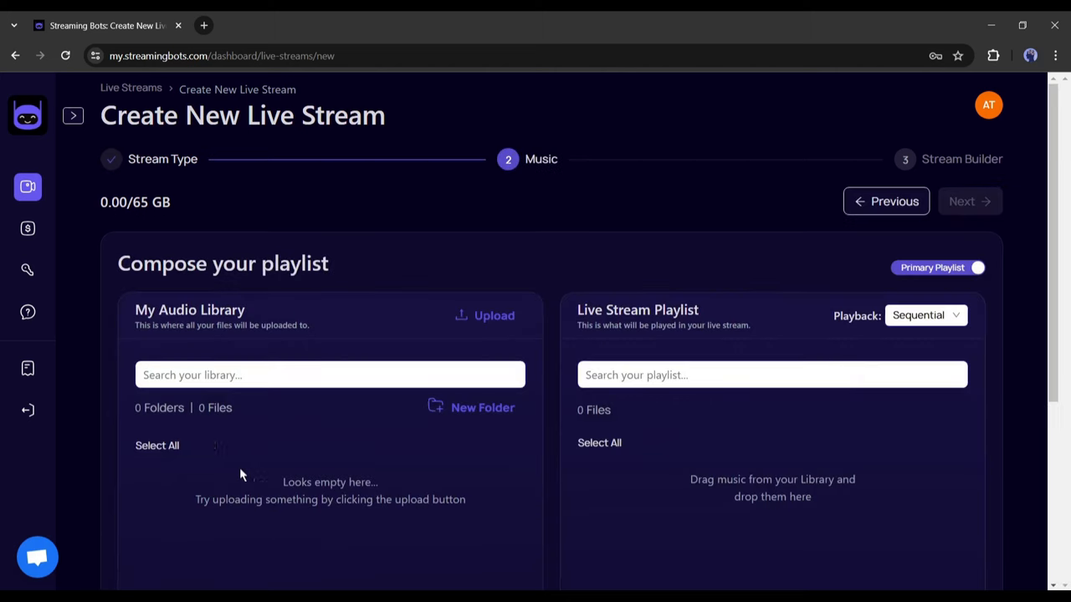
pyautogui.click(485, 315)
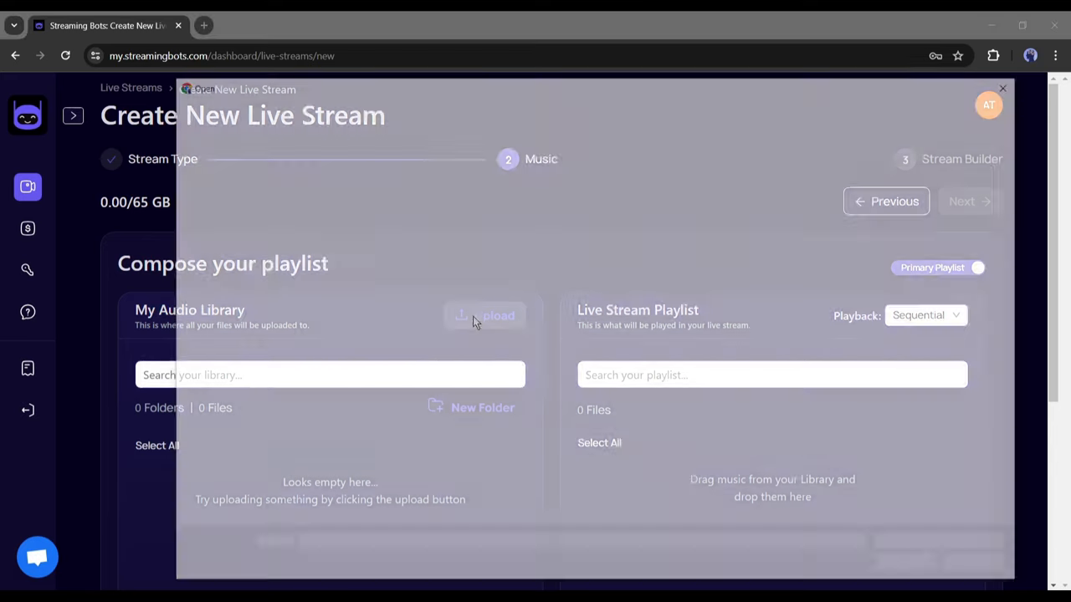
pyautogui.click(488, 315)
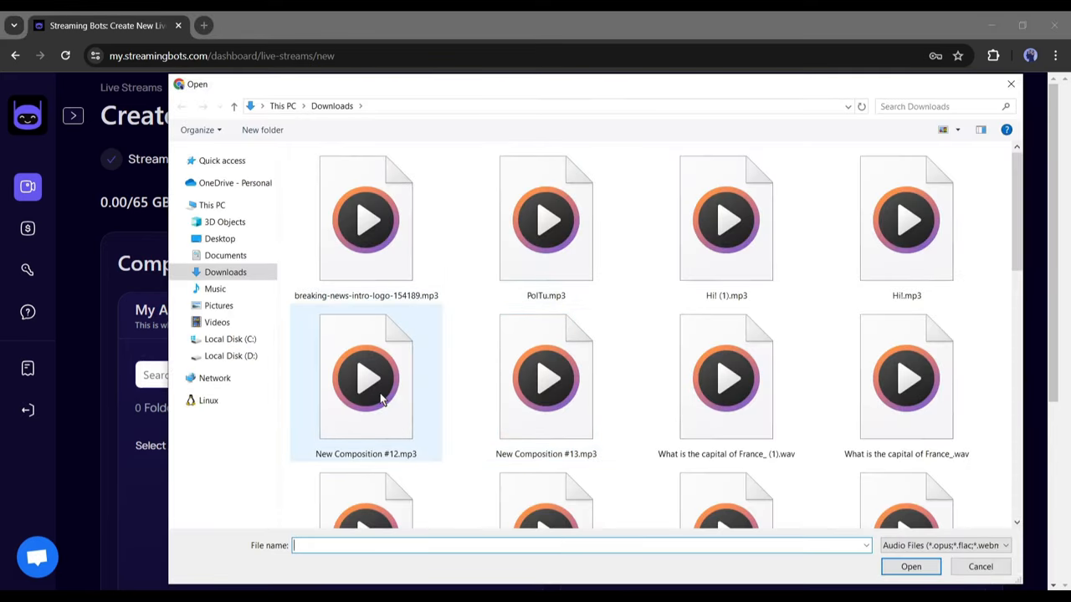
pyautogui.click(911, 566)
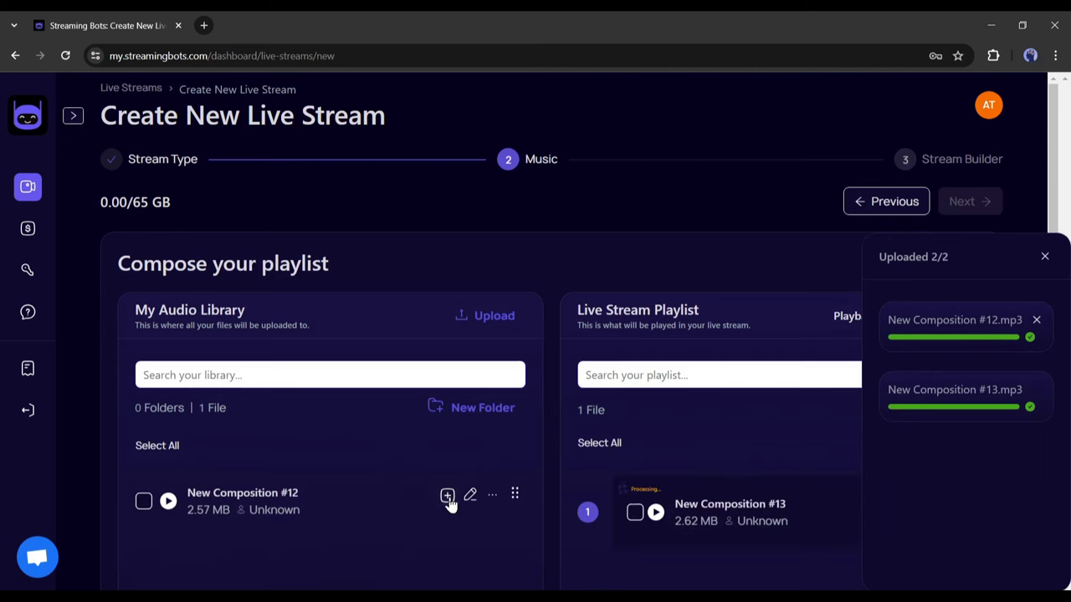
pyautogui.click(961, 200)
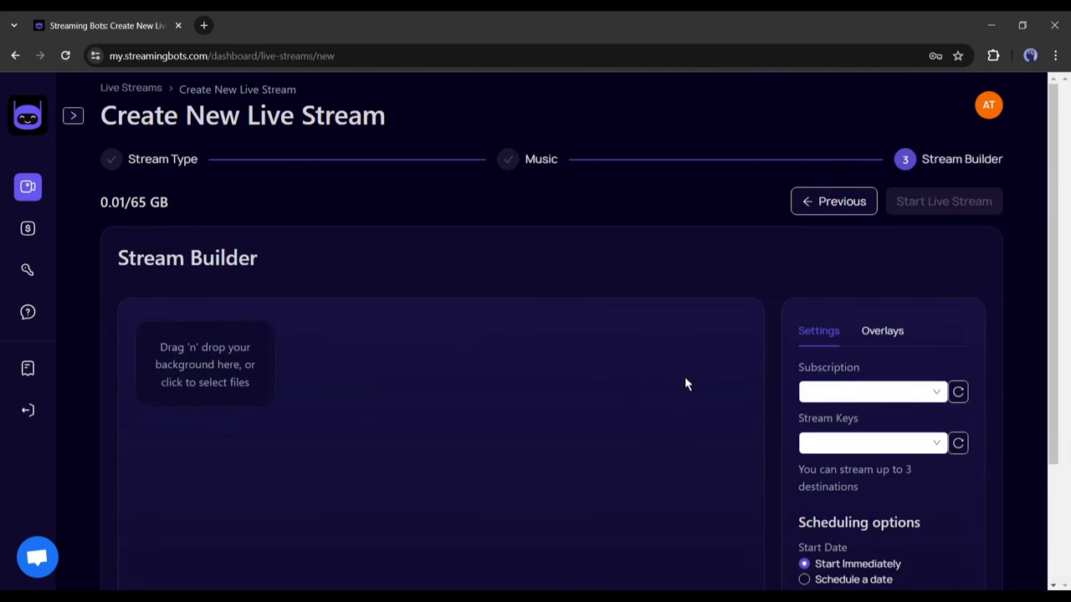
# Step: Add an image overlay of the porch scene in Stream Builder, then go to YouTube Studio
pyautogui.scroll(-3)
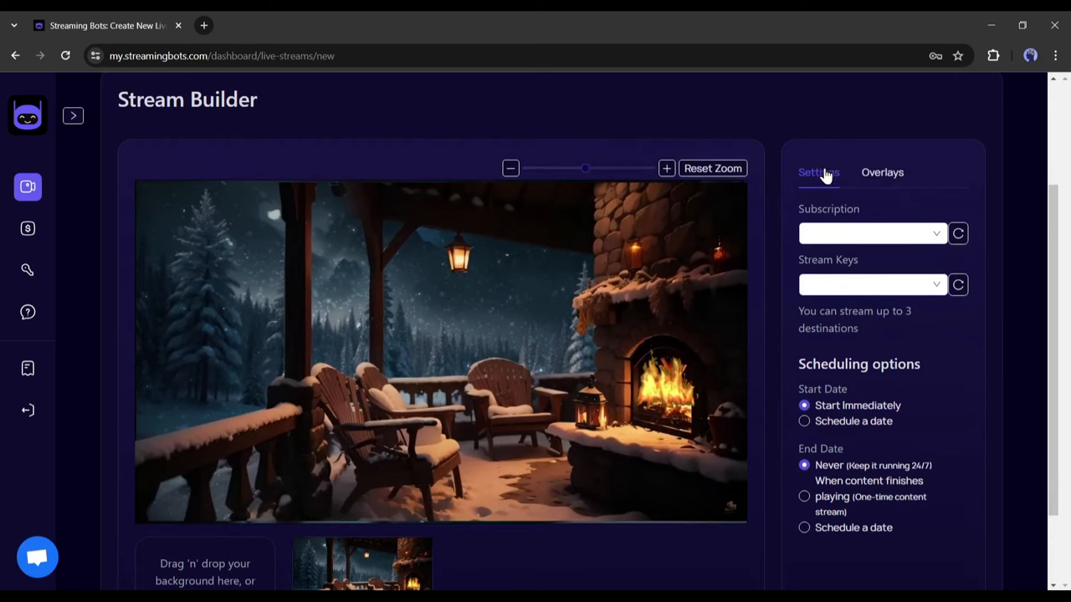
pyautogui.click(882, 172)
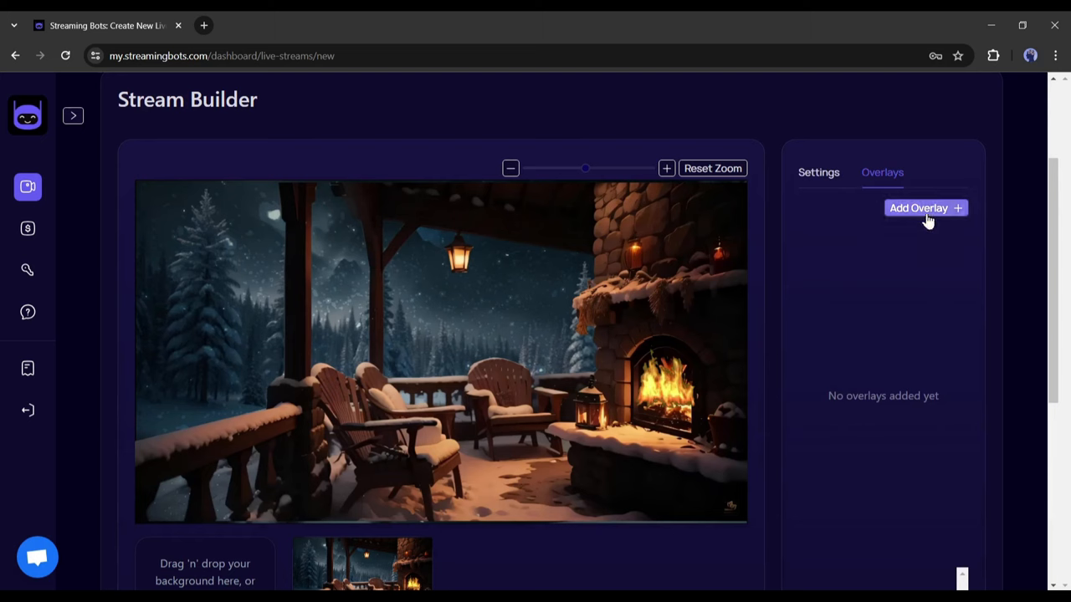
pyautogui.click(925, 208)
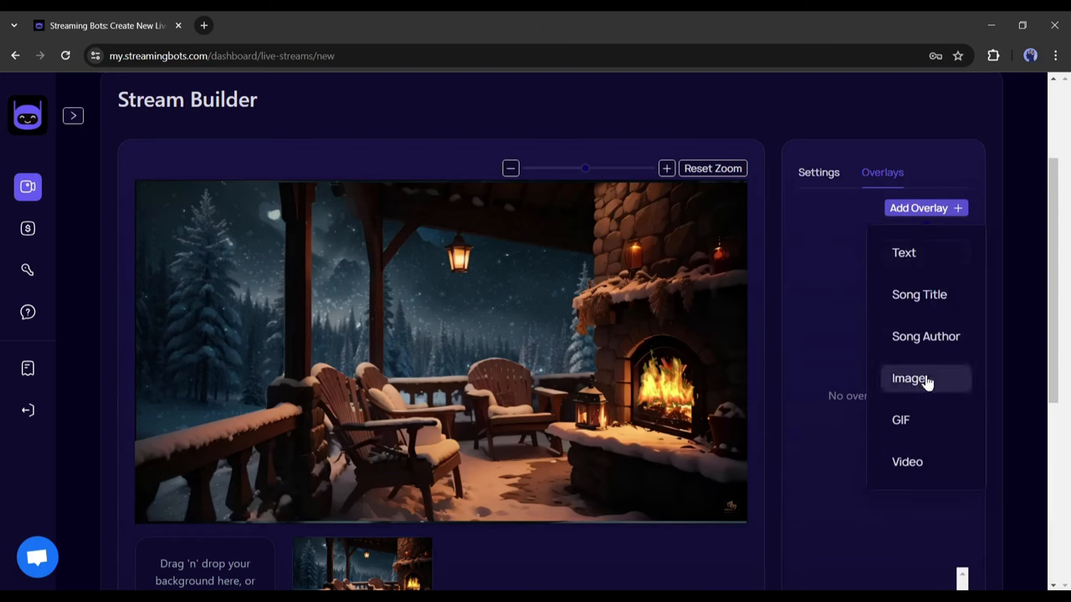
pyautogui.click(819, 172)
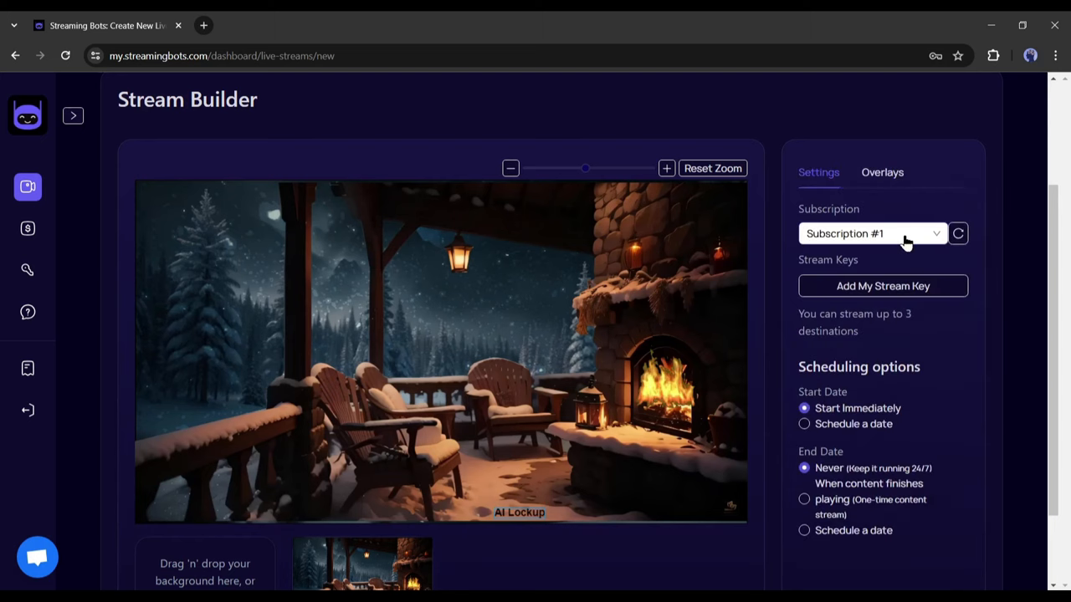
pyautogui.moveTo(883, 286)
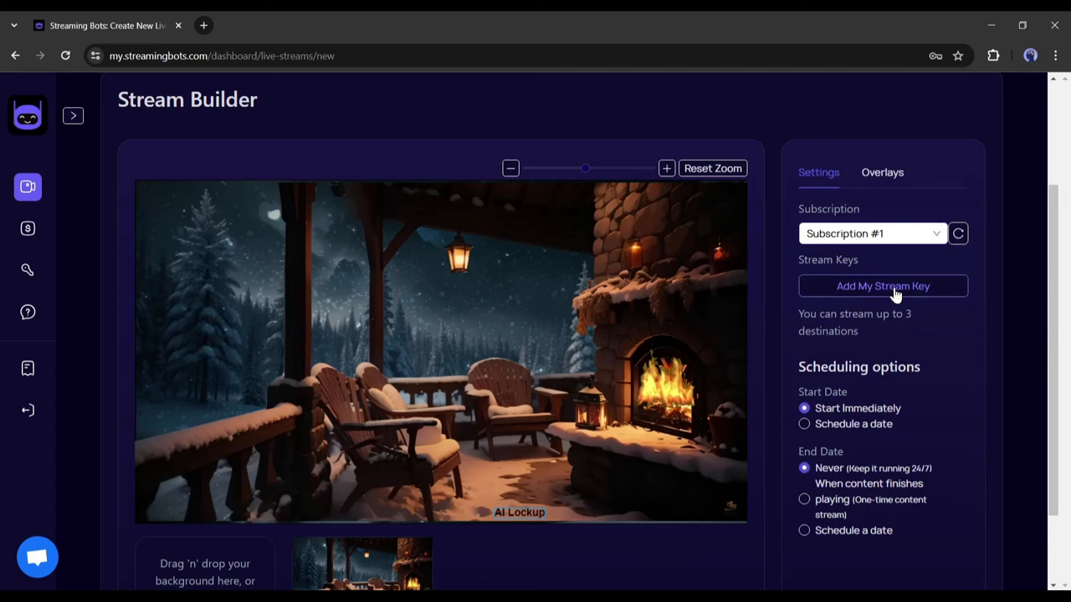
pyautogui.click(884, 287)
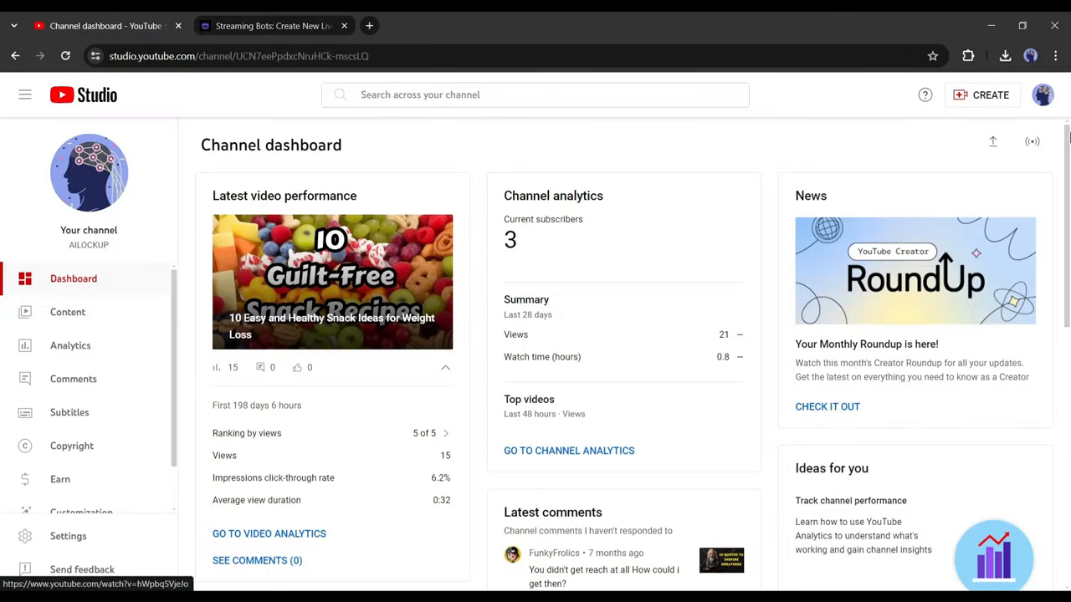
# Step: Go live right now in YouTube Studio using external streaming software
pyautogui.click(1030, 140)
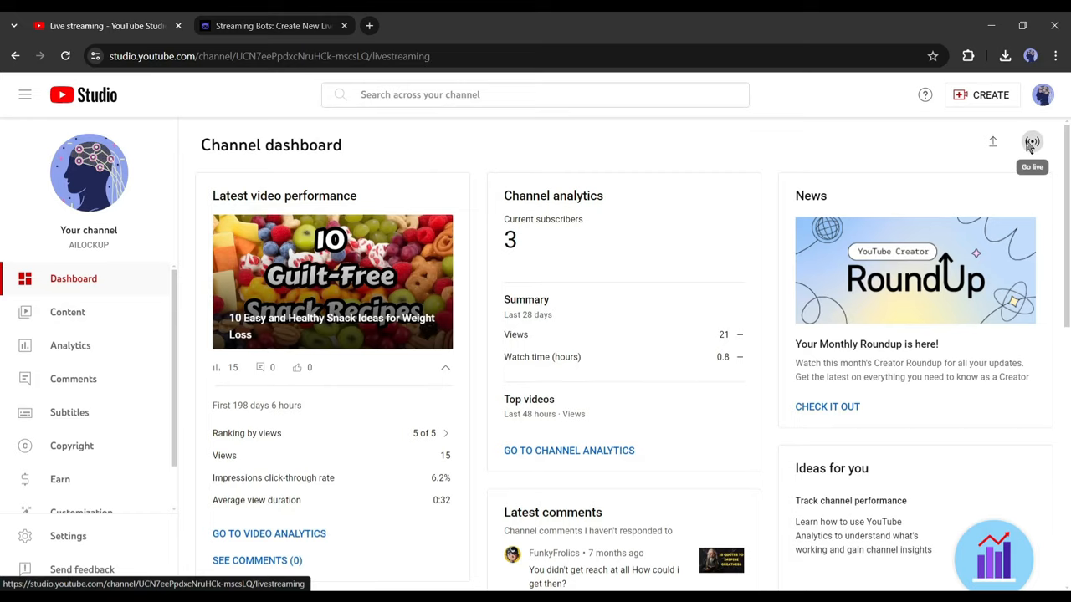
pyautogui.click(1031, 141)
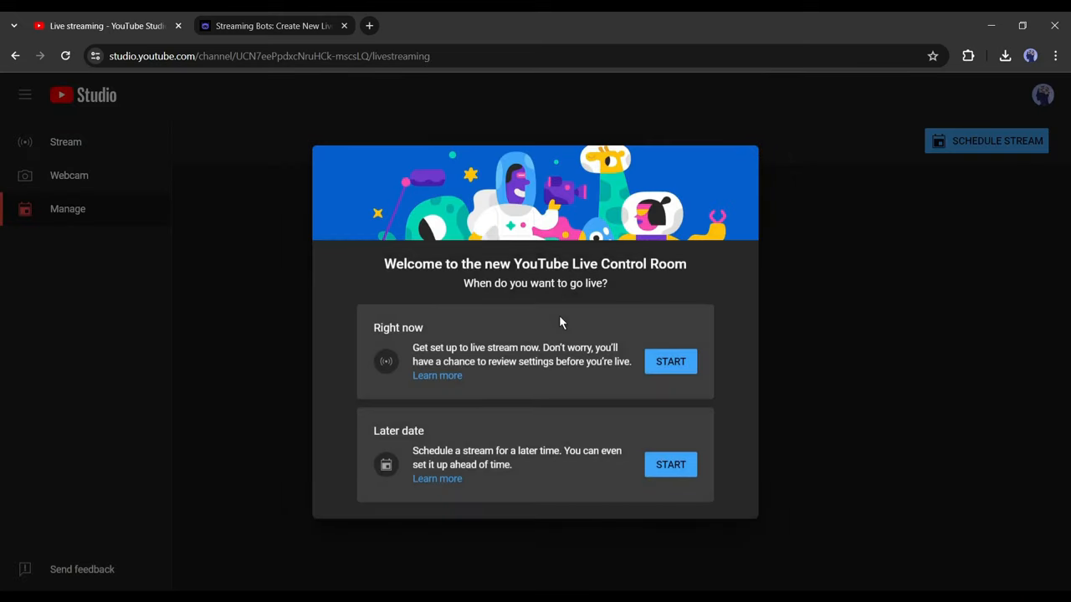
pyautogui.moveTo(997, 141)
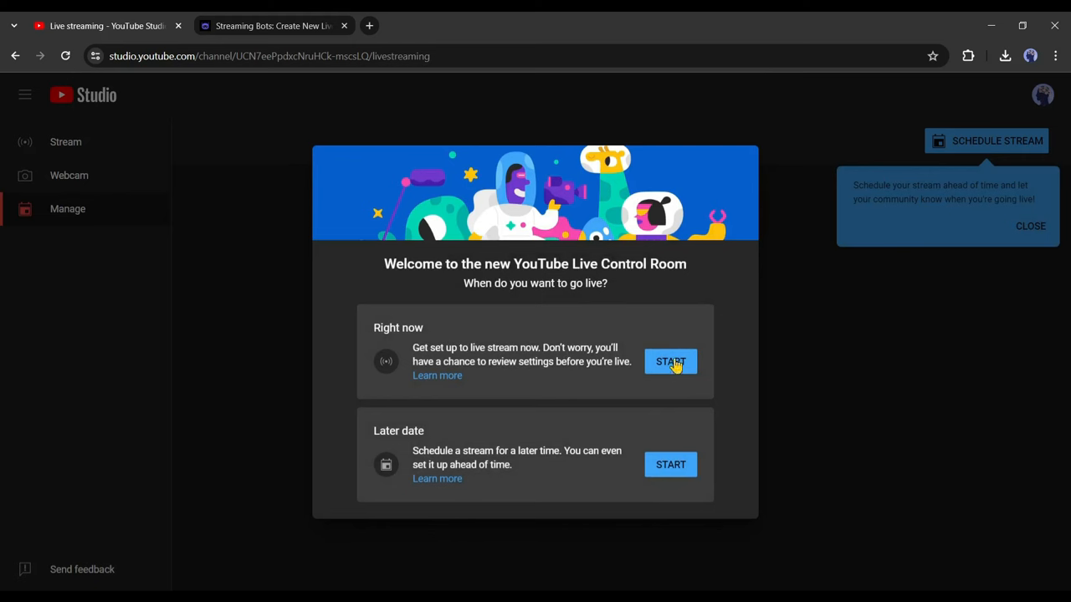
pyautogui.moveTo(676, 371)
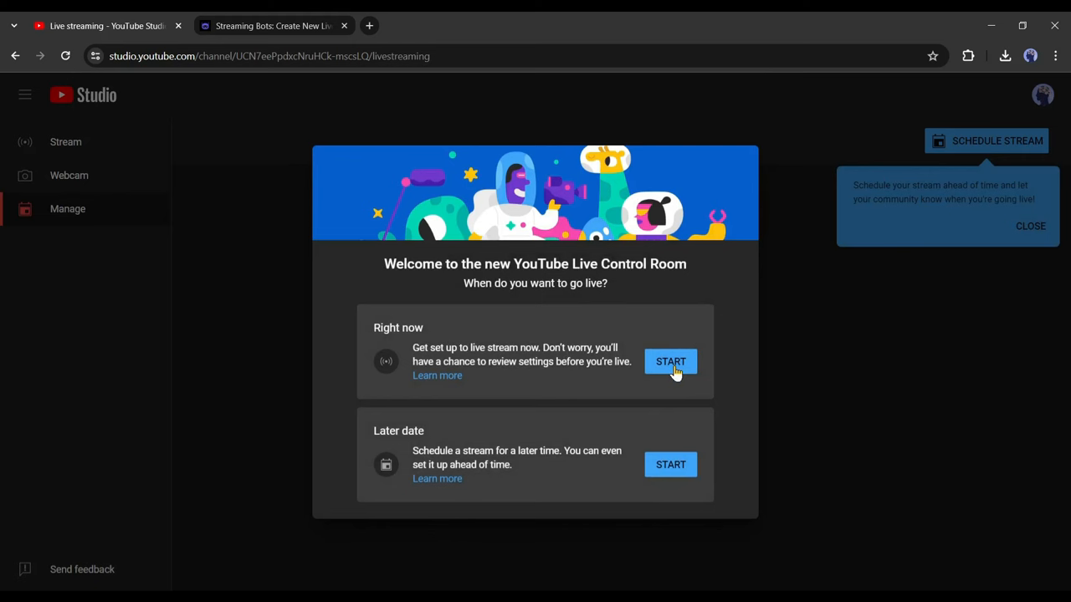
pyautogui.click(669, 361)
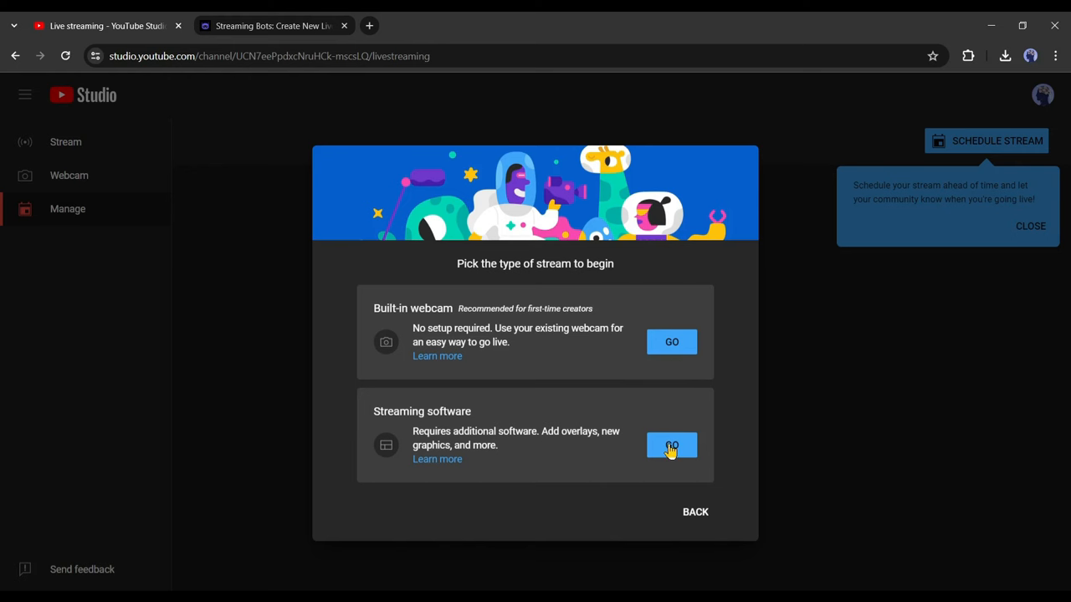
pyautogui.click(671, 446)
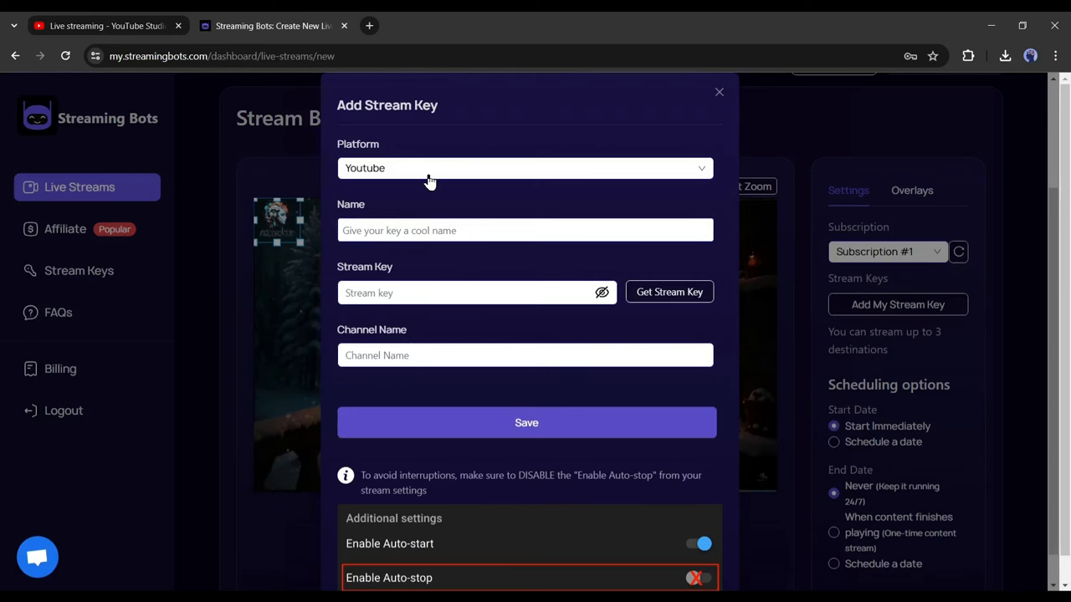
# Step: Save a YouTube stream key named 'Lofi 1' for channel 'AILOCKUOP' and list the saved keys
pyautogui.click(525, 167)
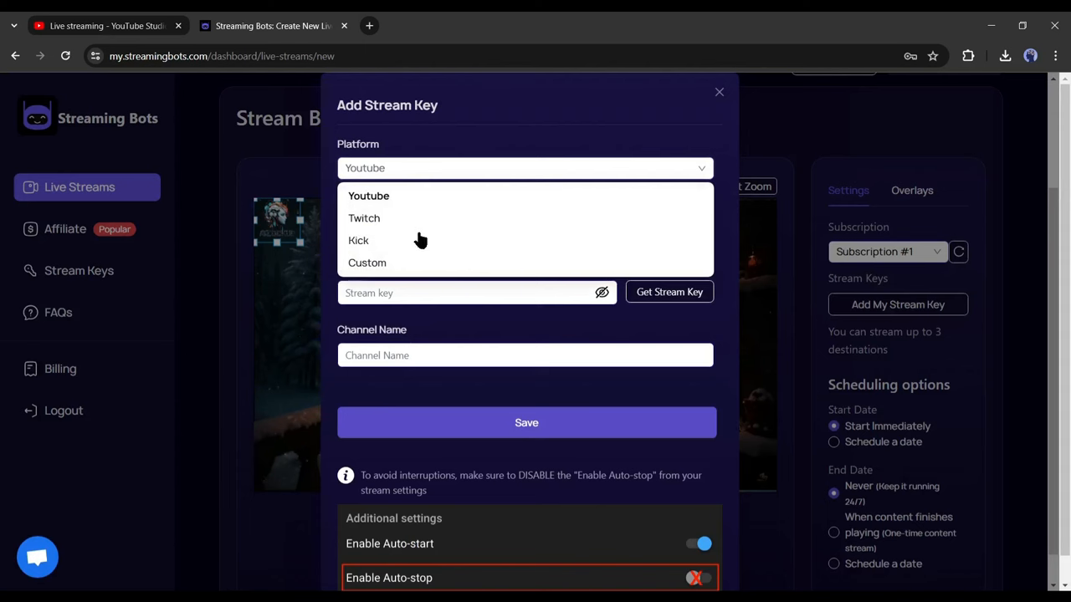
pyautogui.click(368, 196)
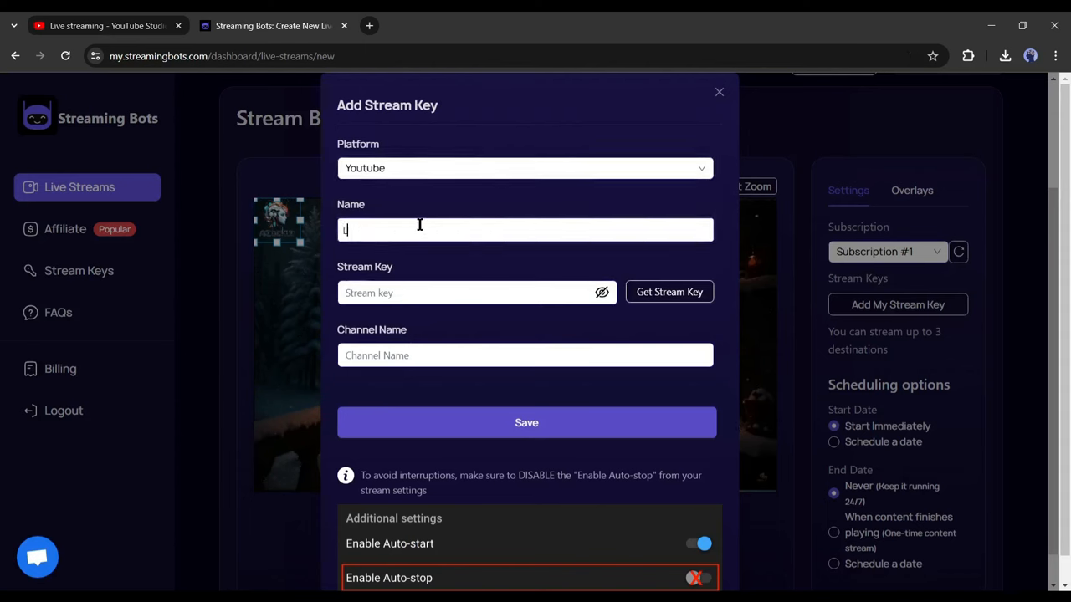
pyautogui.write('Lofi 1')
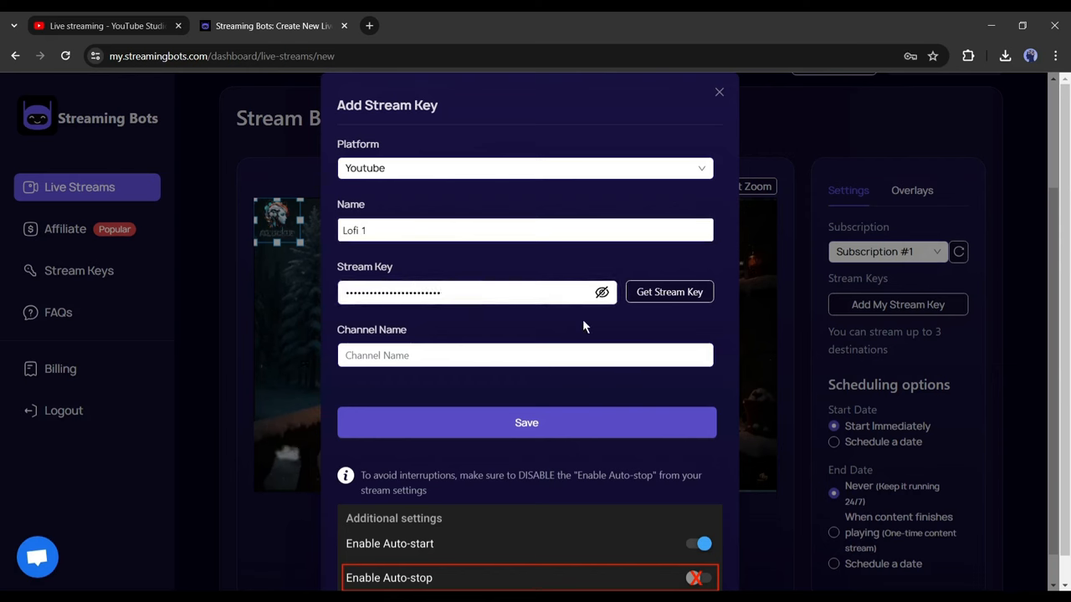
pyautogui.click(525, 355)
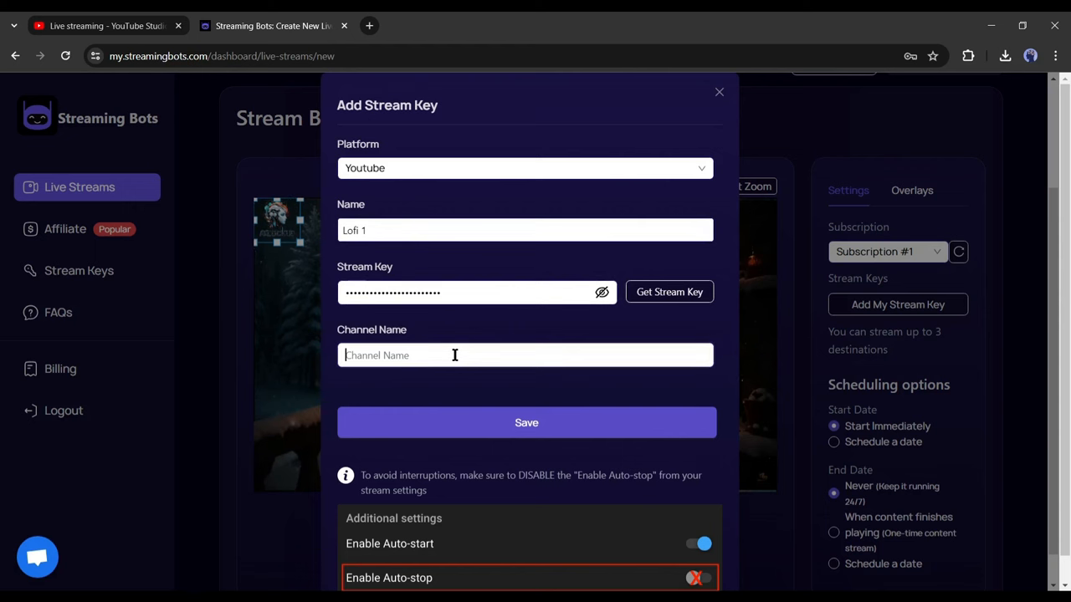
pyautogui.write('AILOCKUOP')
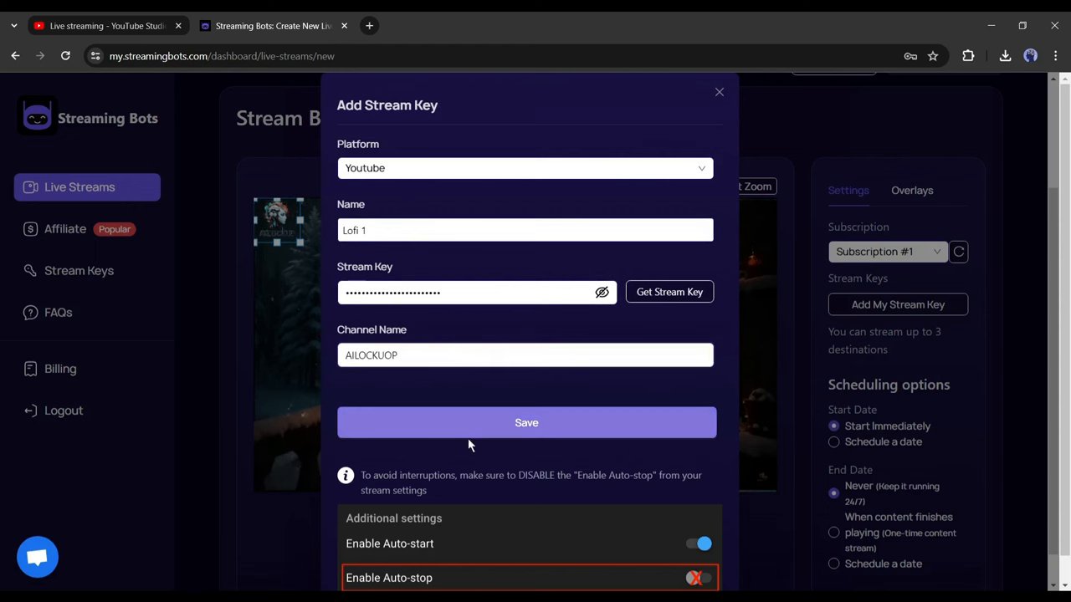
pyautogui.click(525, 421)
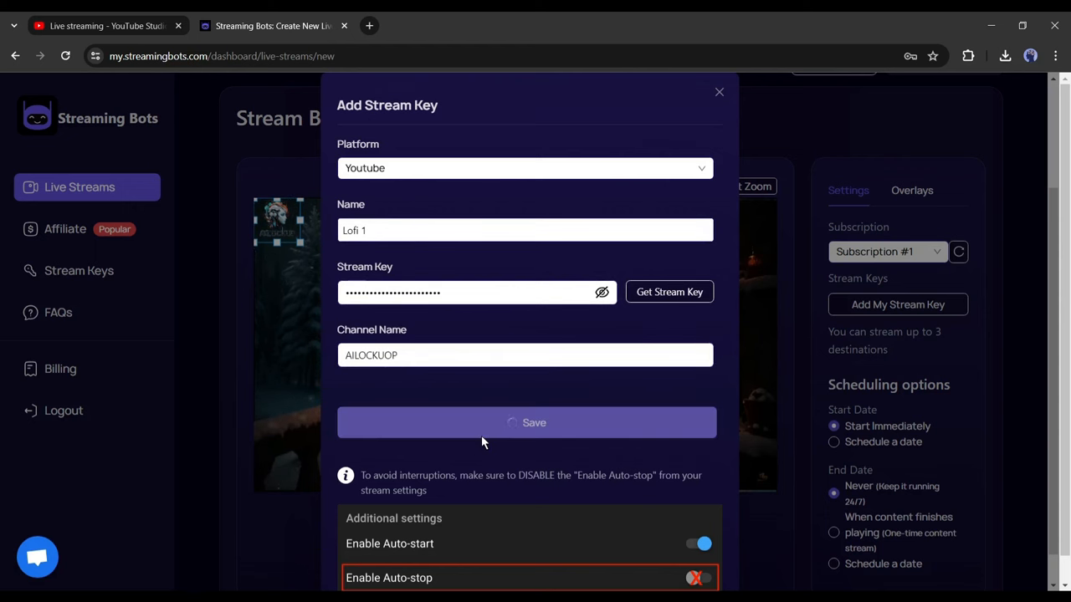
pyautogui.click(525, 422)
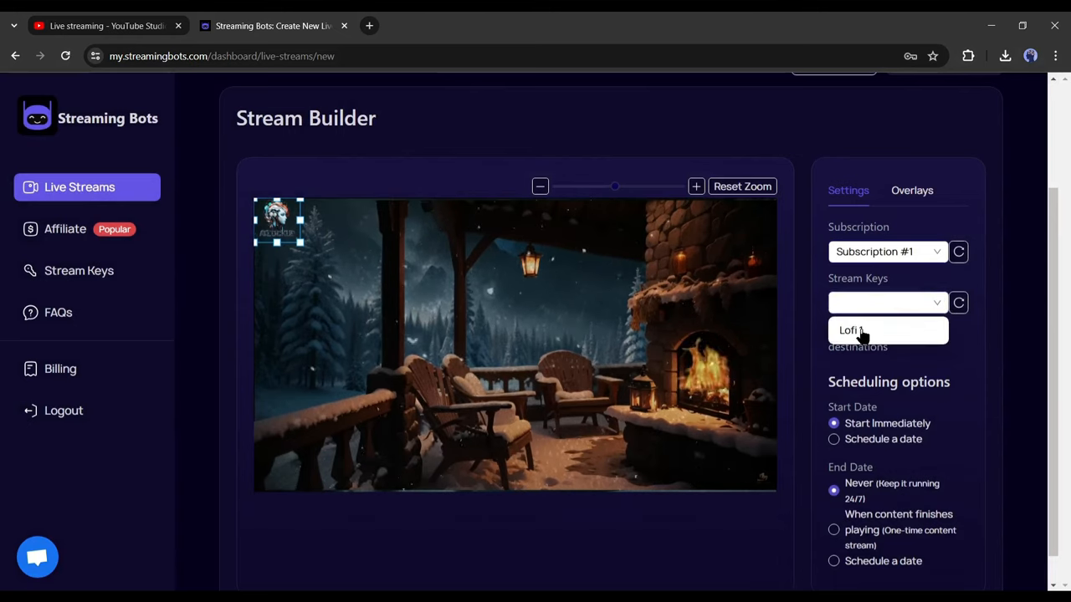
# Step: Attach the Lofi 1 stream key, keeping Start Immediately and End Date Never
pyautogui.click(851, 330)
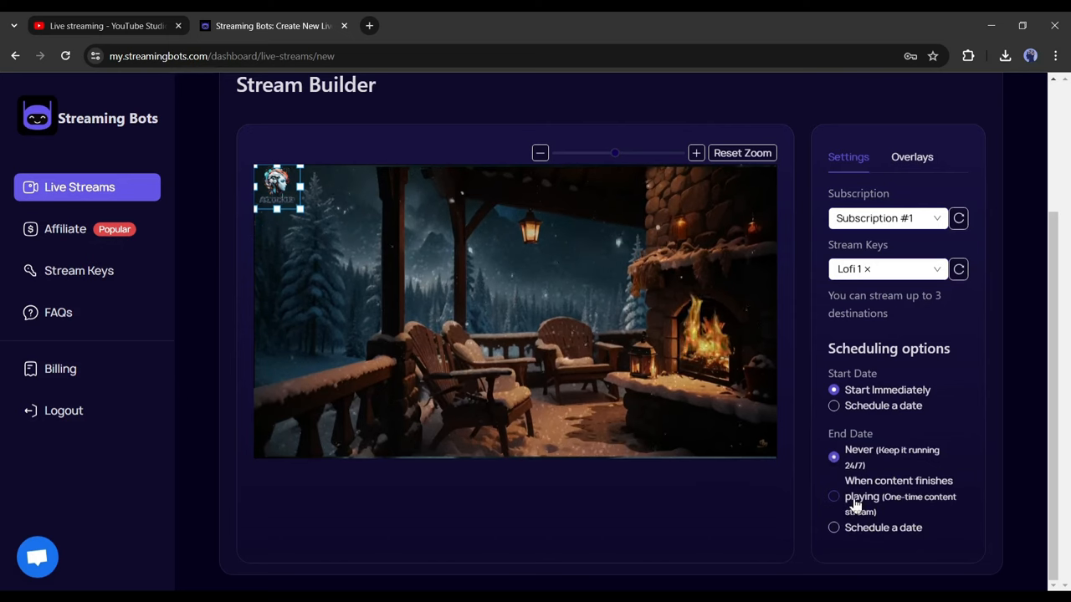
pyautogui.click(834, 495)
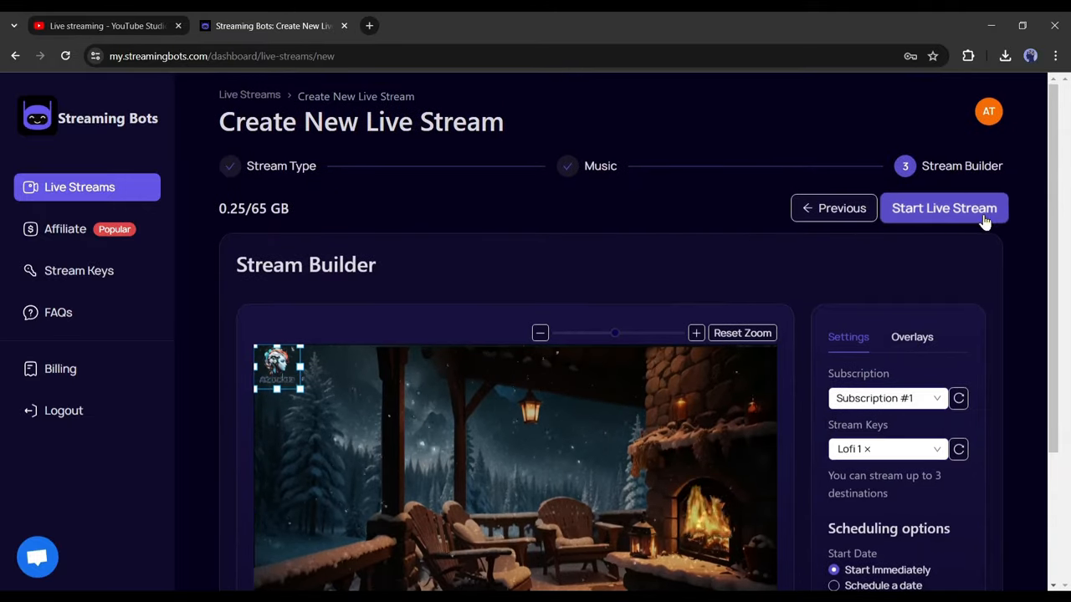
# Step: Launch the stream named 'Lo-Fi test stream' and put it live
pyautogui.click(944, 207)
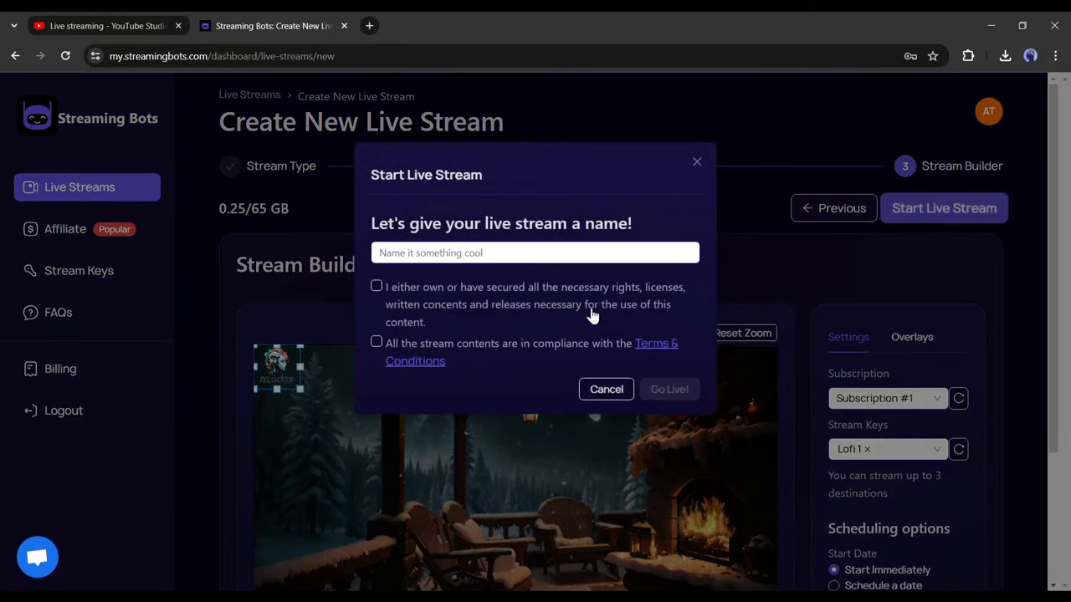
pyautogui.click(535, 253)
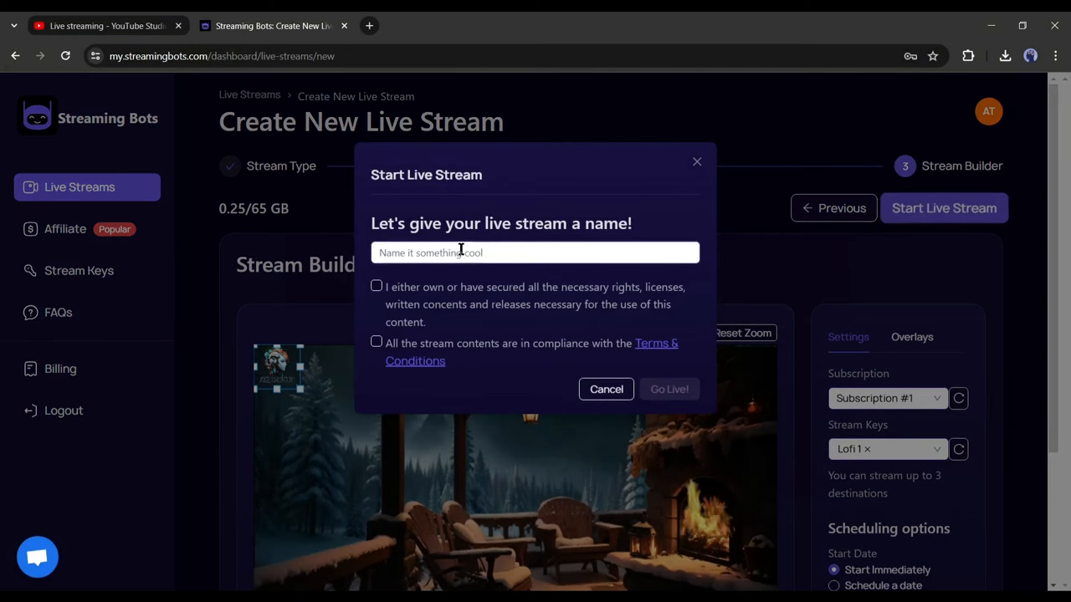
pyautogui.write('Lo-Fi test stream')
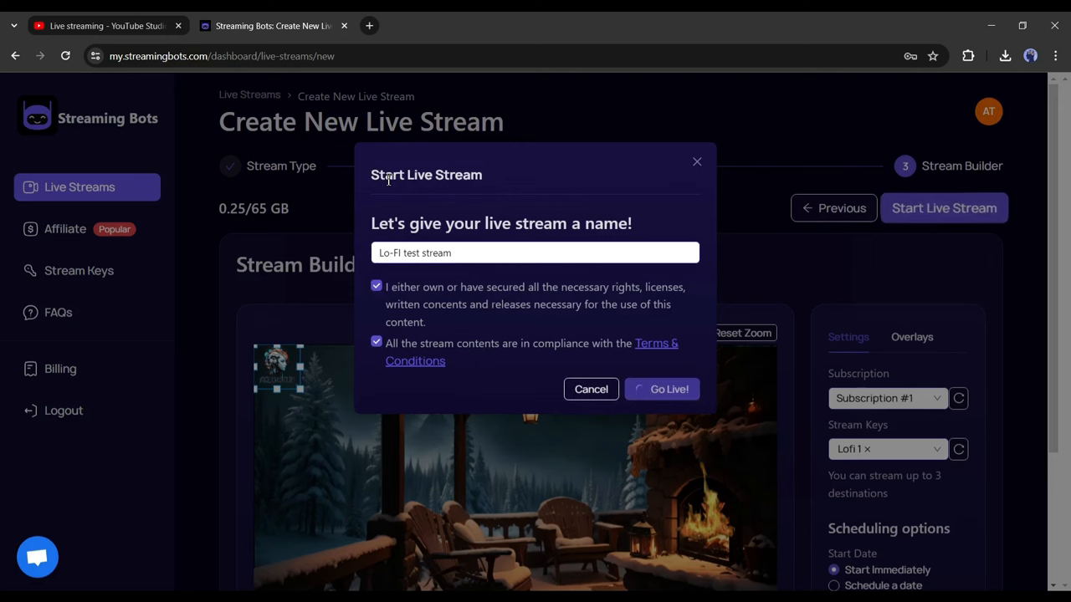
pyautogui.click(662, 388)
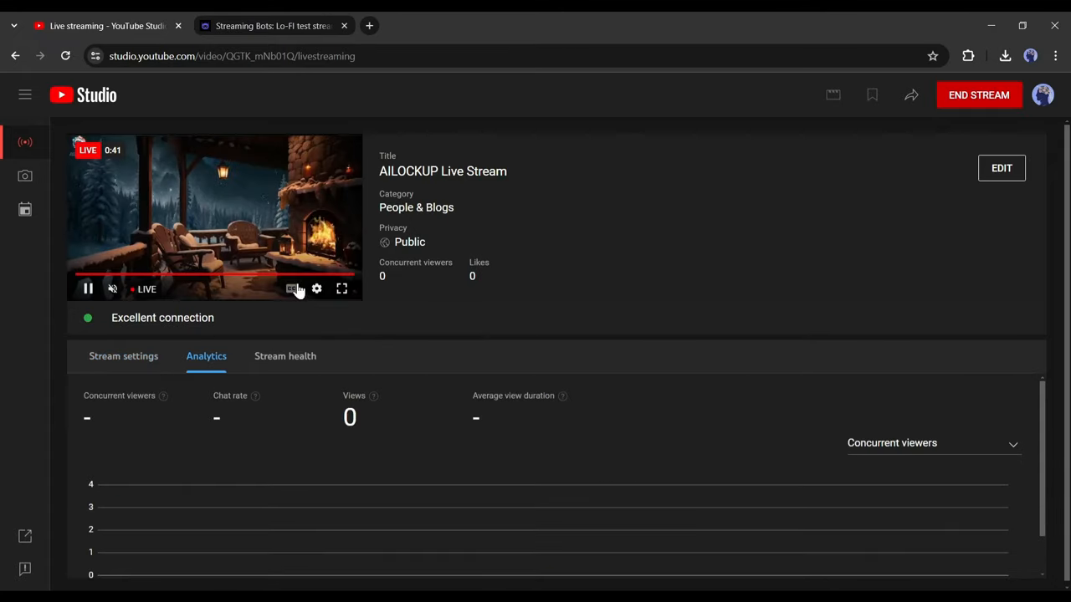
pyautogui.moveTo(254, 214)
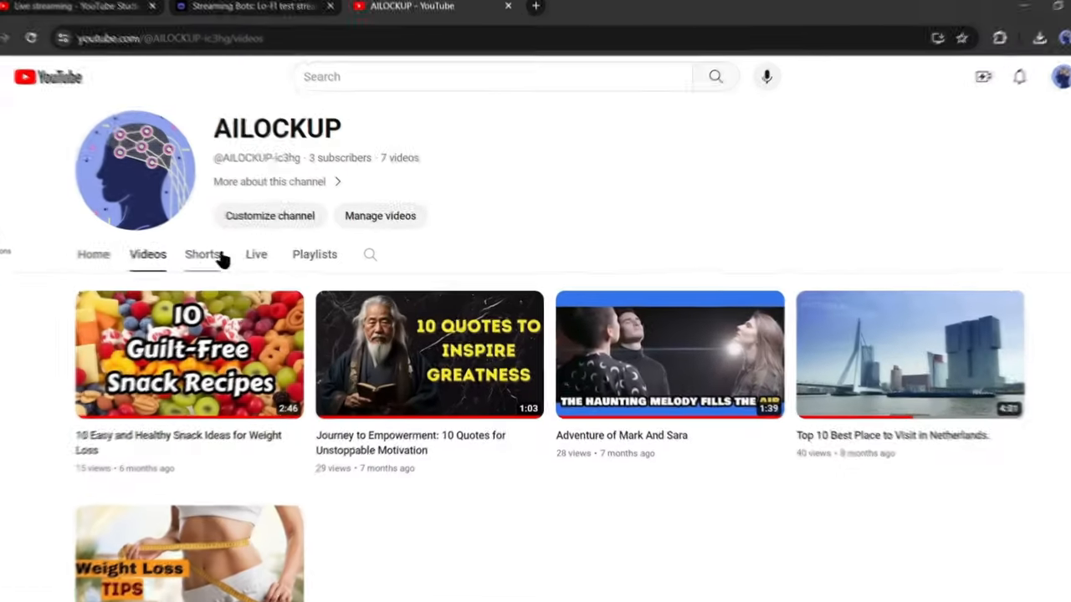
# Step: Watch the AILOCKUP Live Stream from the channel's Live tab
pyautogui.click(256, 254)
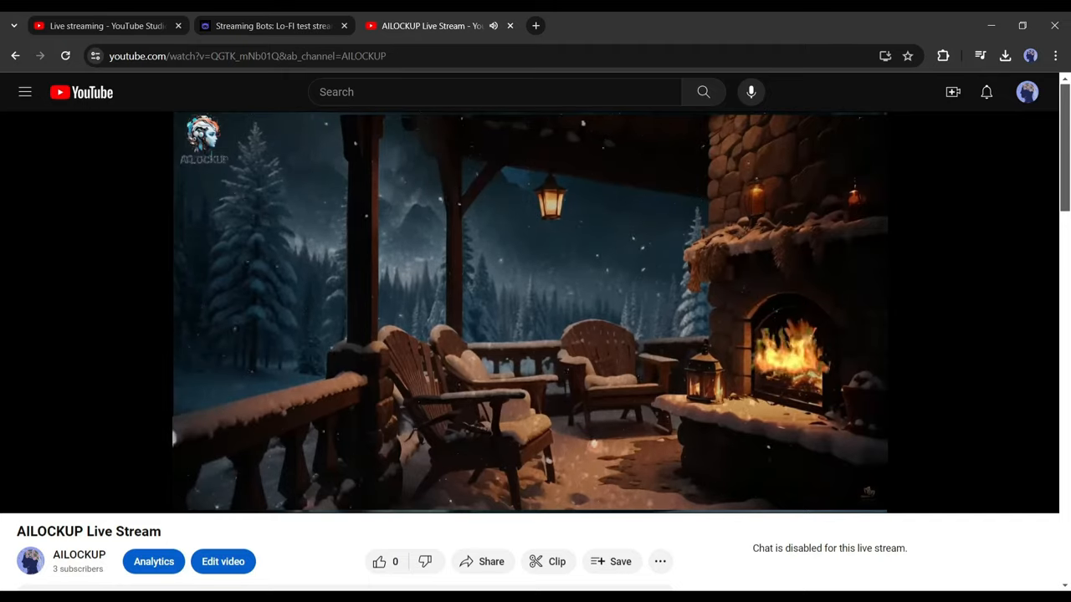
pyautogui.moveTo(3, 308)
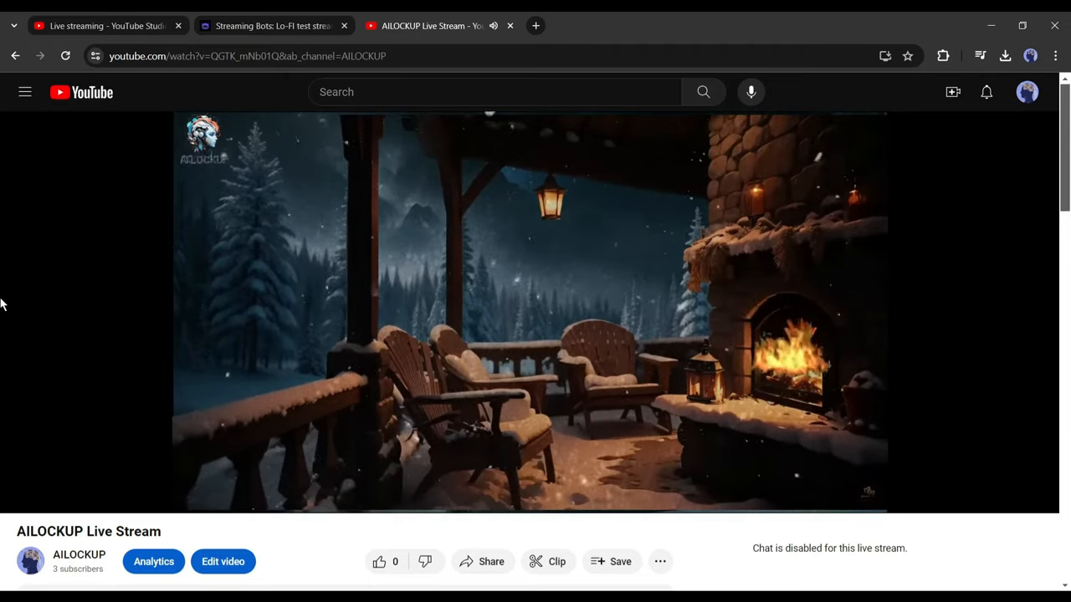
pyautogui.moveTo(536, 335)
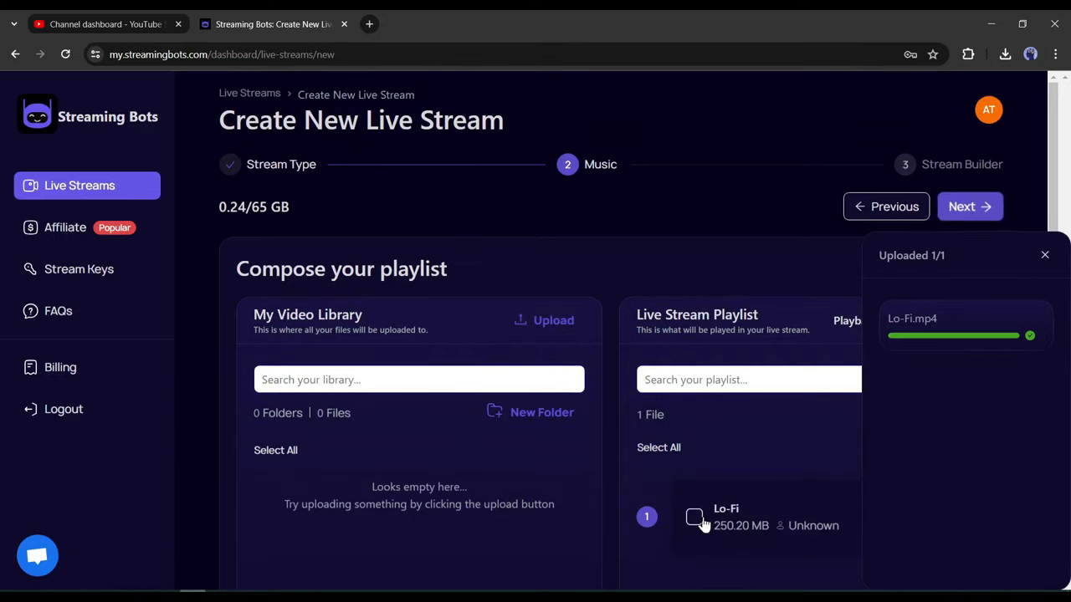
# Step: Advance to the Stream Builder, review the logo overlay in Overlays, and return to Settings
pyautogui.click(971, 208)
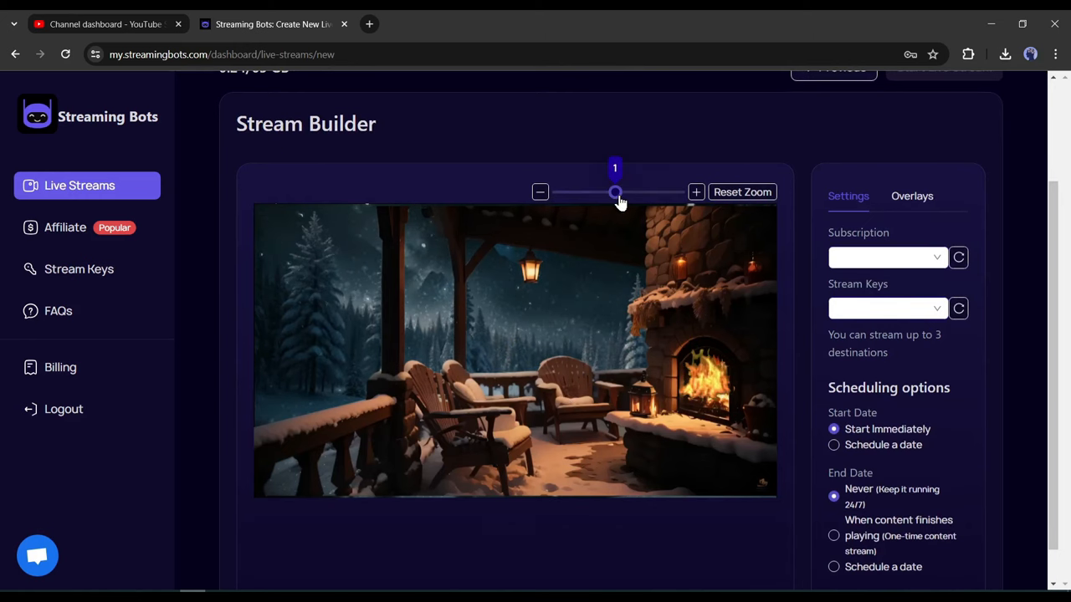
pyautogui.click(912, 196)
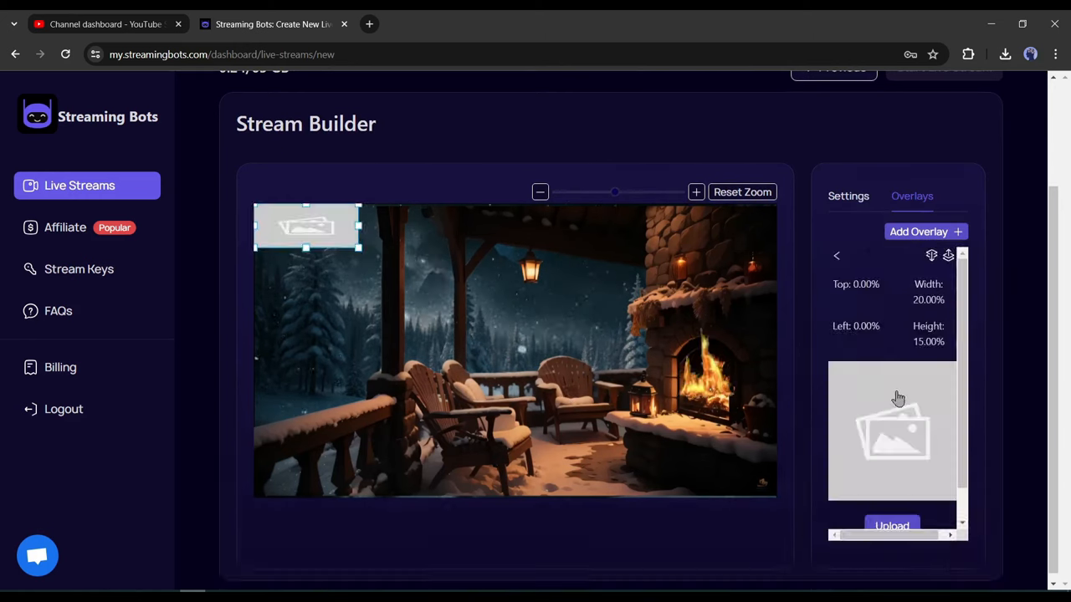
pyautogui.click(849, 196)
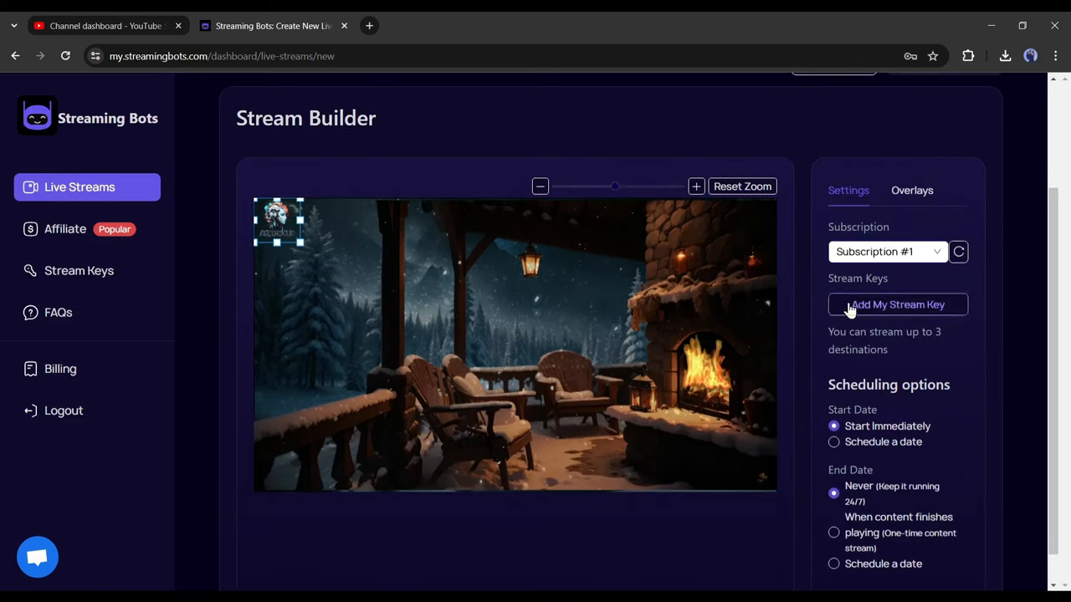